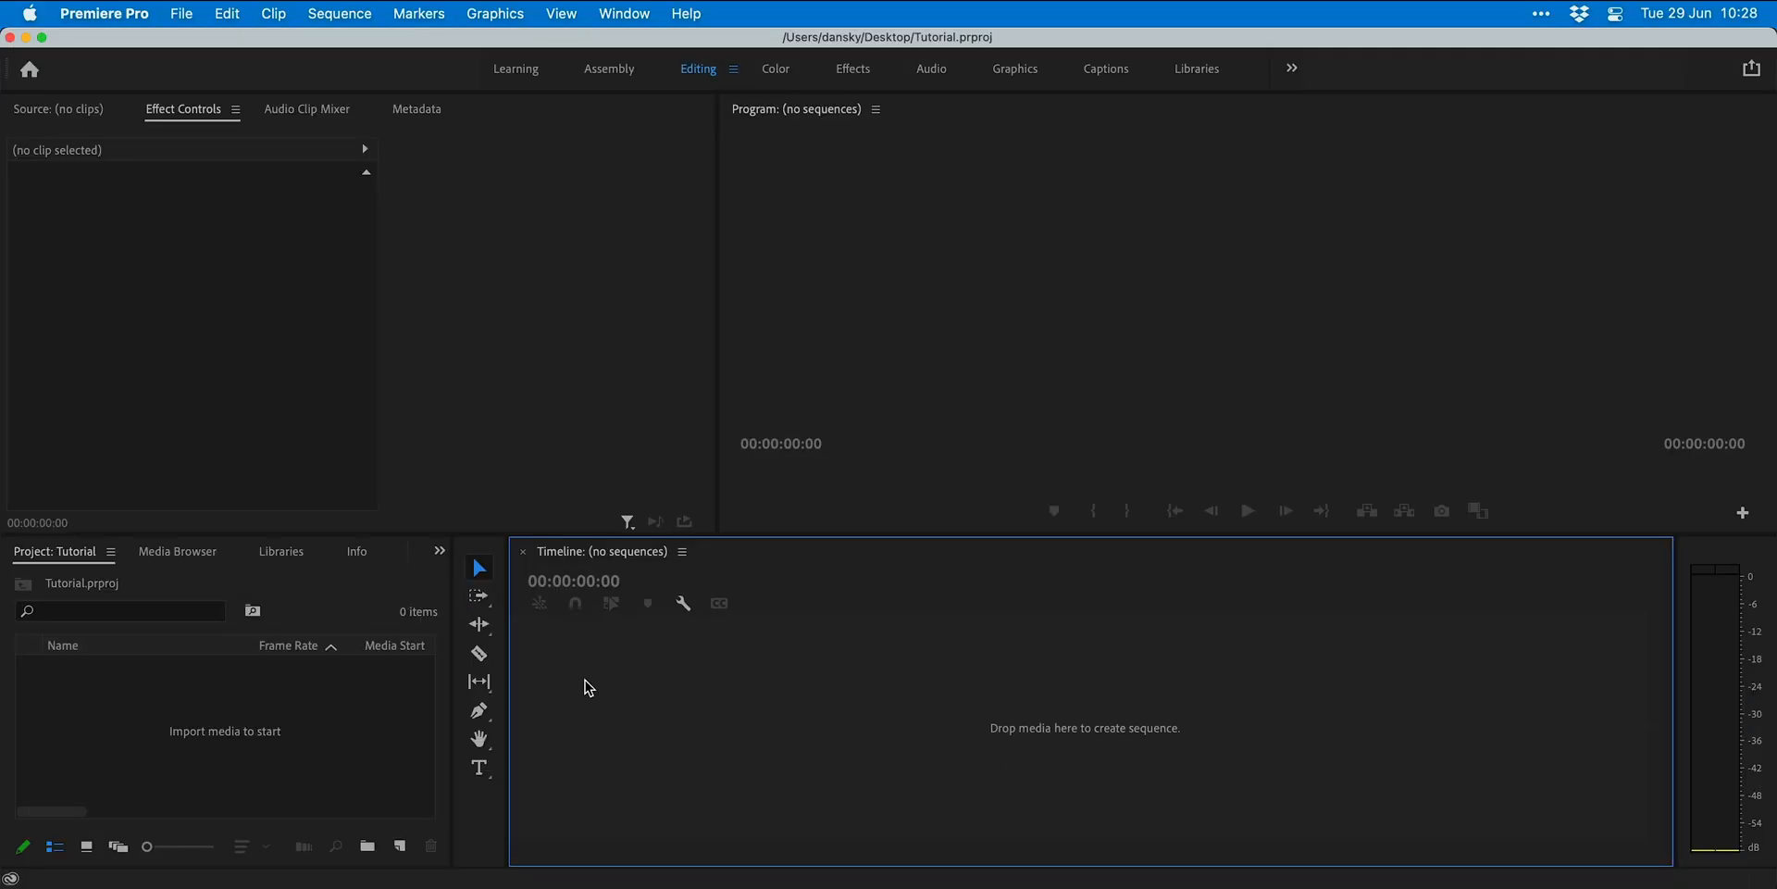
Step: Switch from the empty Tutorial project in Premiere Pro to Chrome
{"action": "key", "text": "cmd+tab"}
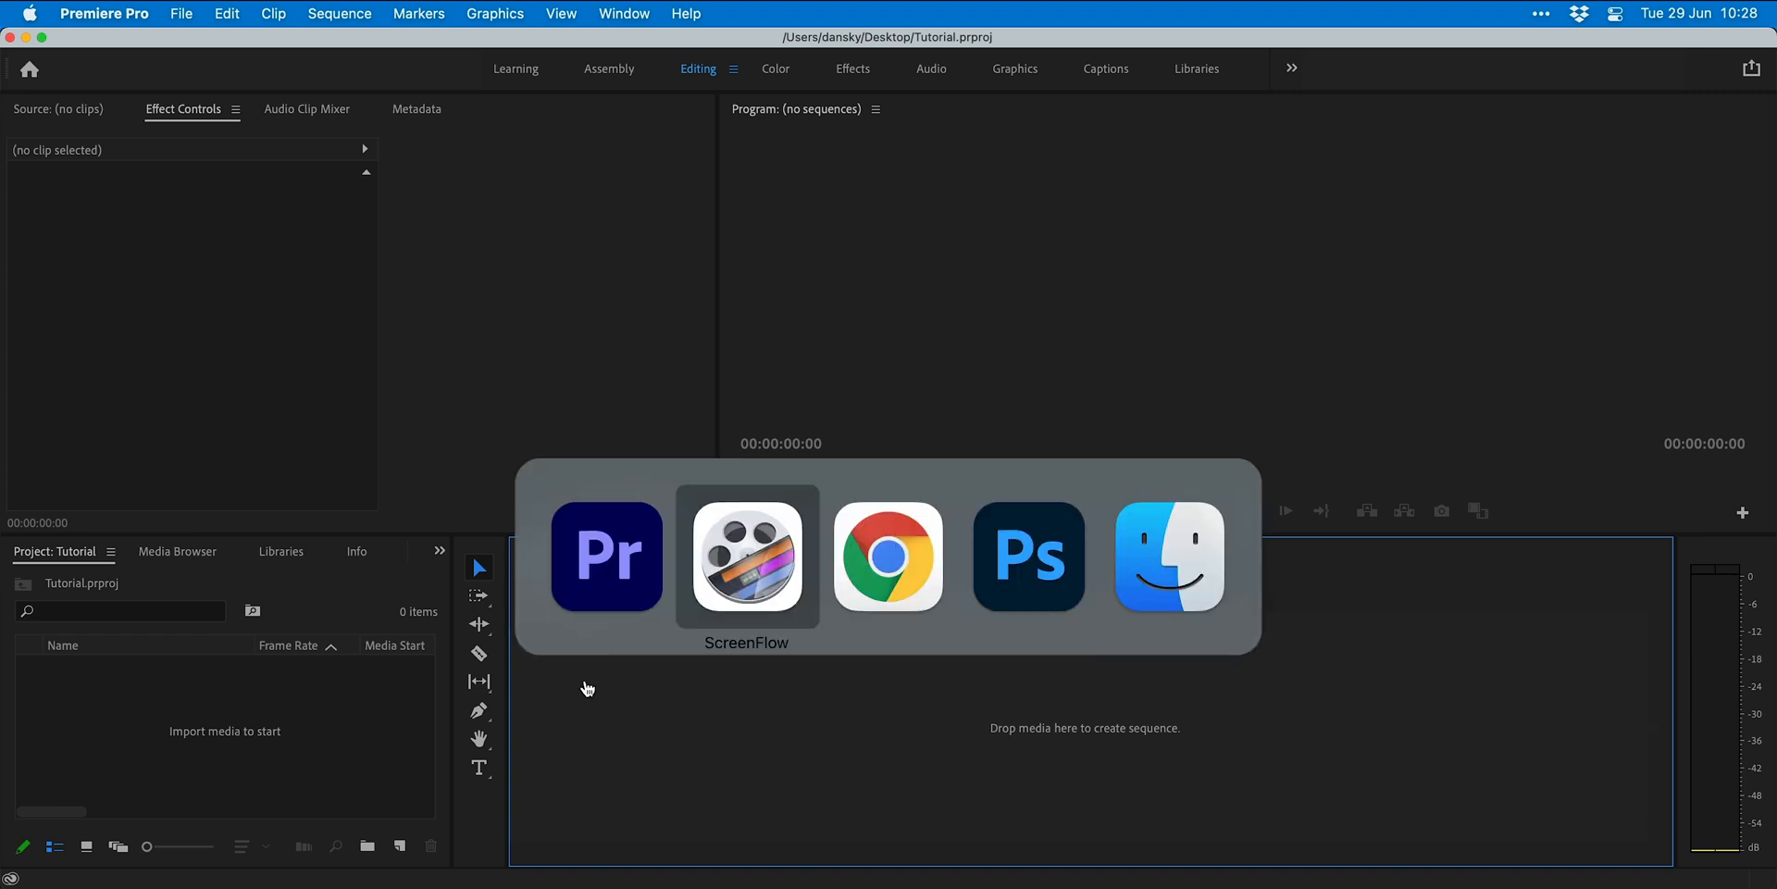
{"action": "left_click", "coordinate": [888, 557]}
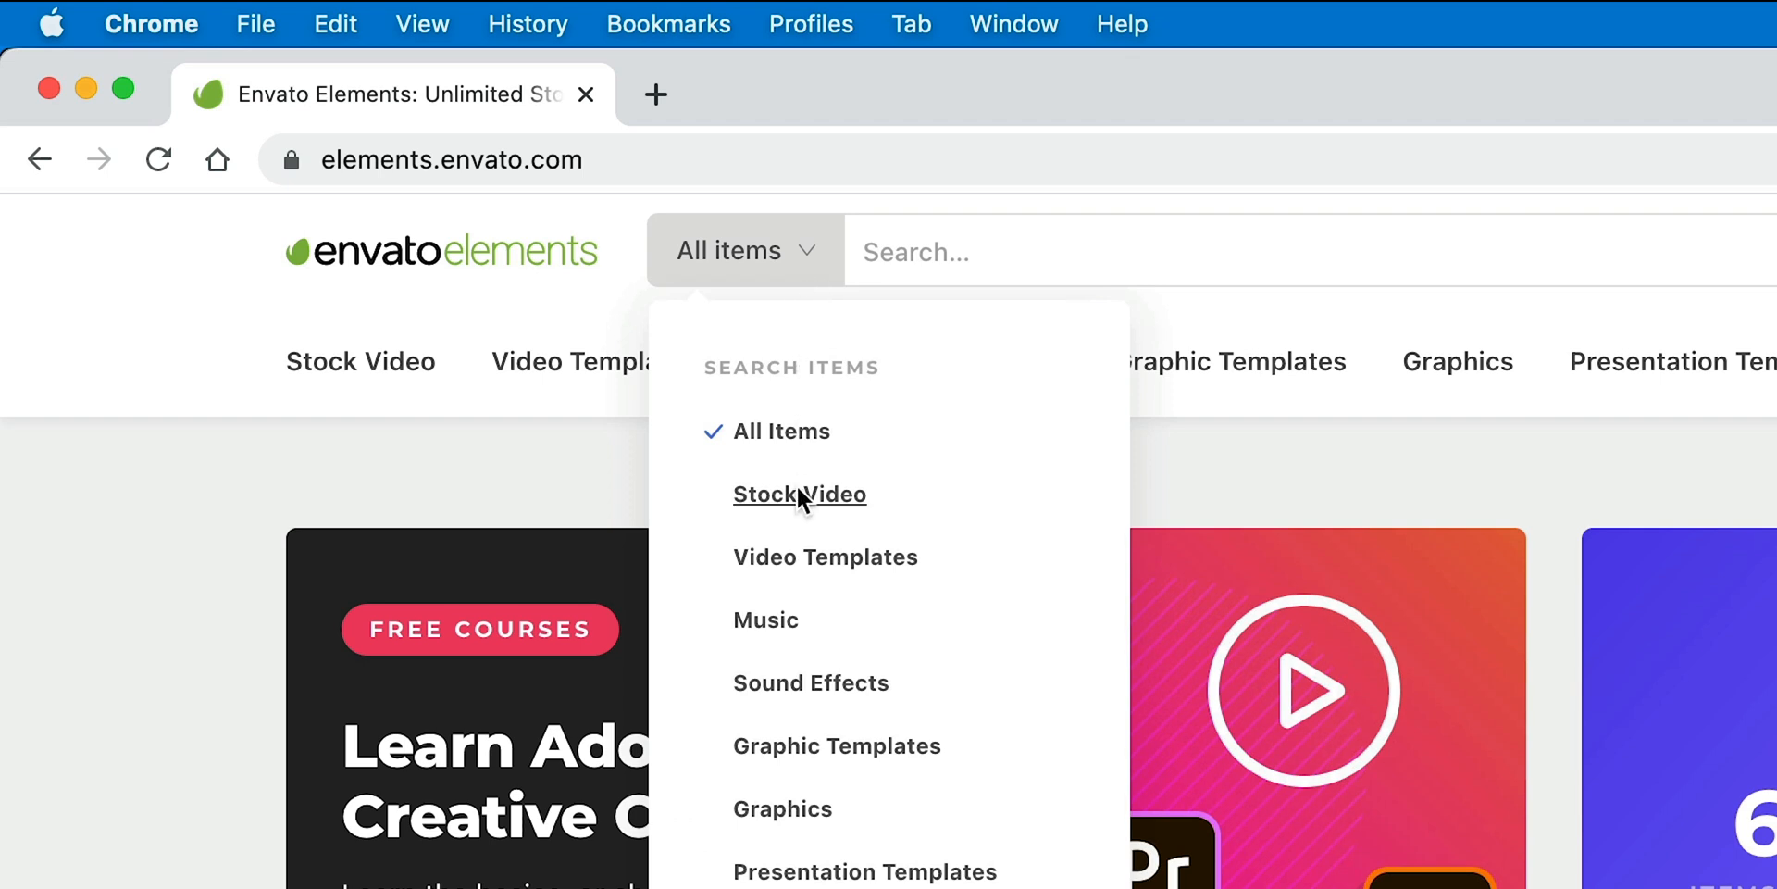
Step: Search Envato Elements stock video for 'ink' and browse the results
{"action": "left_click", "coordinate": [799, 494]}
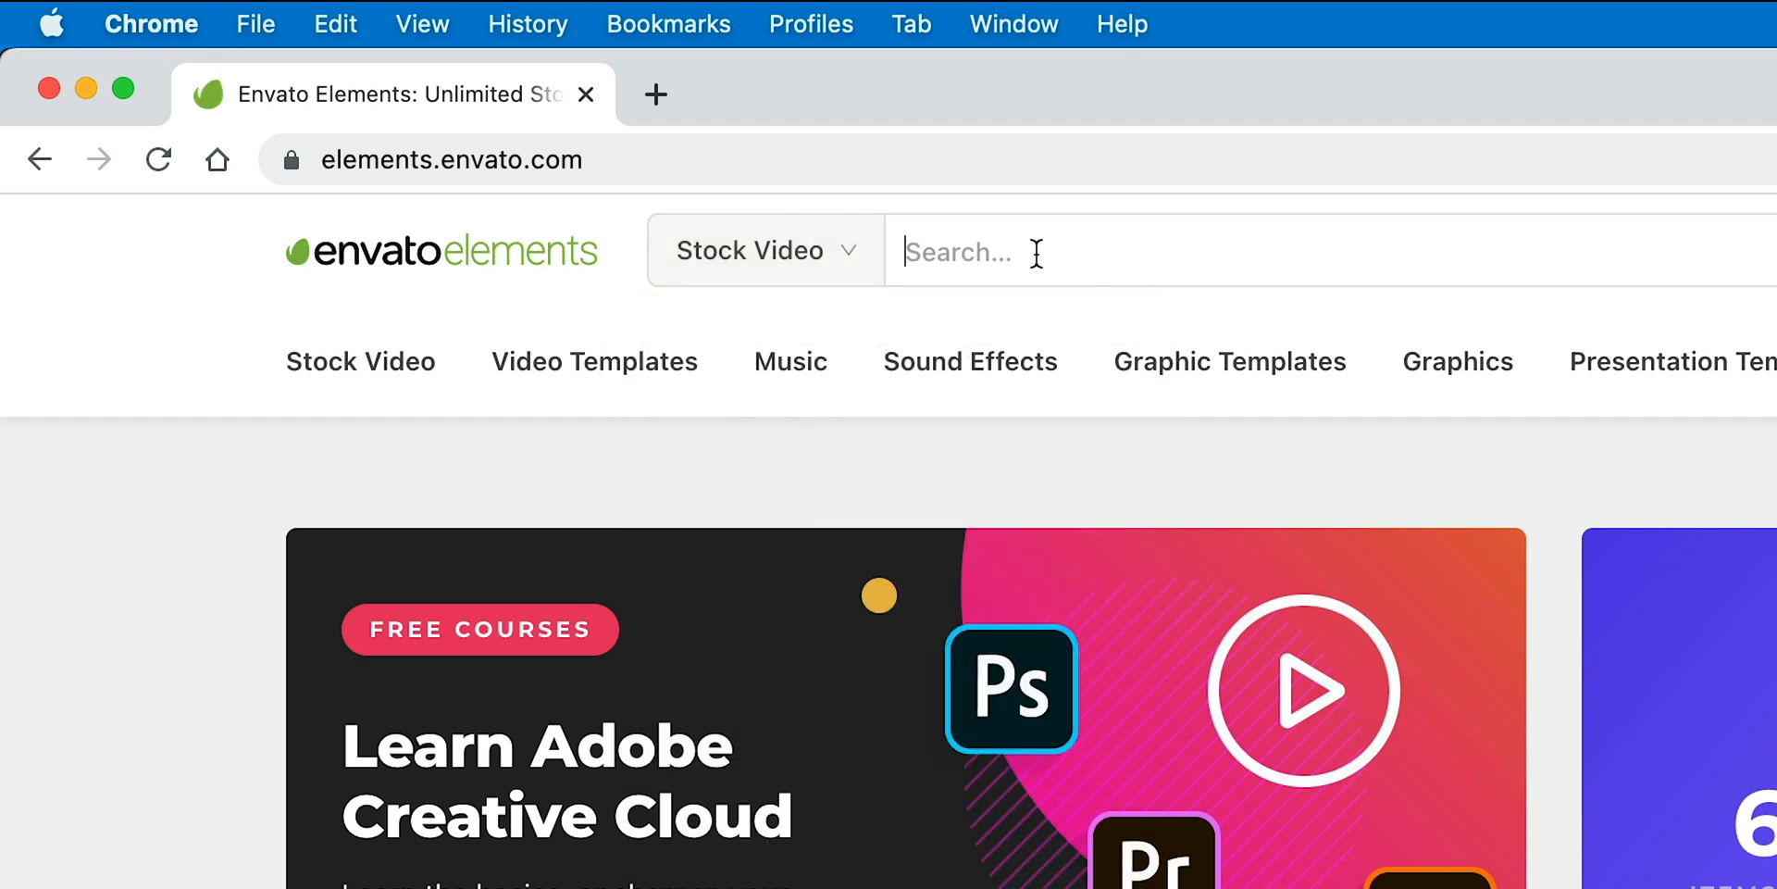
{"action": "type", "text": "ink"}
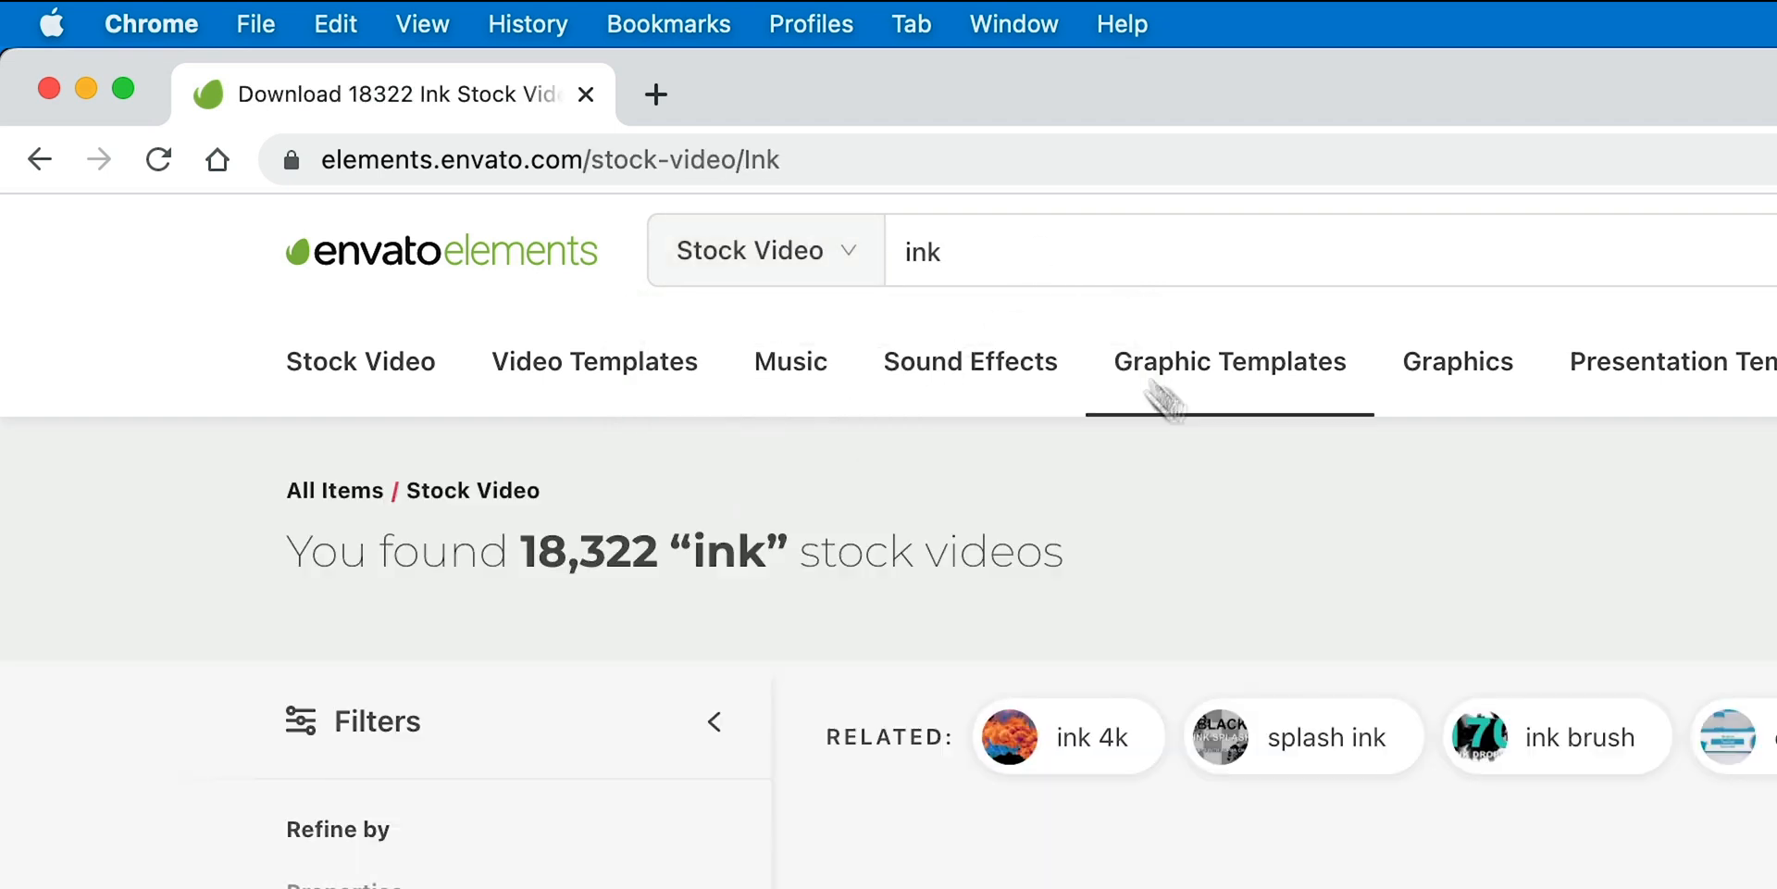
{"action": "scroll", "scroll_direction": "down", "scroll_amount": 3}
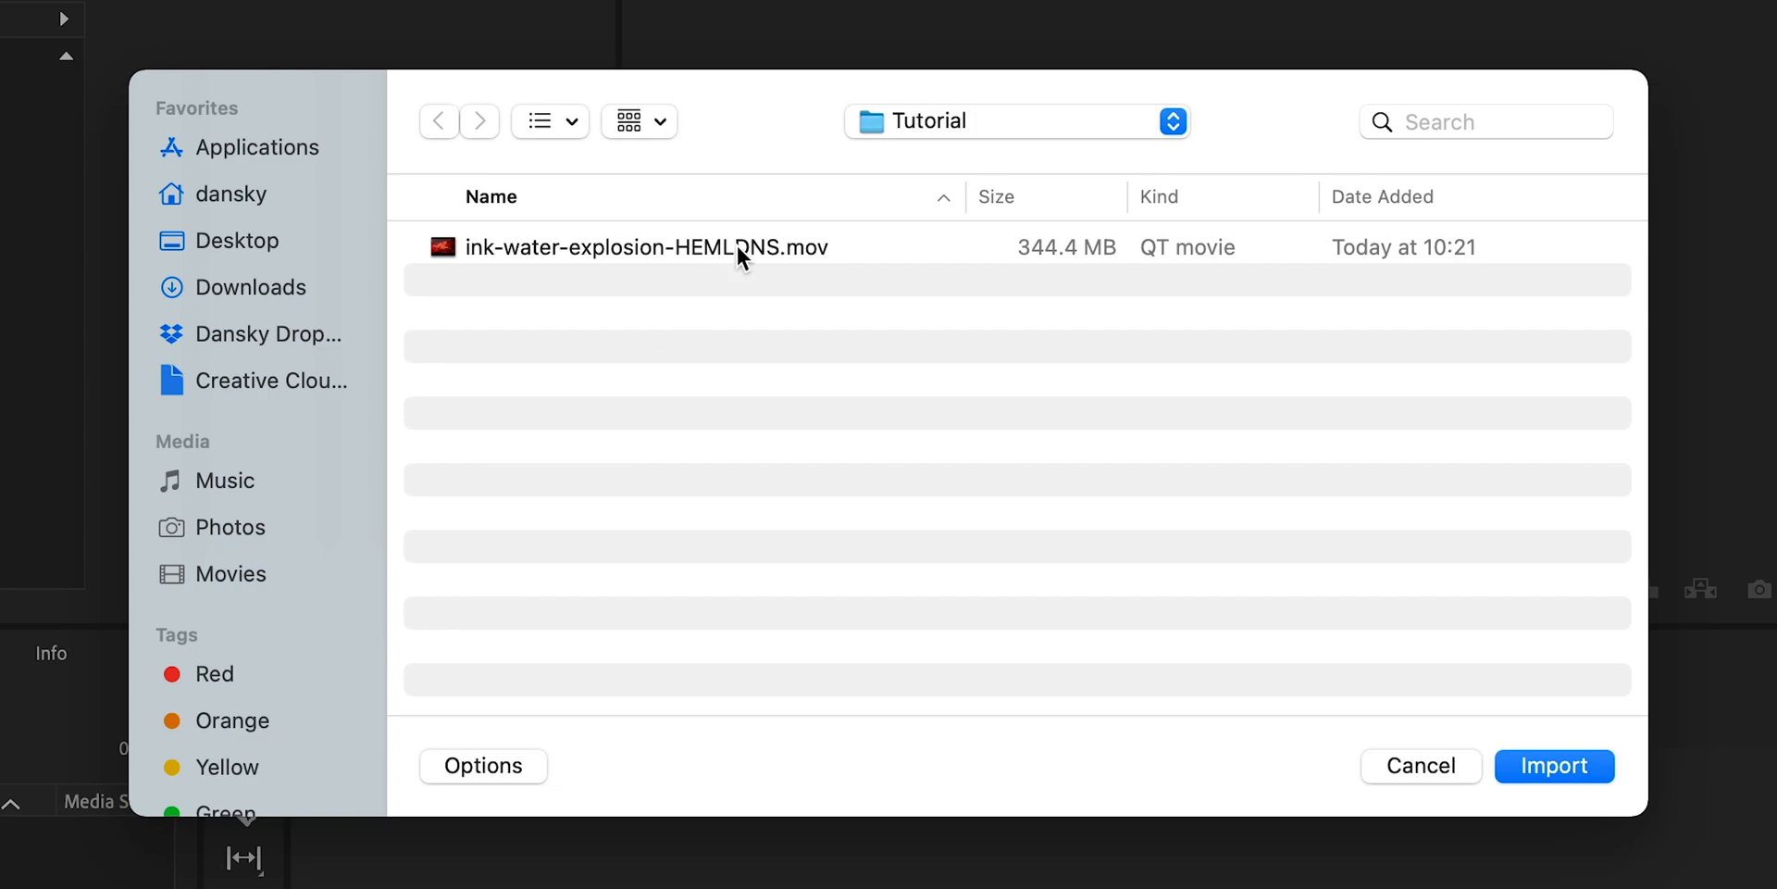
Step: Import ink-water-explosion-HEMLDNS.mov into a sequence and scrub through the clip
{"action": "left_click", "coordinate": [1554, 766]}
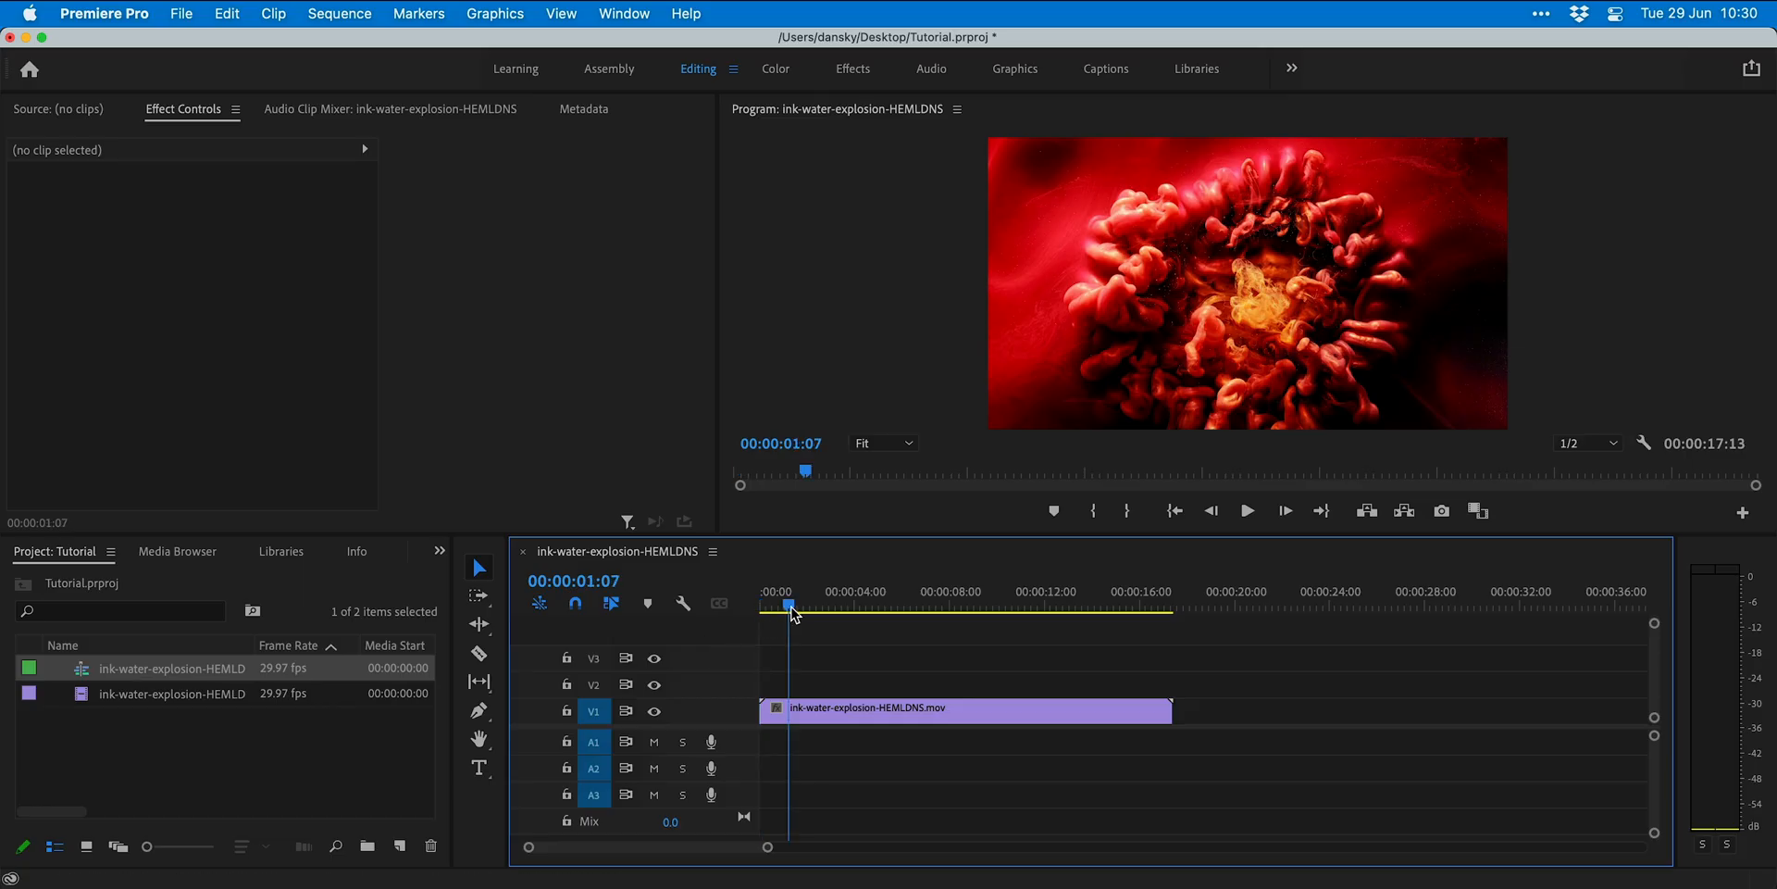
{"action": "left_click_drag", "start_coordinate": [790, 602], "coordinate": [781, 601]}
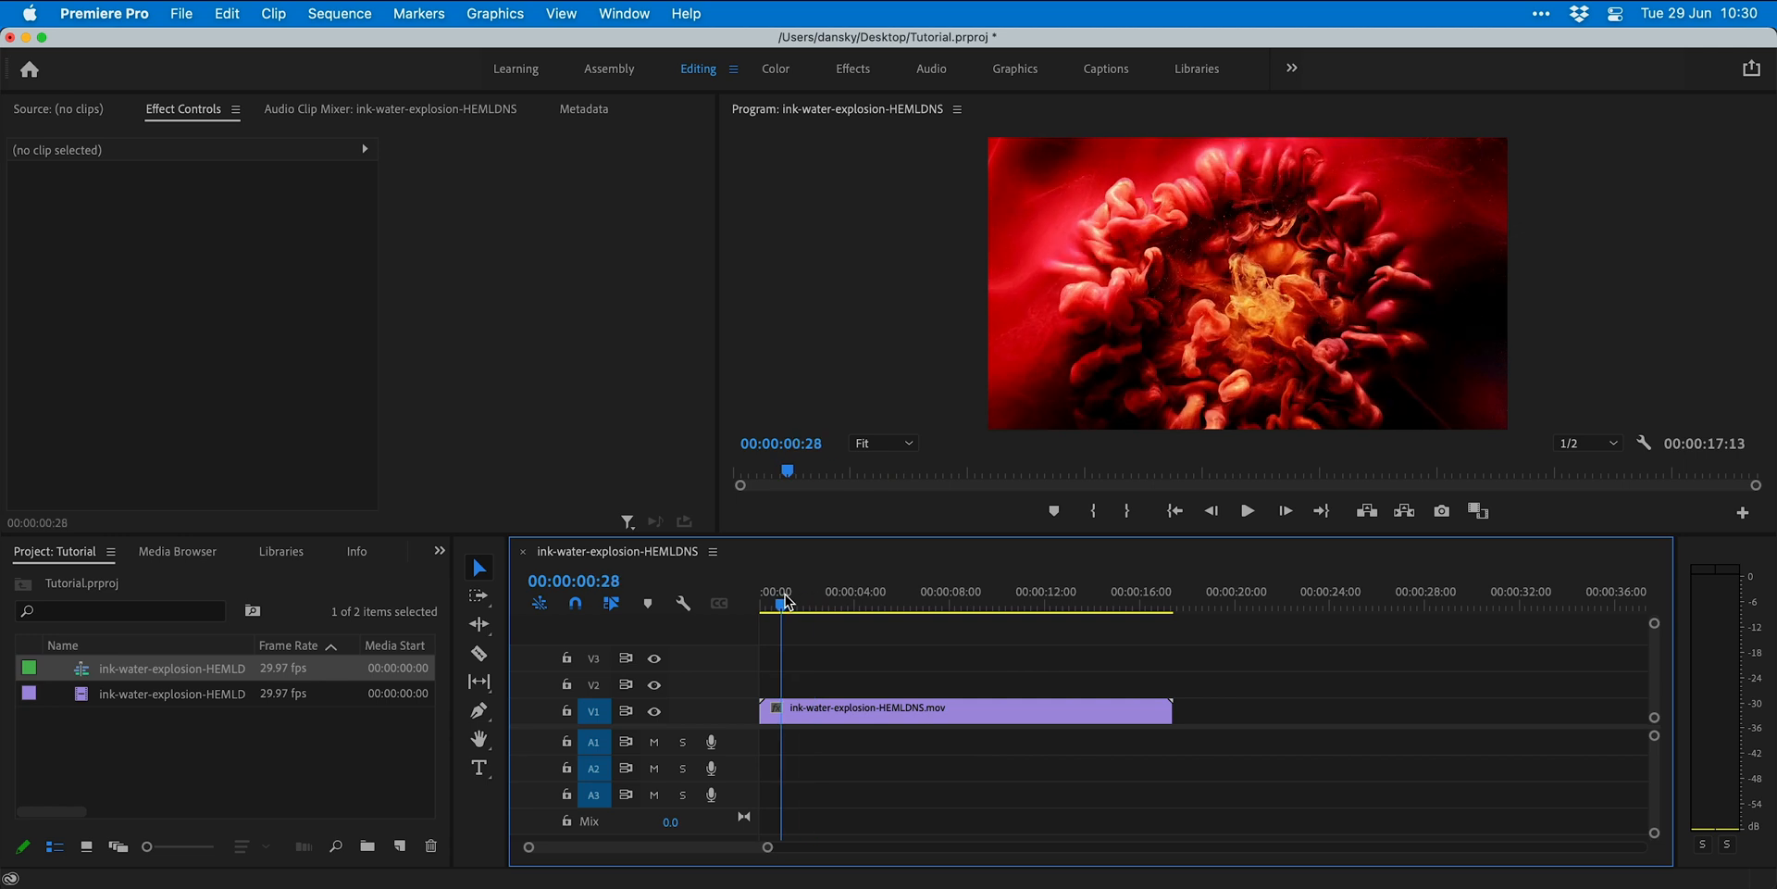
{"action": "left_click", "coordinate": [1246, 510]}
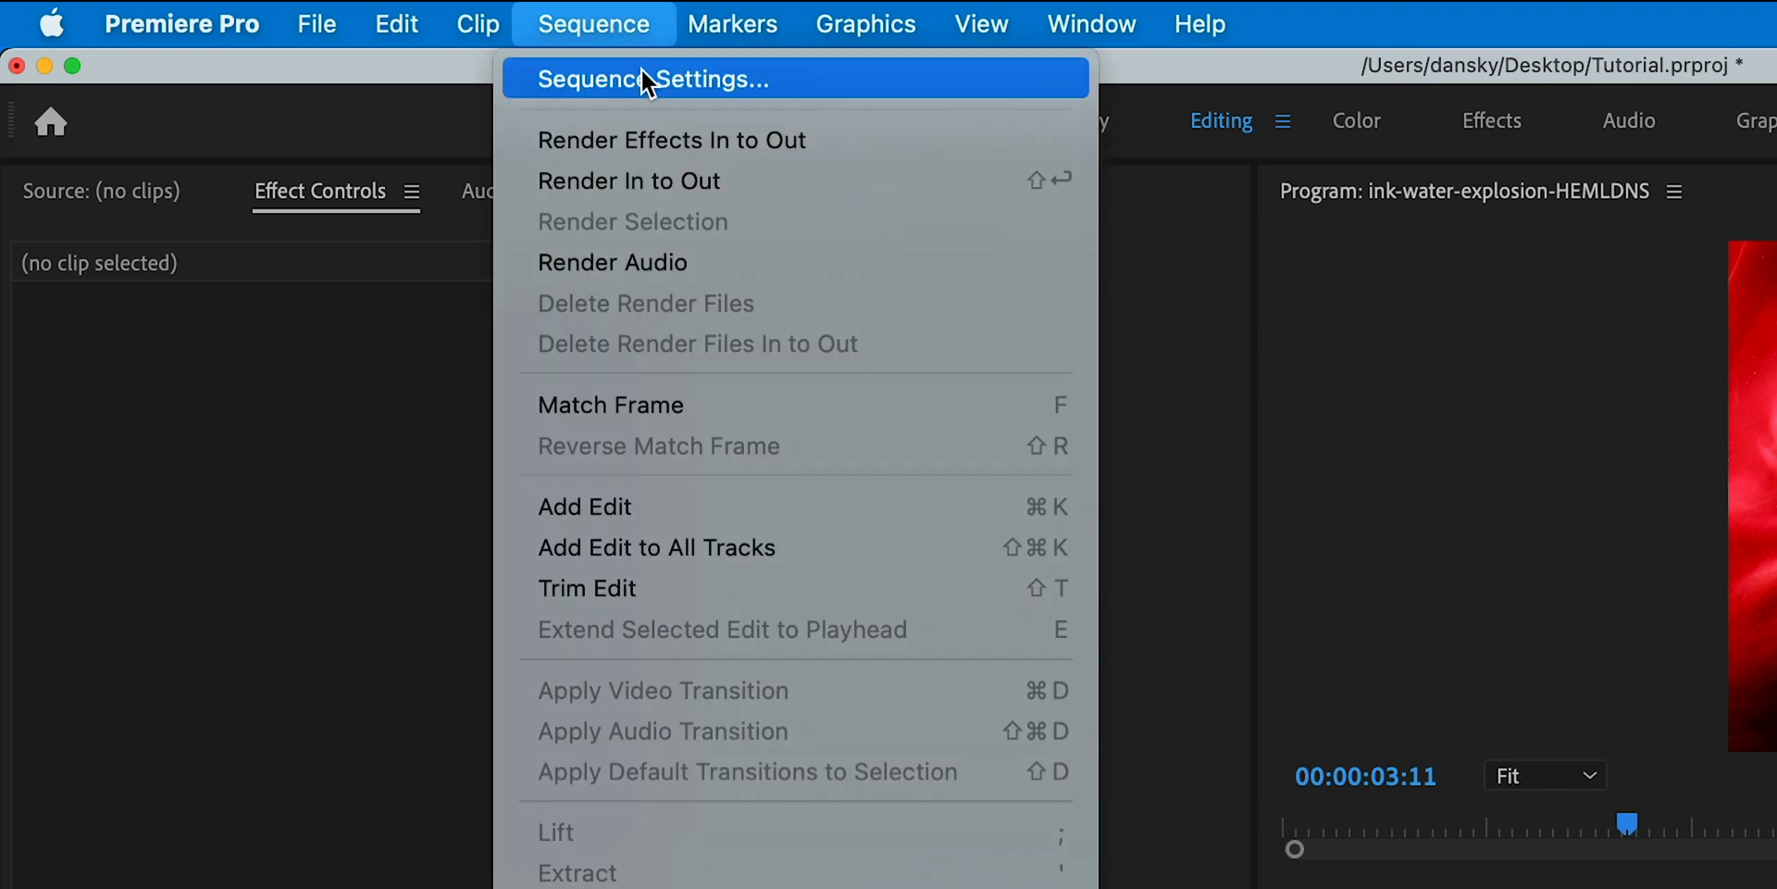
Step: Keep the 1920×1080 sequence settings and set the ink clip's scale to 53
{"action": "left_click", "coordinate": [652, 78]}
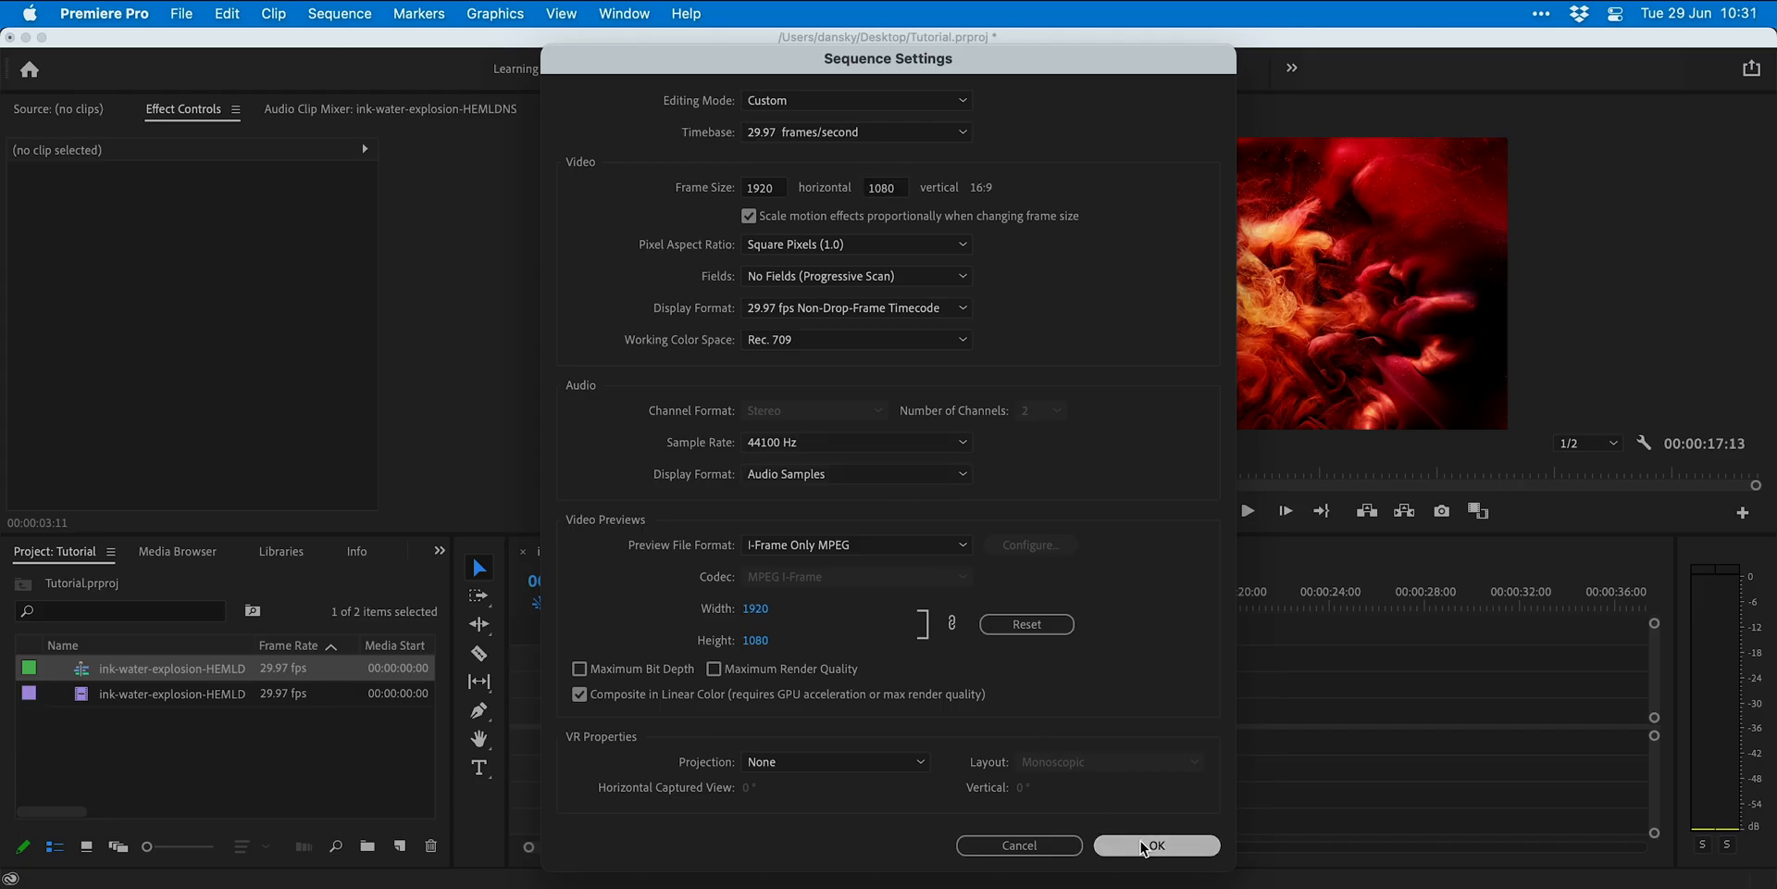
{"action": "left_click", "coordinate": [1155, 845]}
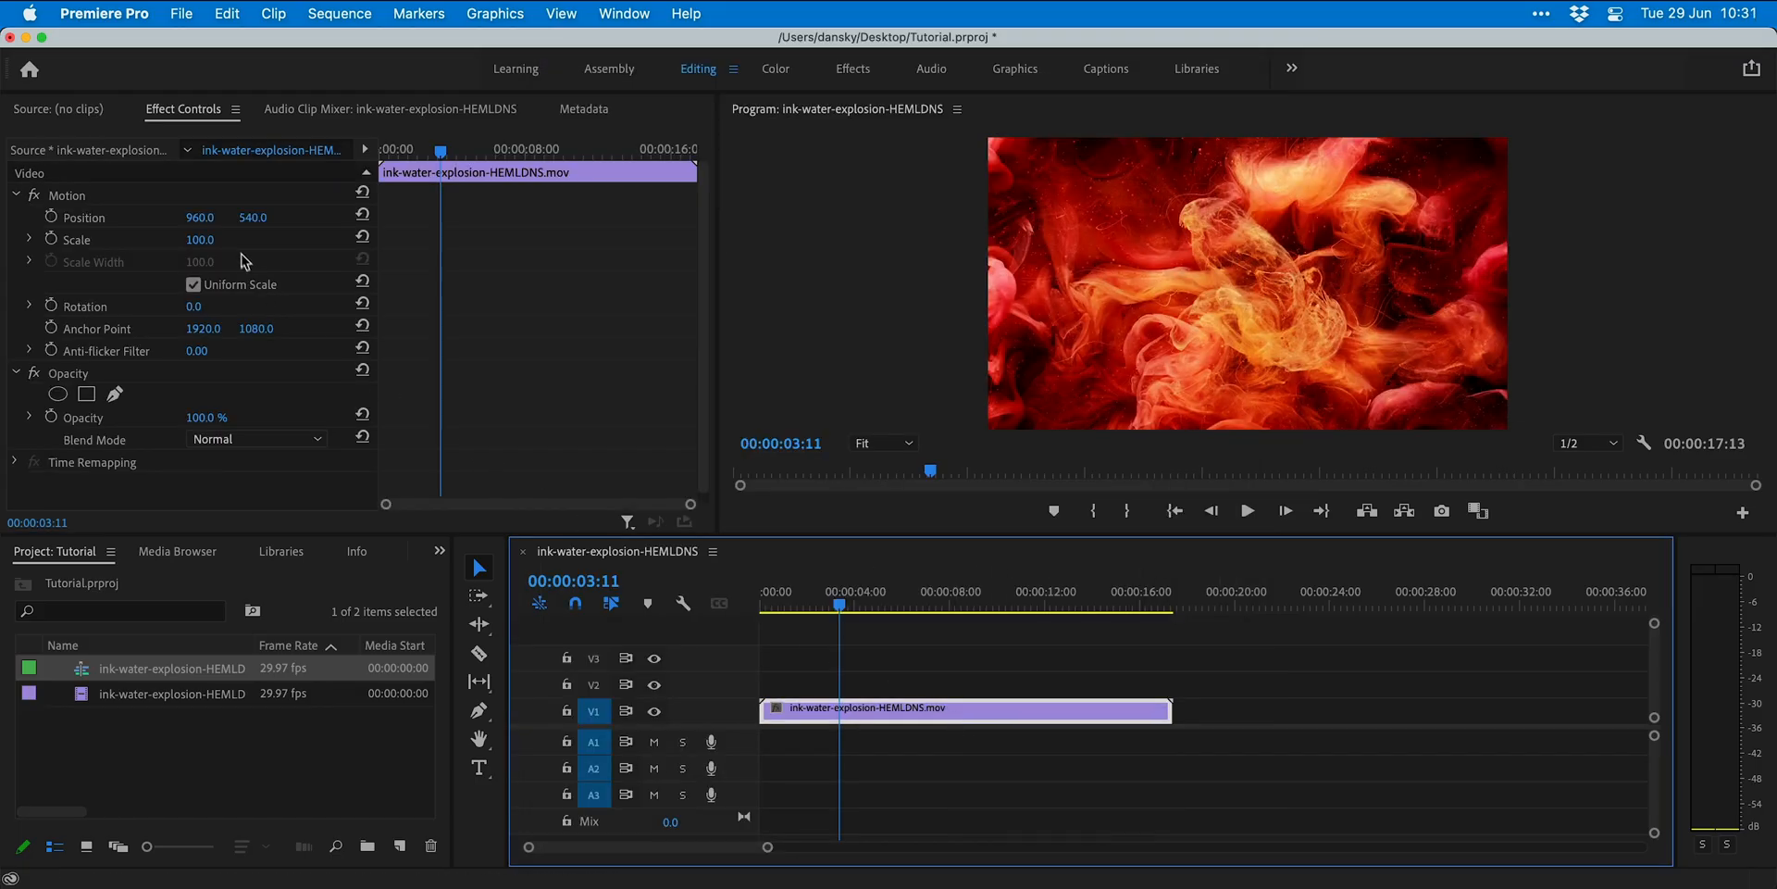
{"action": "type", "text": "53.0"}
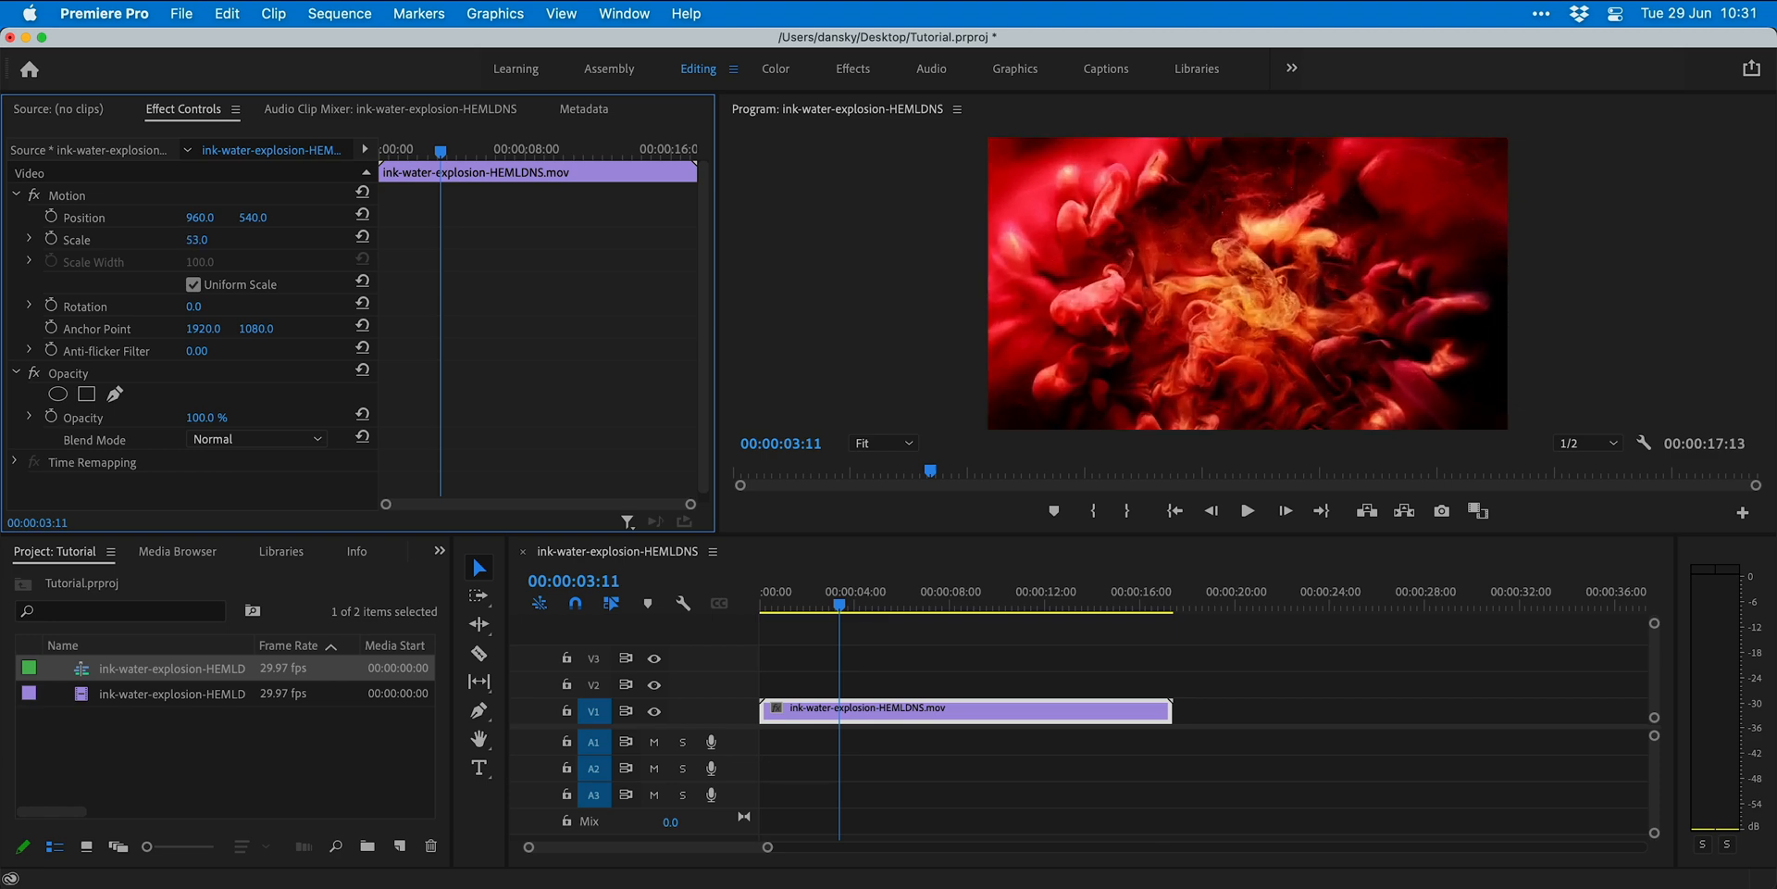
Step: Rename the sequence in the Project panel to 'Sick Ink Animation Text Thing'
{"action": "double_click", "coordinate": [172, 667]}
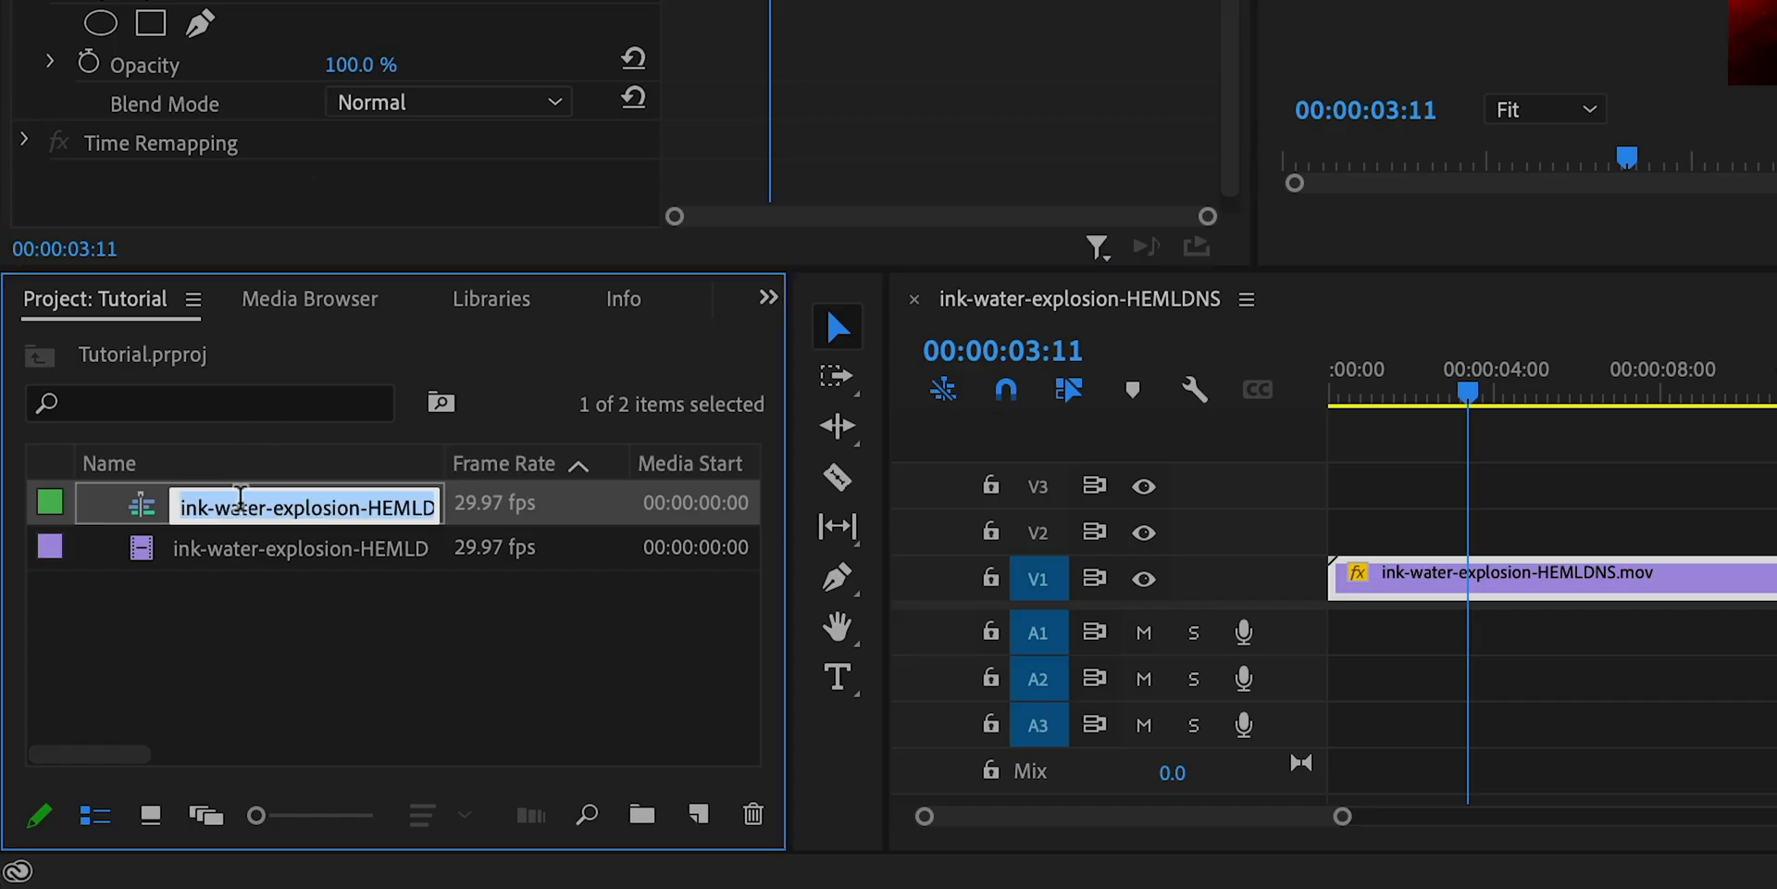
{"action": "type", "text": "Sick Ink"}
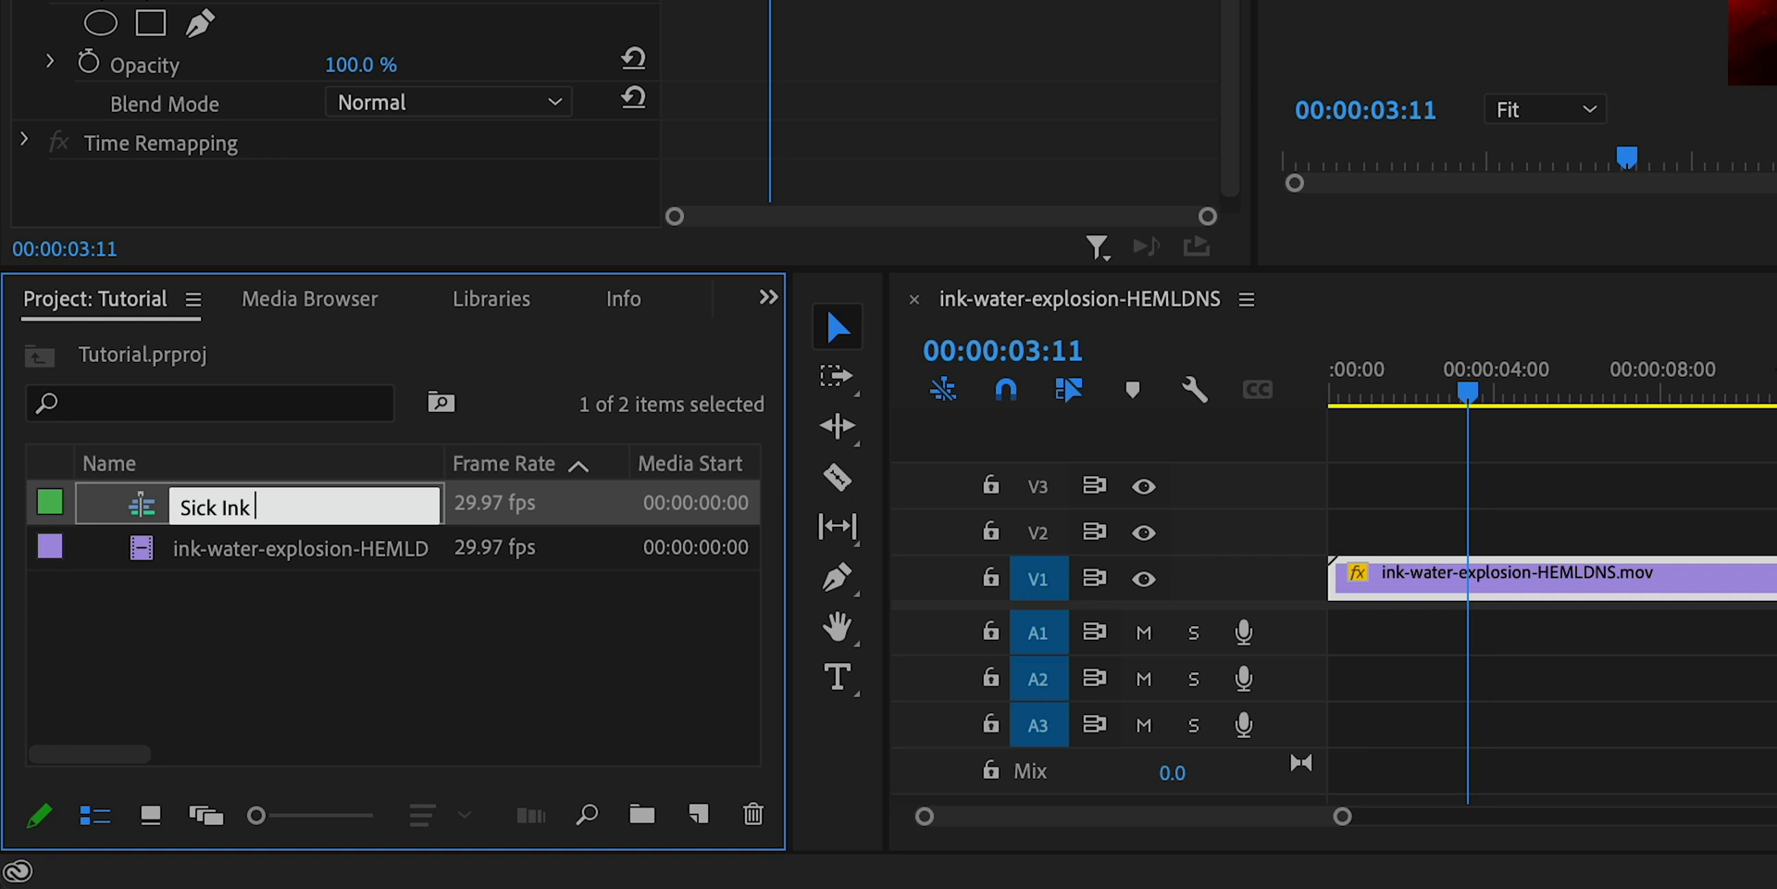
{"action": "type", "text": "Animation Text Thing"}
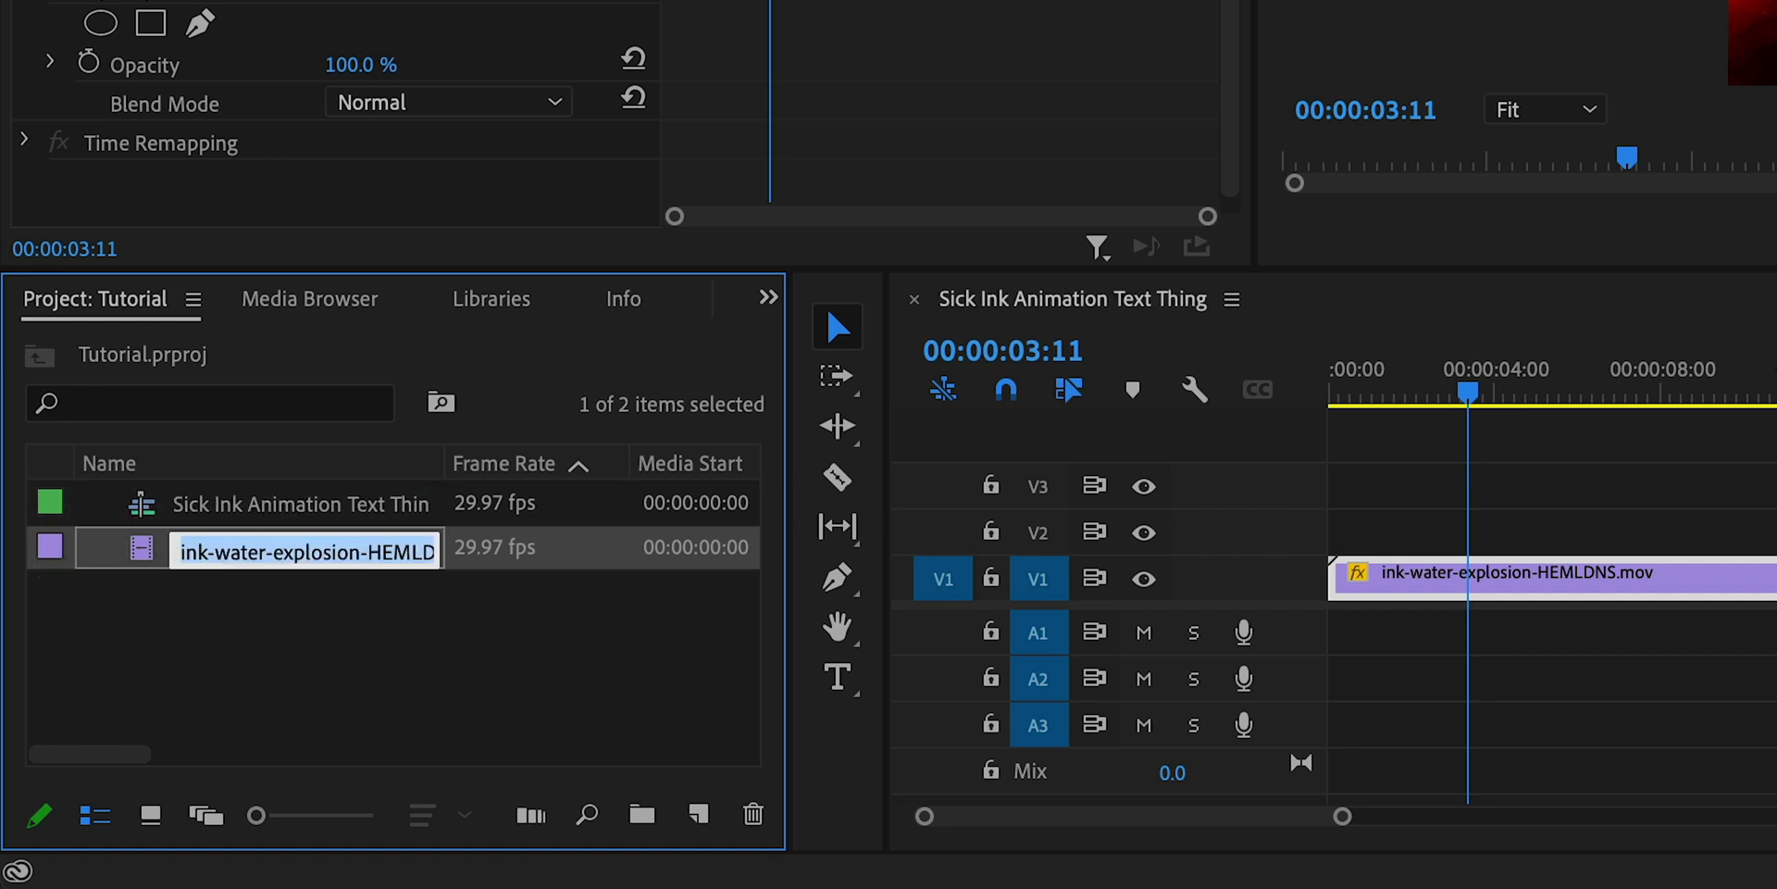
{"action": "left_click", "coordinate": [136, 635]}
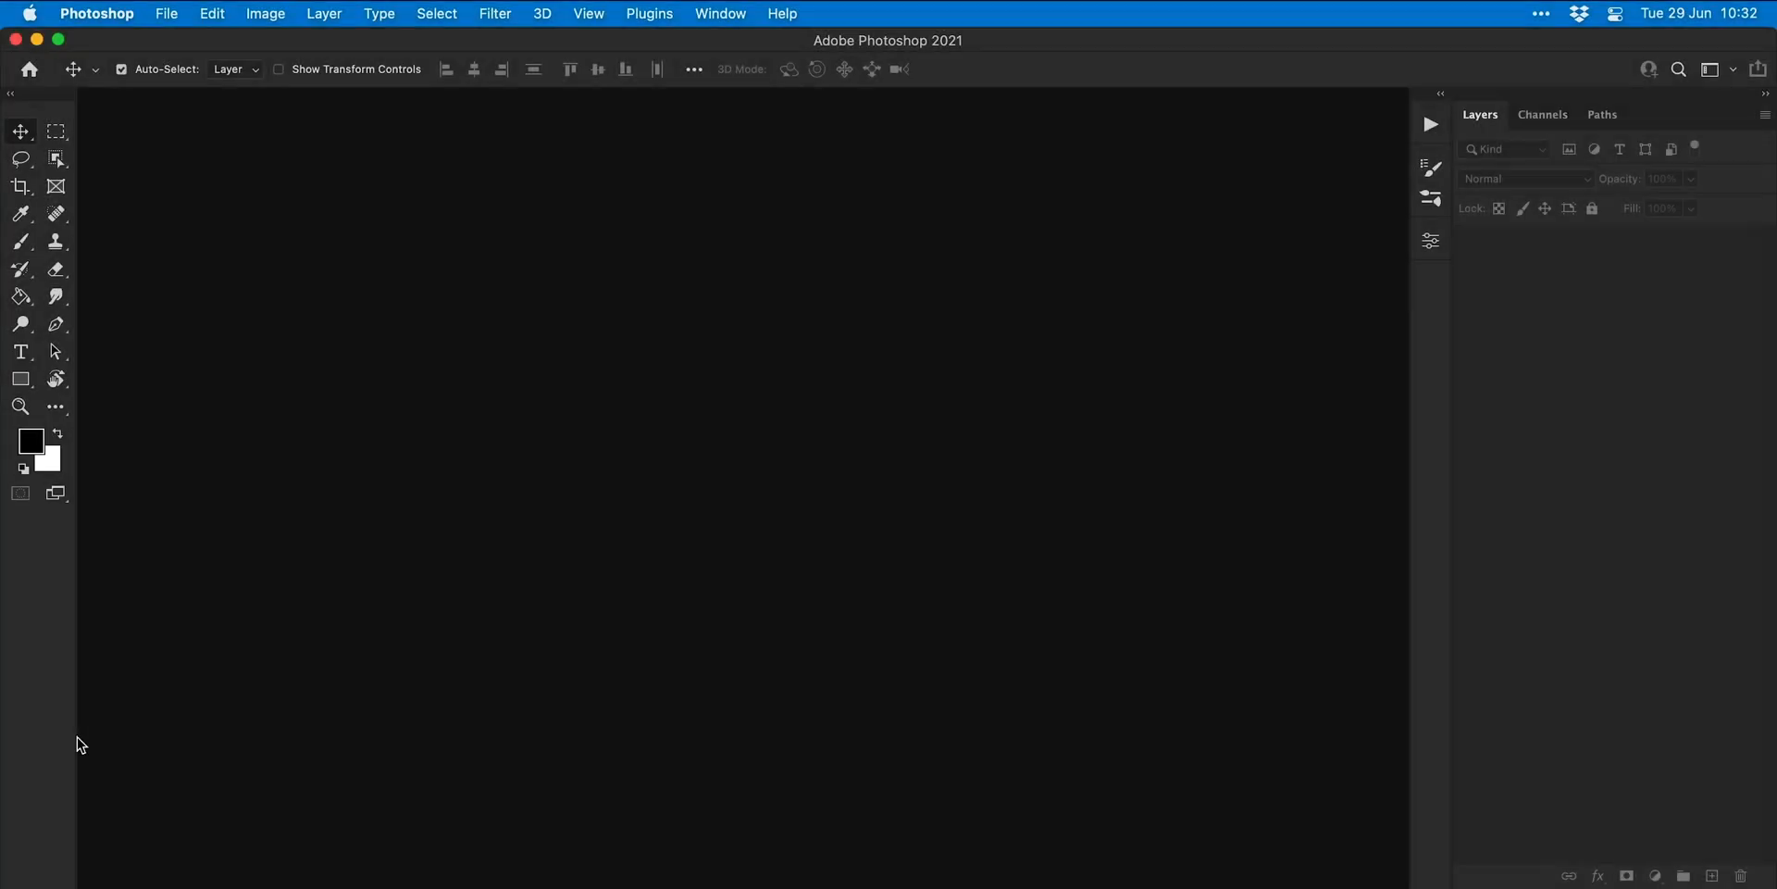
Step: Create a 3840×2160 document with black Hello text and start unlocking the Background
{"action": "left_click", "coordinate": [165, 13]}
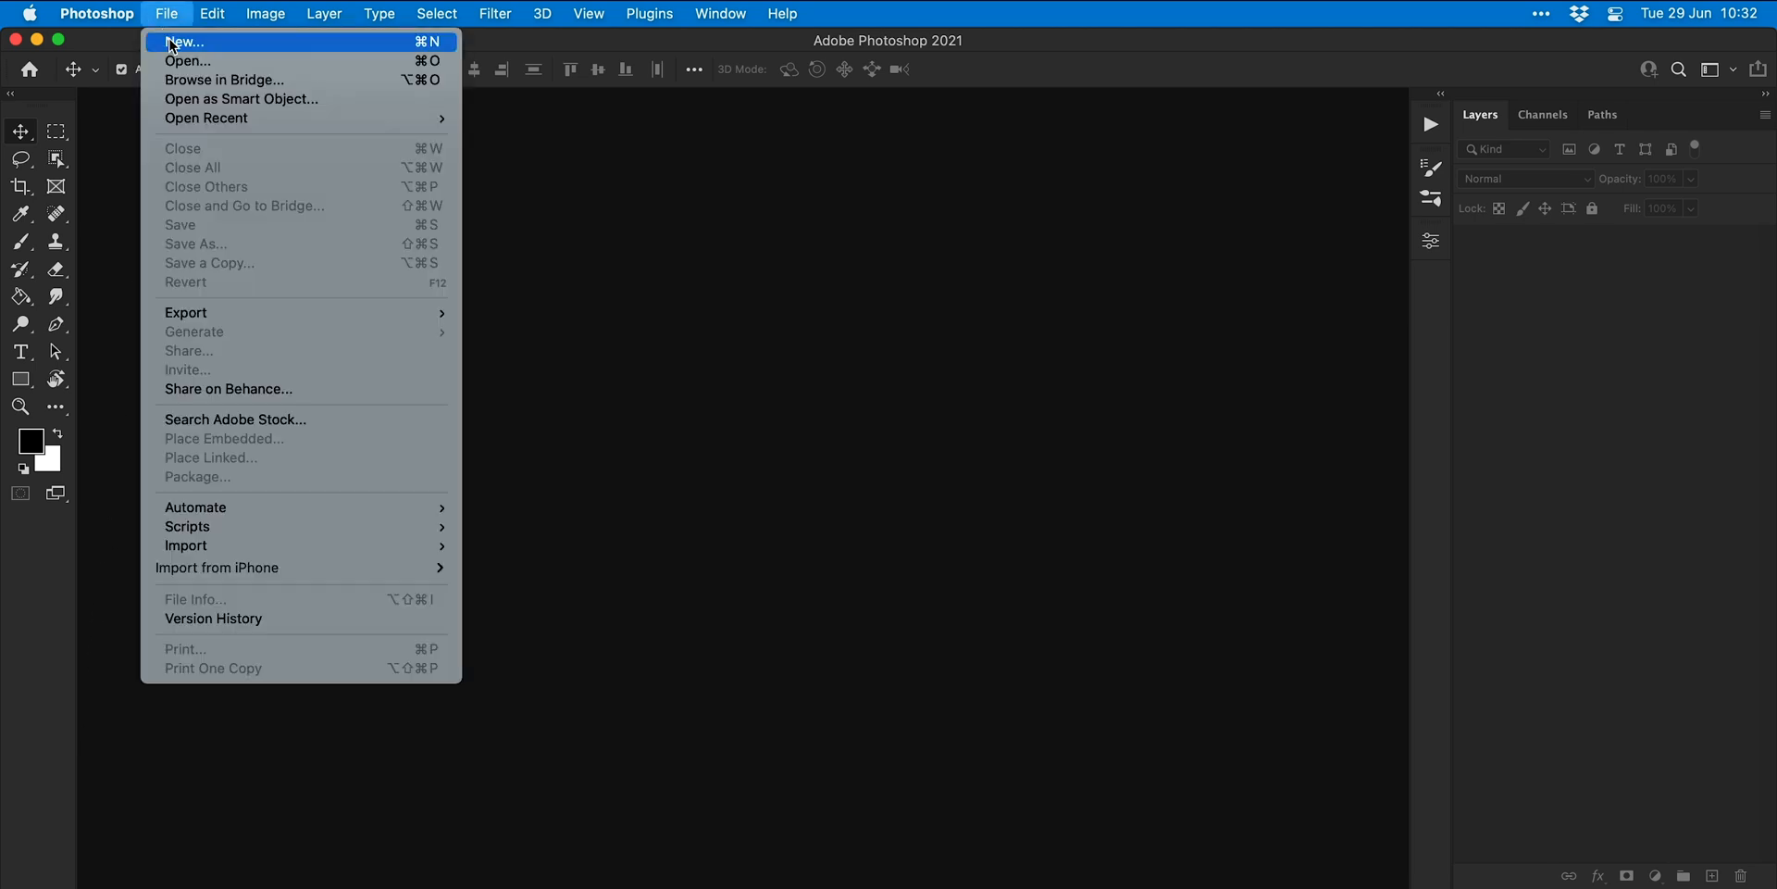
{"action": "left_click", "coordinate": [181, 42]}
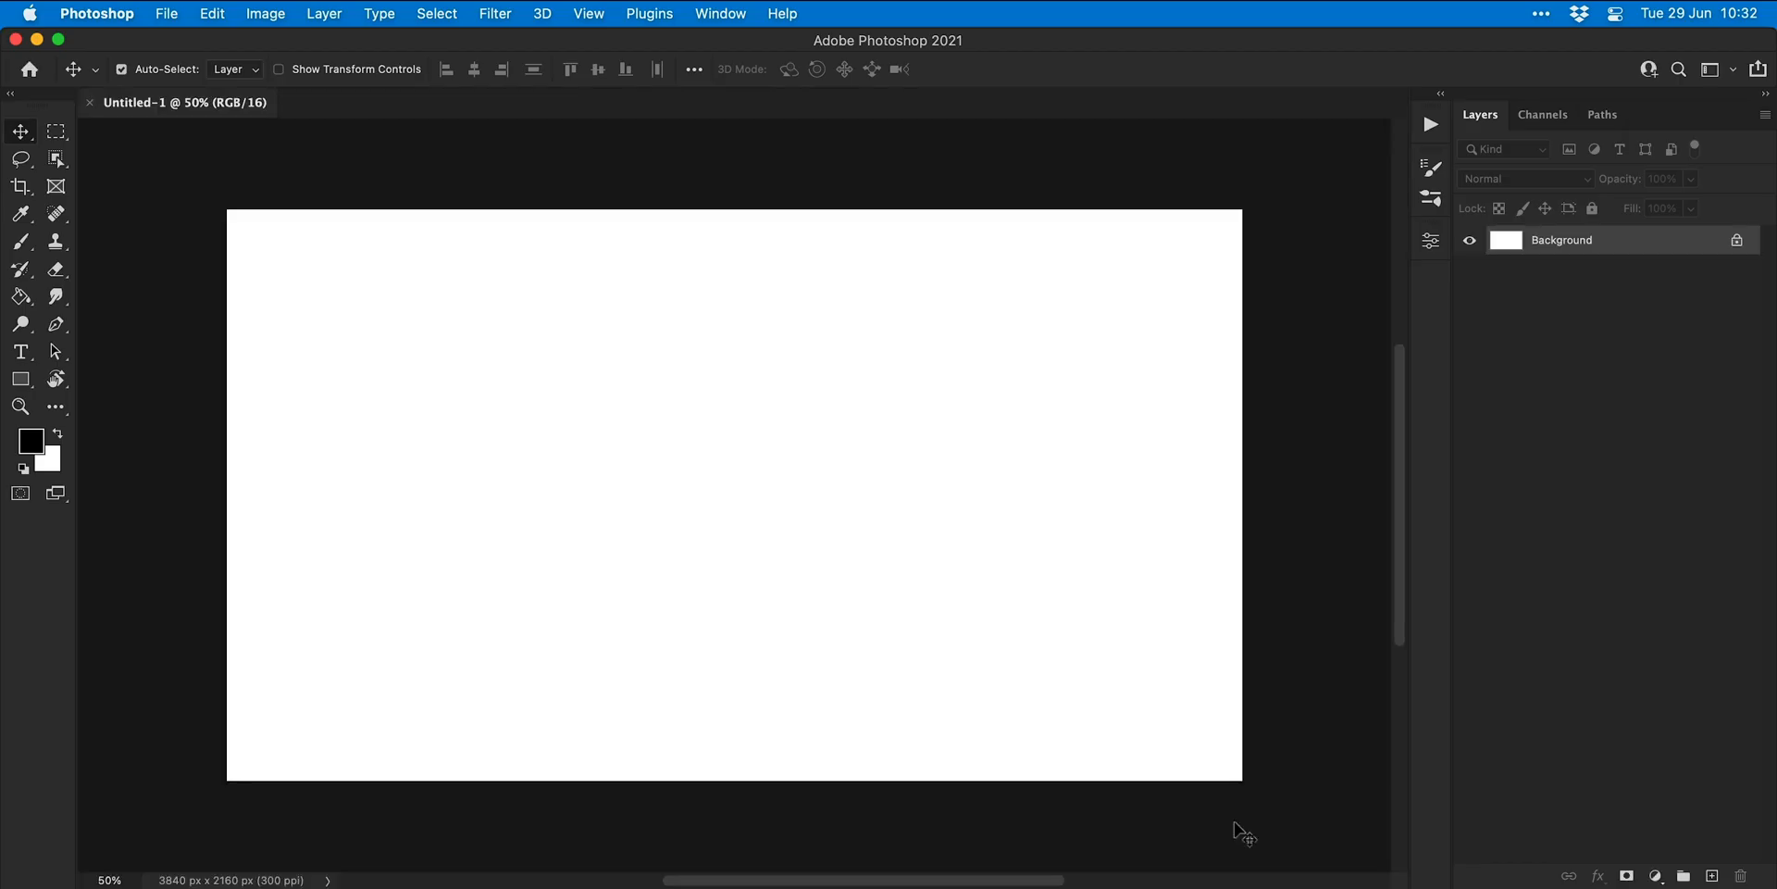
{"action": "left_click", "coordinate": [20, 351]}
{"action": "type", "text": "Bac"}
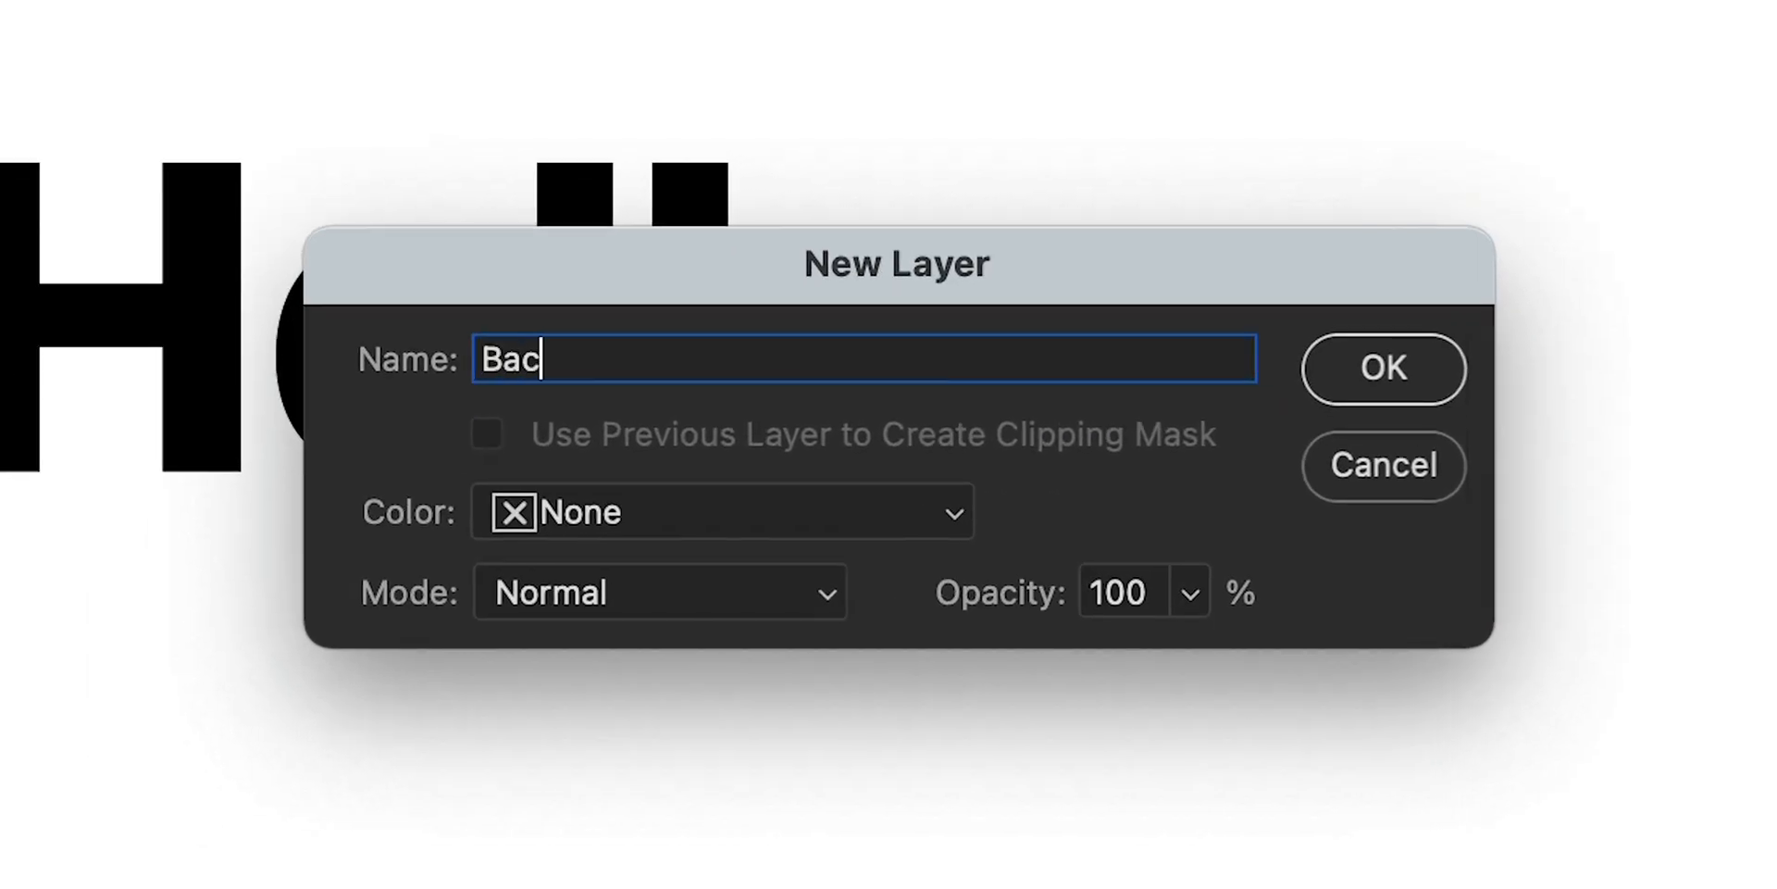
Step: Convert the Background to a layer and give Hello shallow knockout with 0% fill
{"action": "left_click", "coordinate": [1383, 368]}
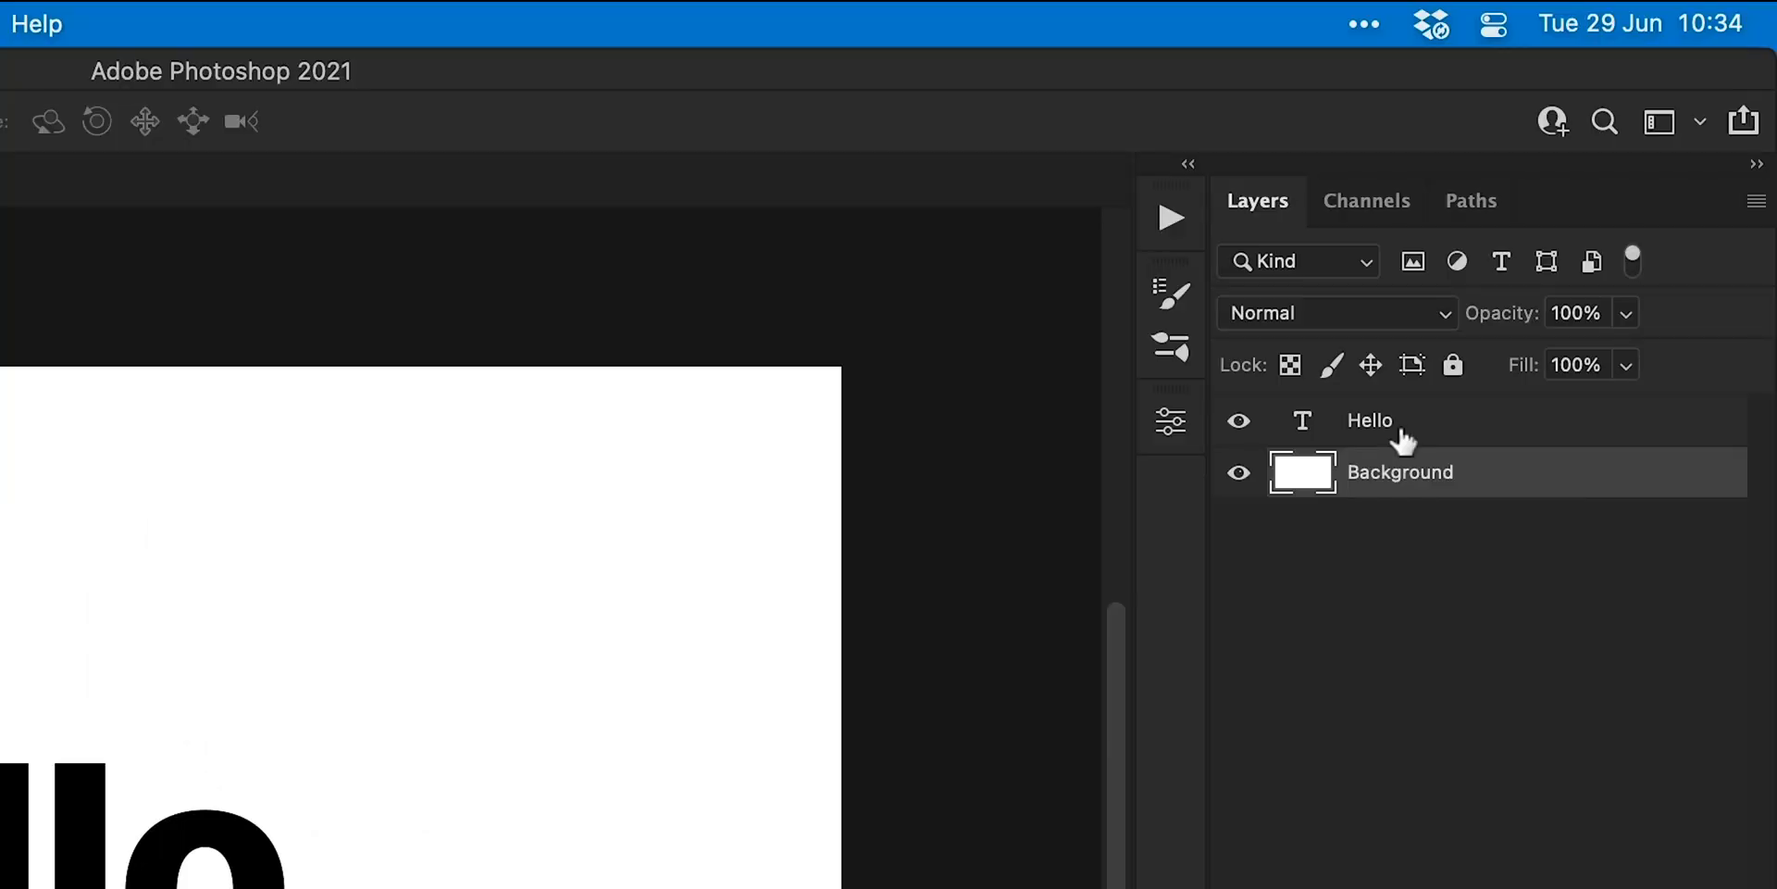
{"action": "right_click", "coordinate": [1368, 421]}
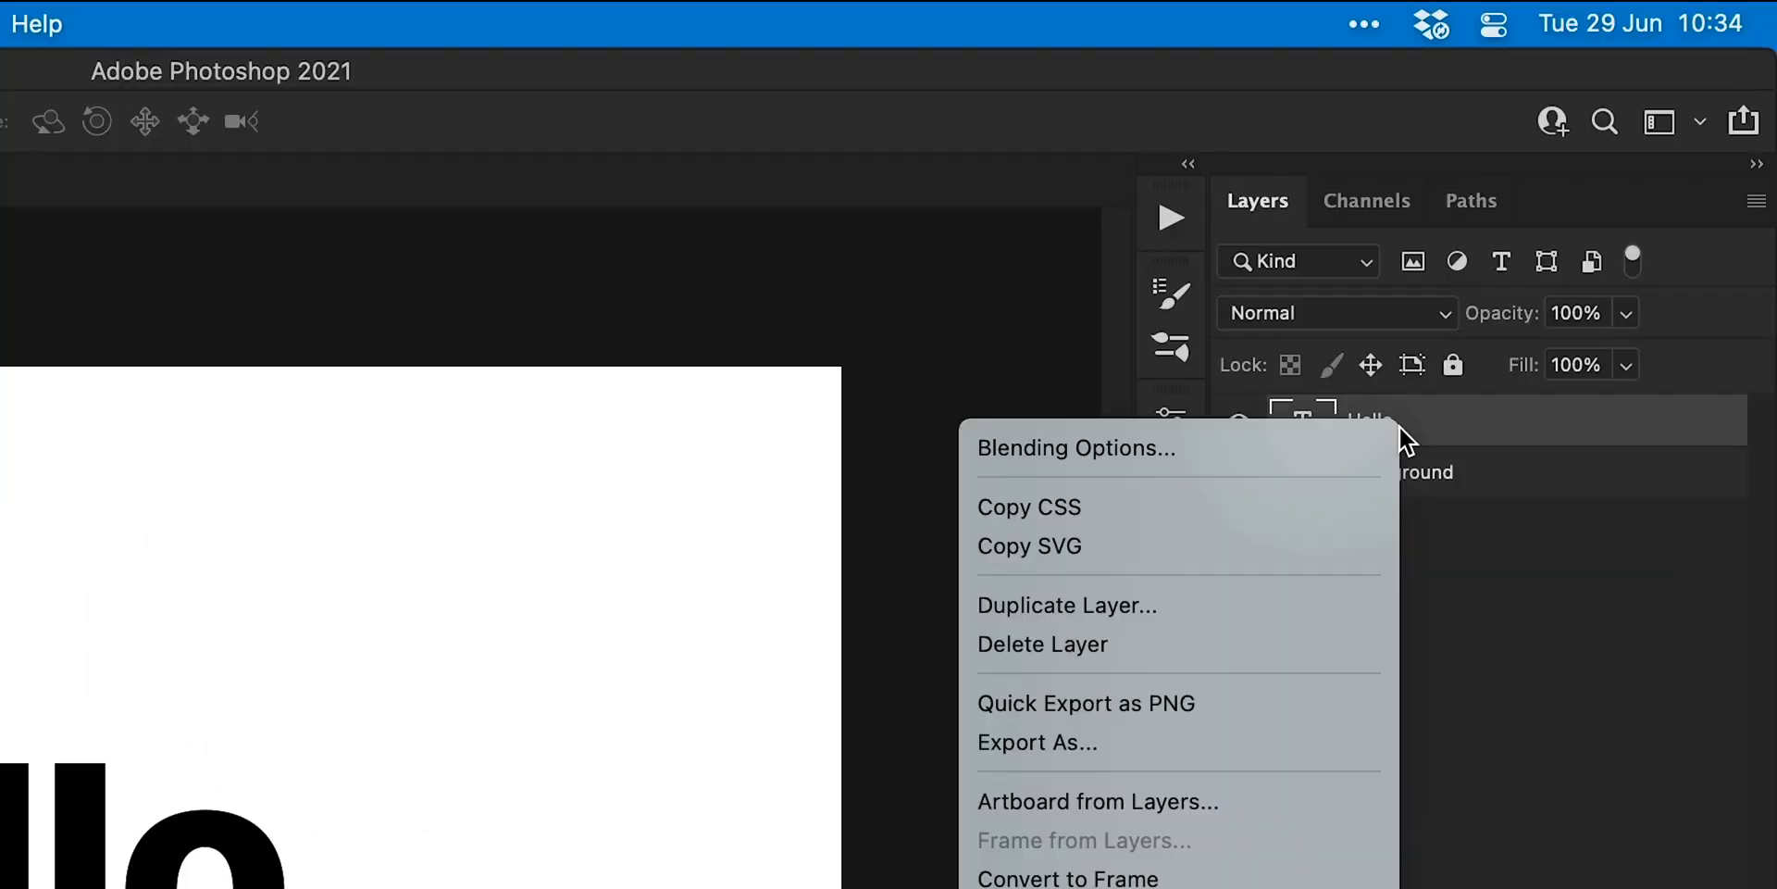
{"action": "left_click", "coordinate": [1075, 448]}
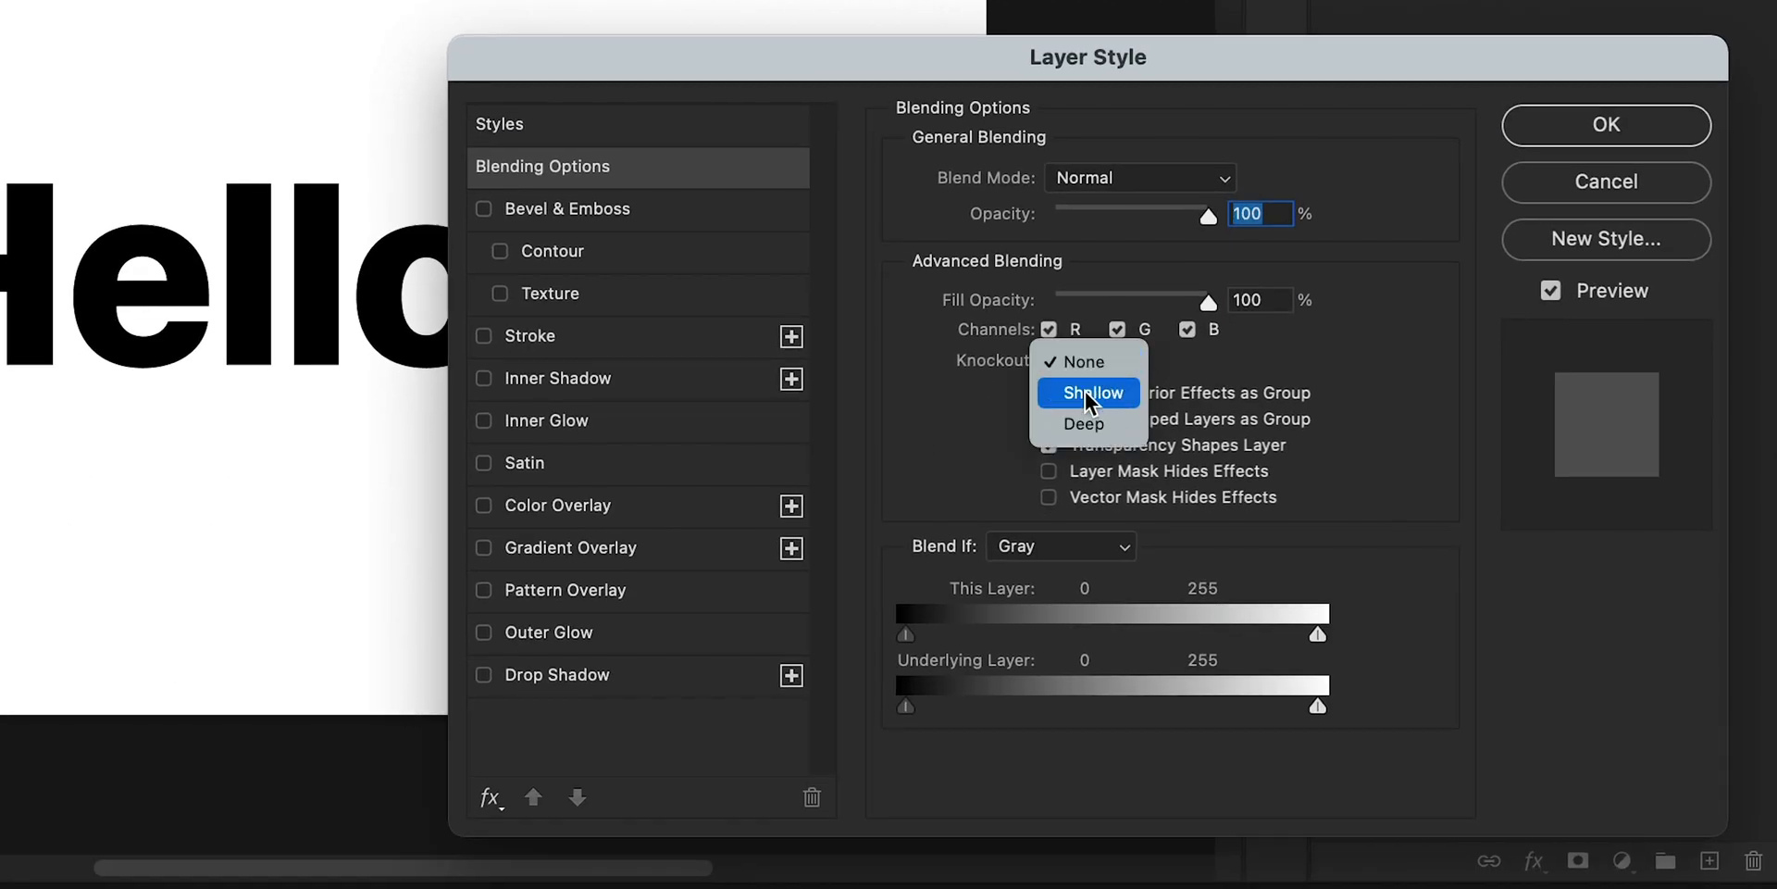
{"action": "left_click", "coordinate": [1085, 393]}
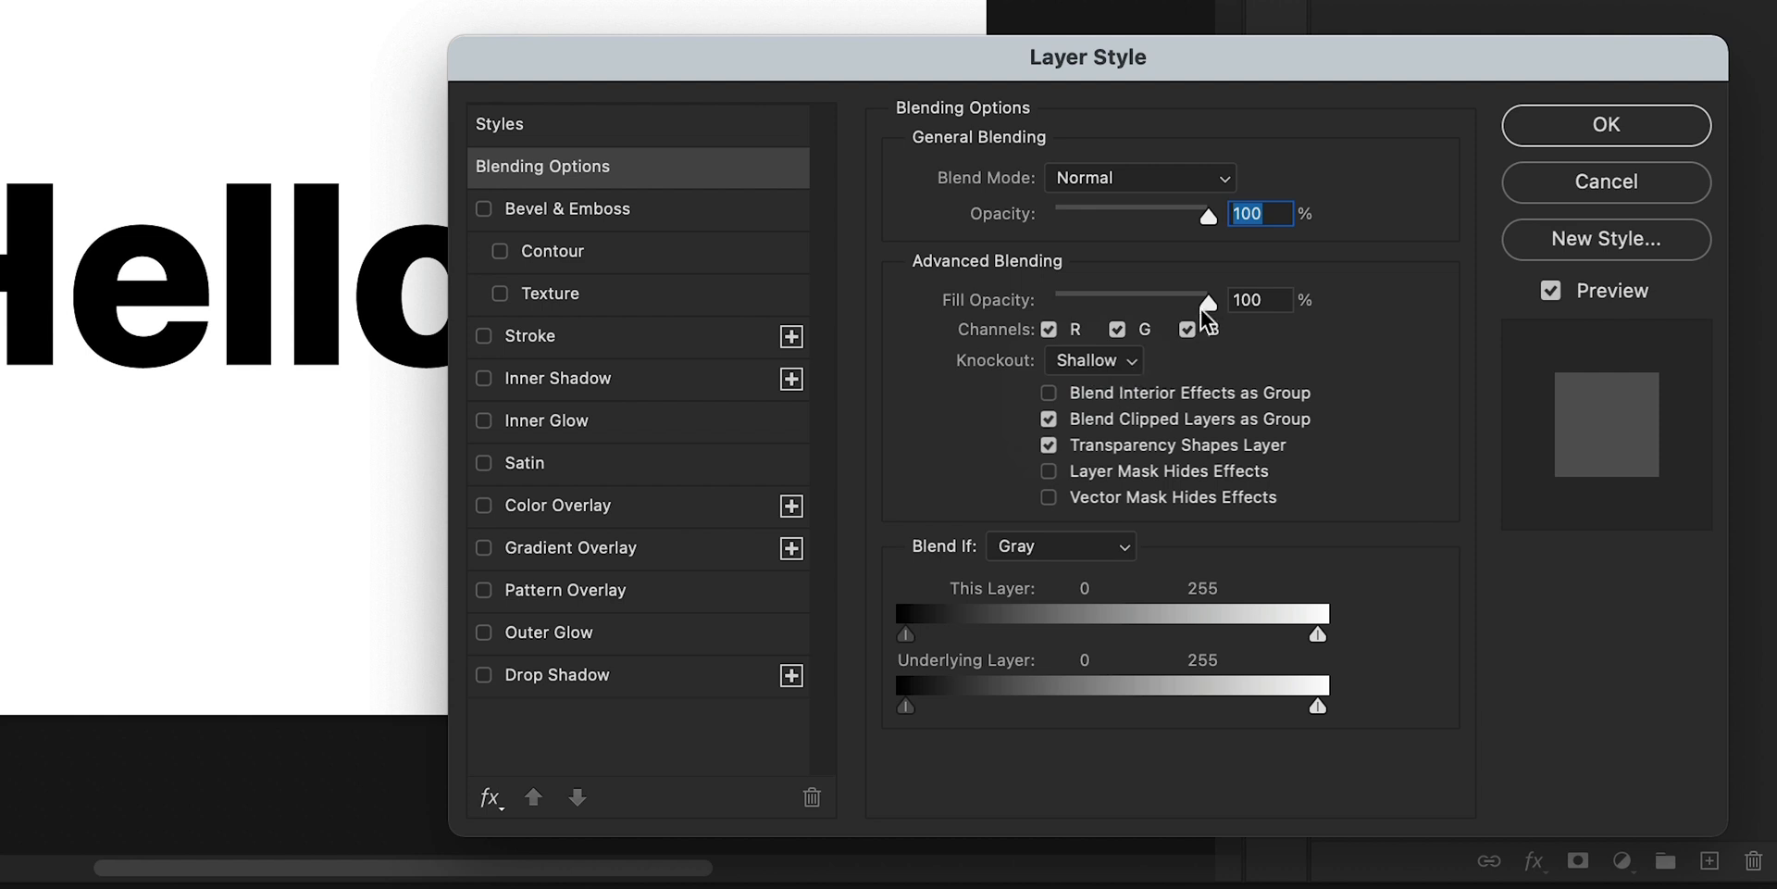
{"action": "left_click_drag", "start_coordinate": [1208, 299], "coordinate": [1048, 299]}
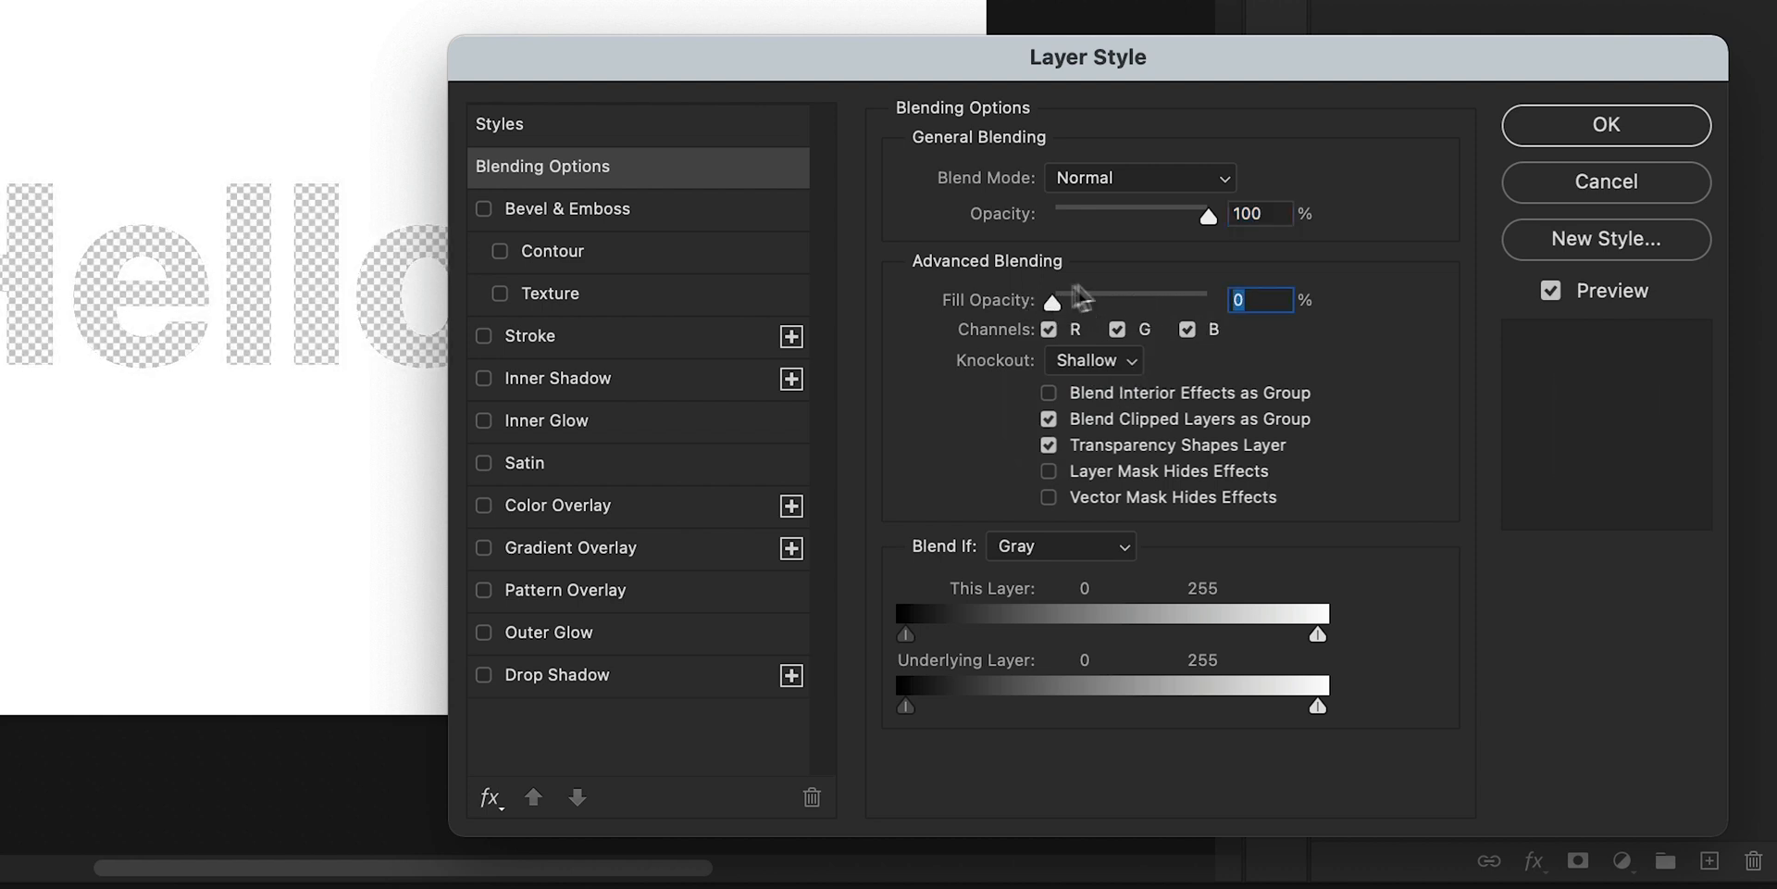
{"action": "left_click", "coordinate": [1606, 125]}
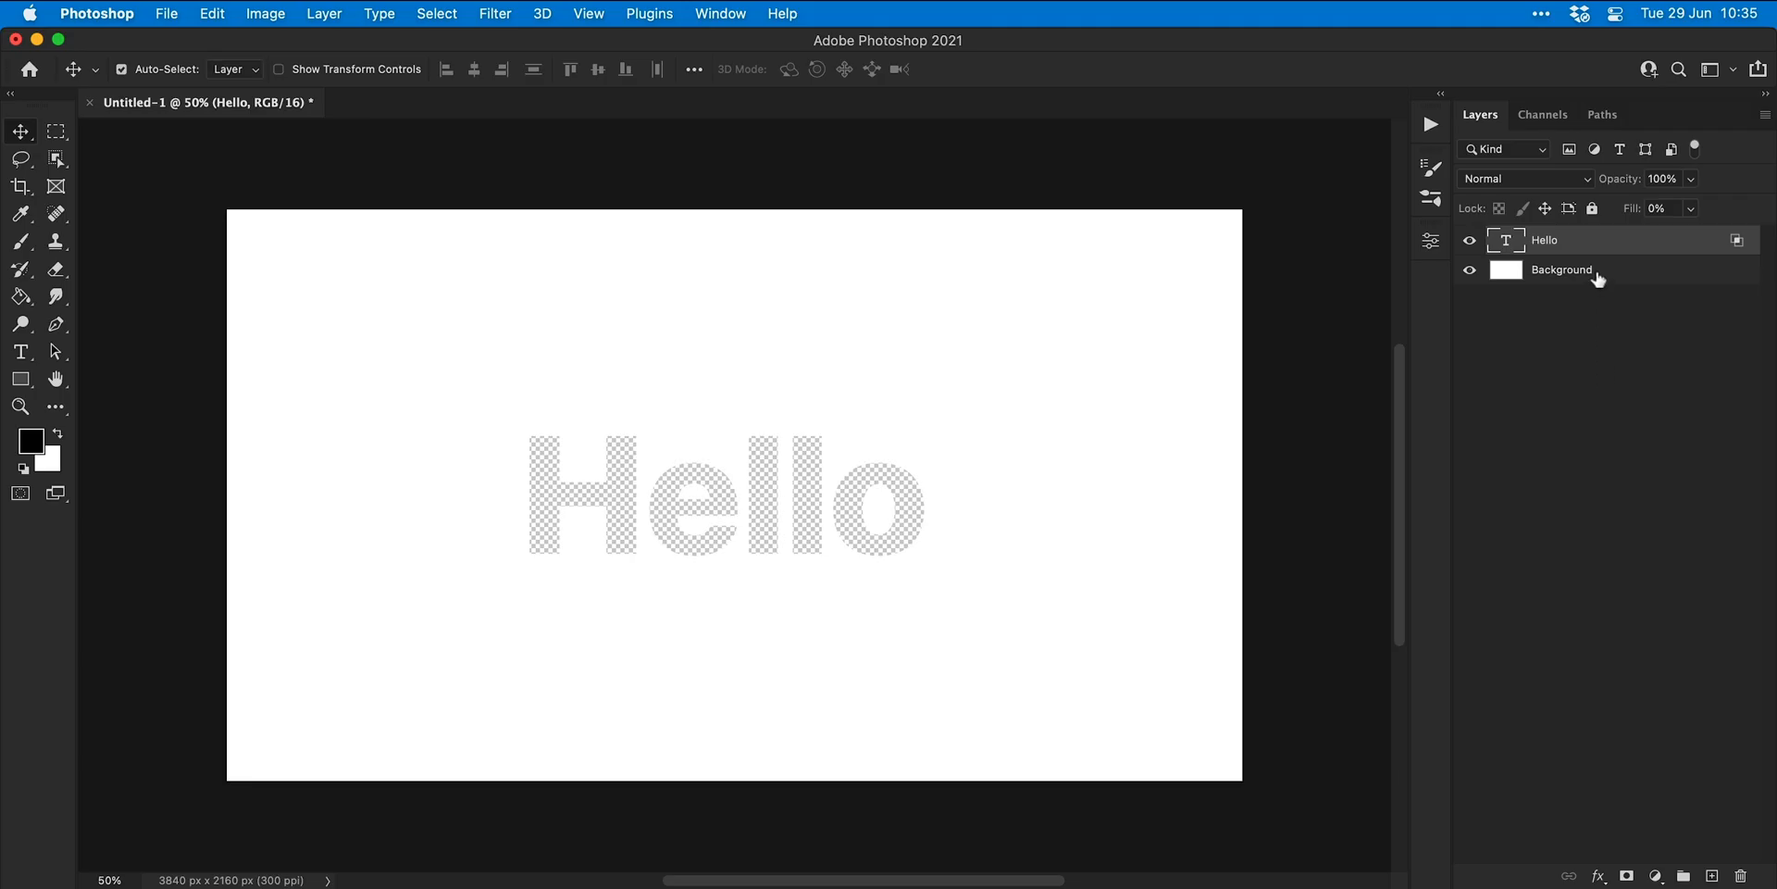
Step: Group the Hello and Background layers into a group named 'Text'
{"action": "key", "text": "cmd+g"}
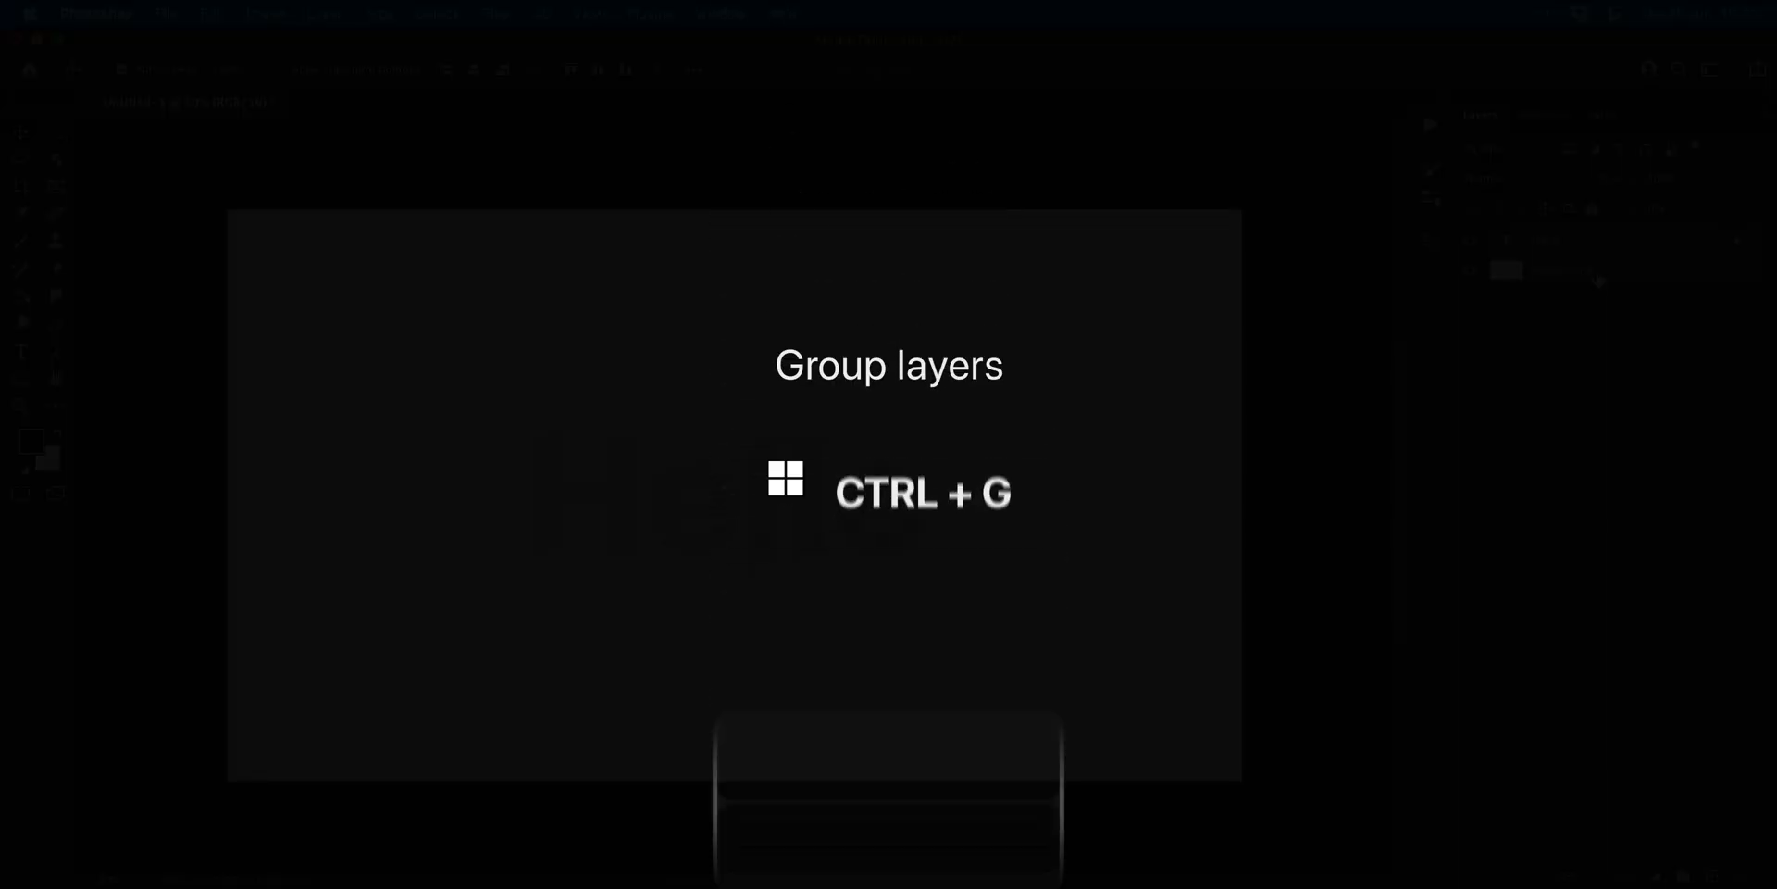
{"action": "key", "text": "ctrl+g"}
{"action": "type", "text": "Text"}
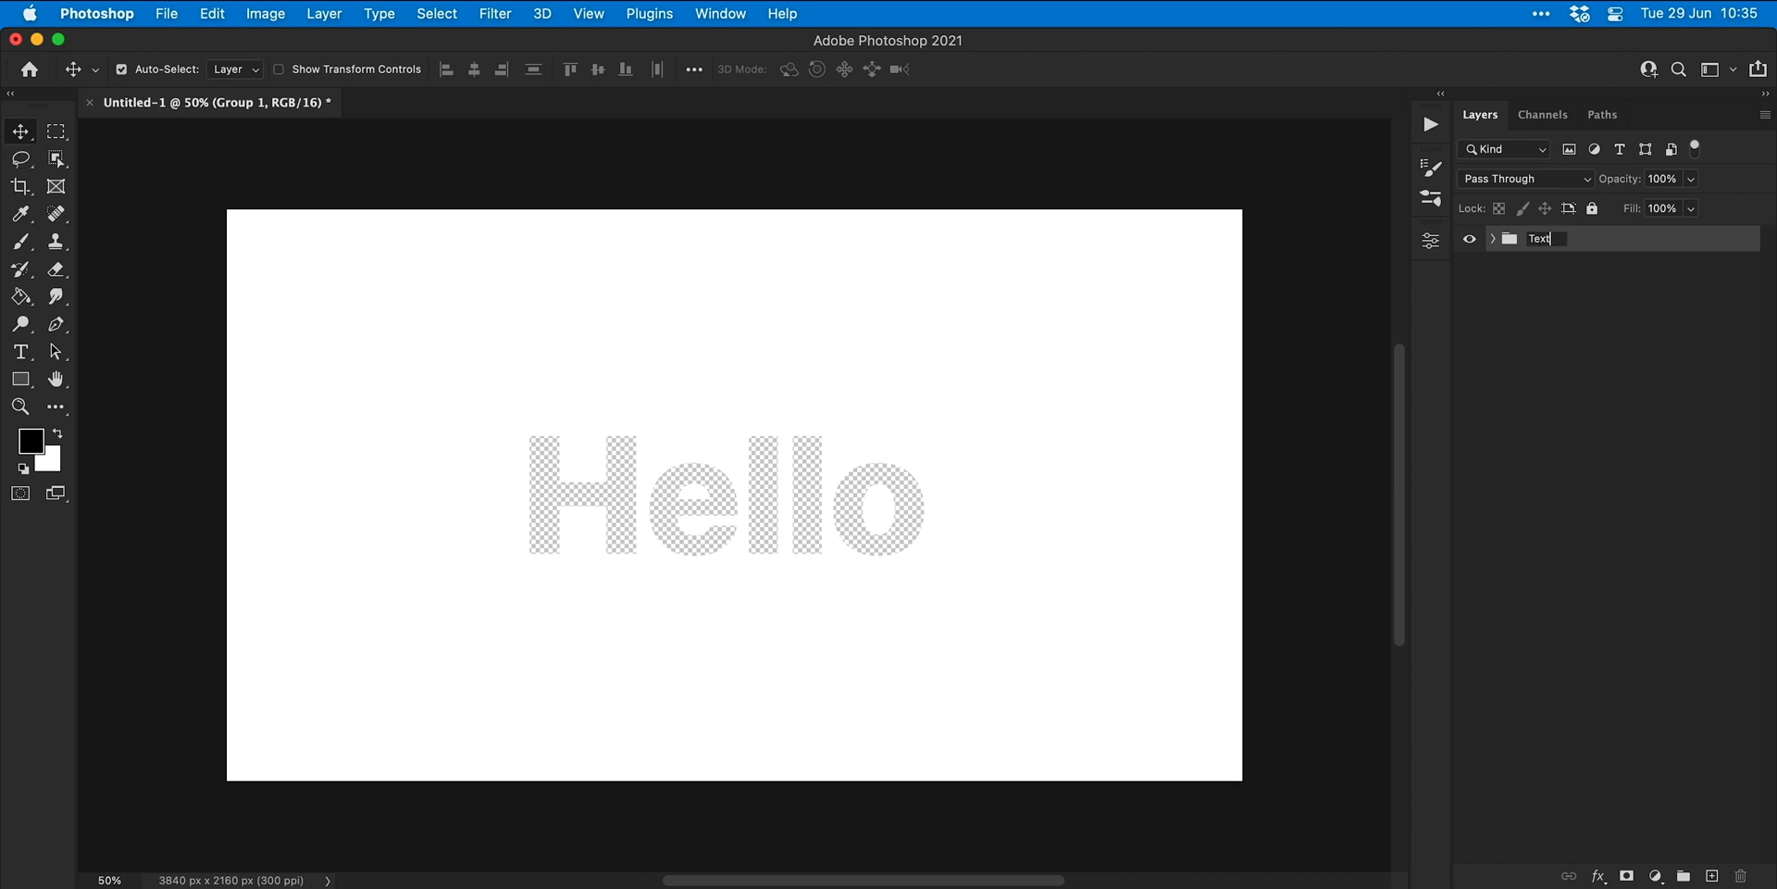
{"action": "left_click", "coordinate": [1493, 238]}
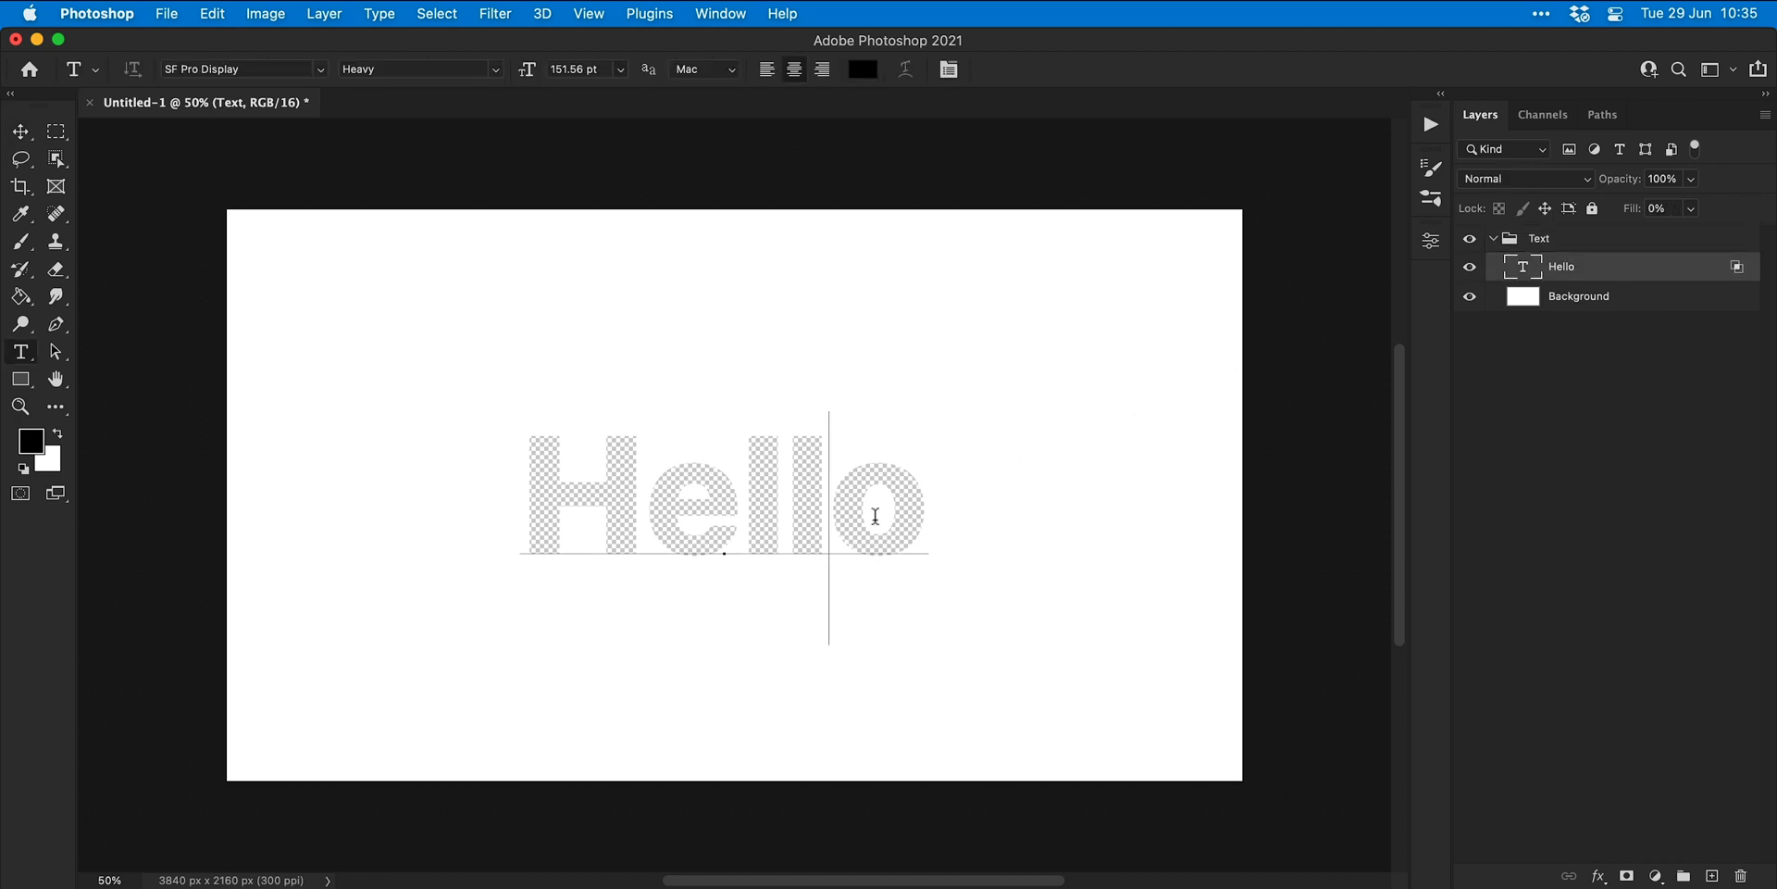
{"action": "left_click", "coordinate": [875, 493]}
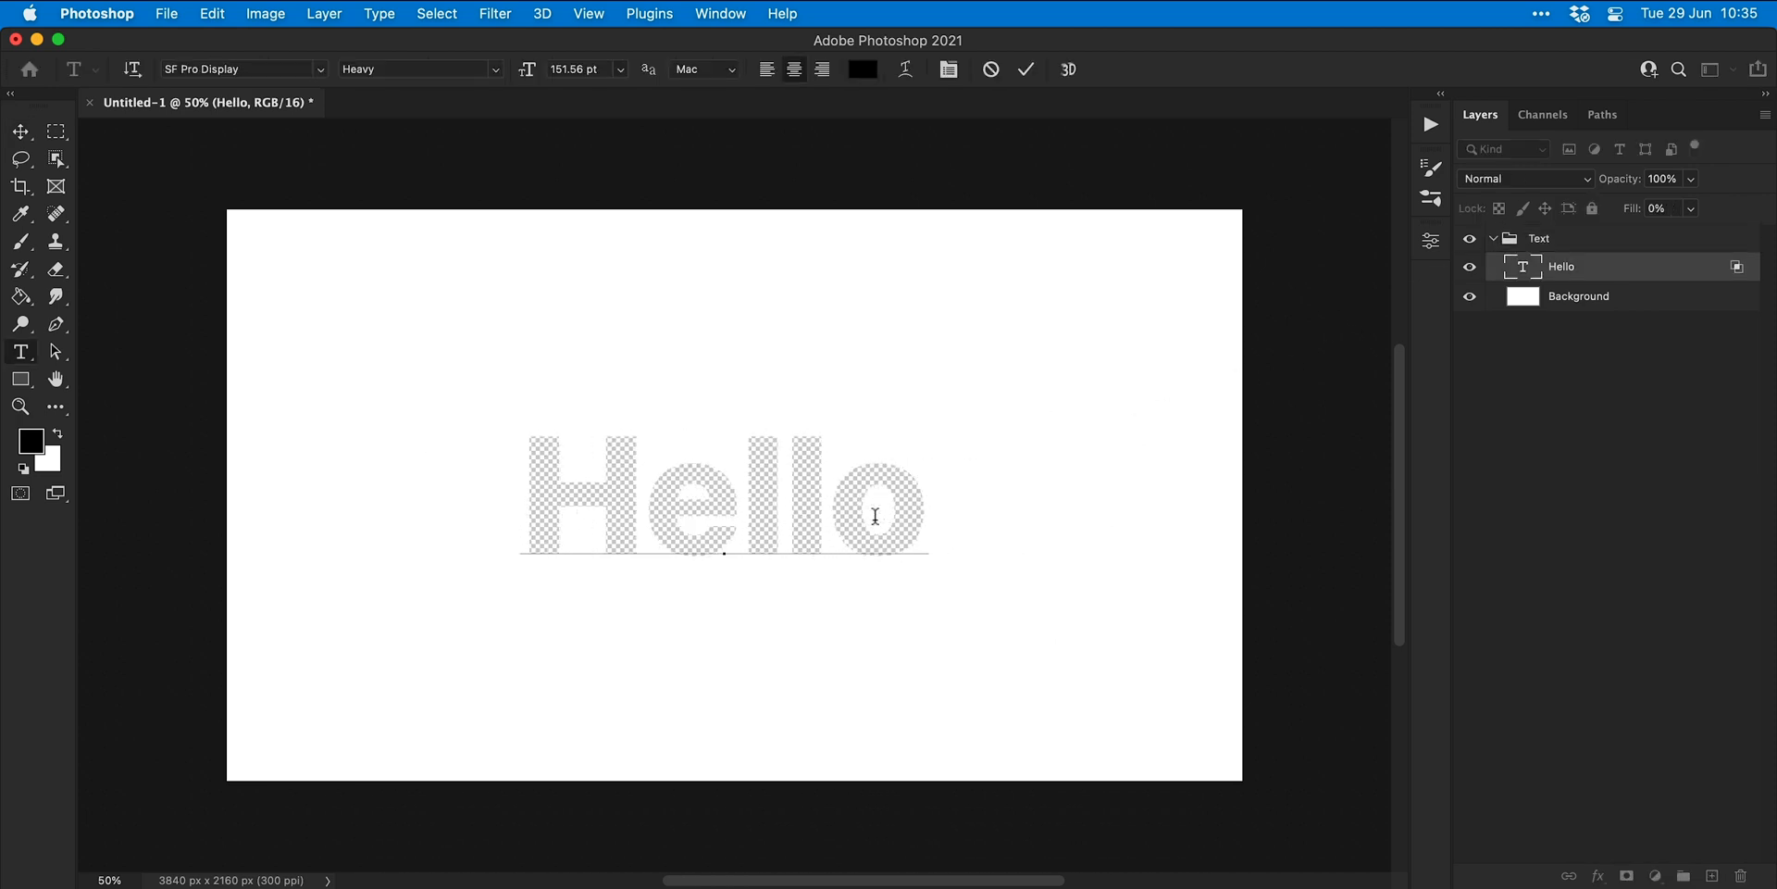
{"action": "left_click", "coordinate": [166, 14]}
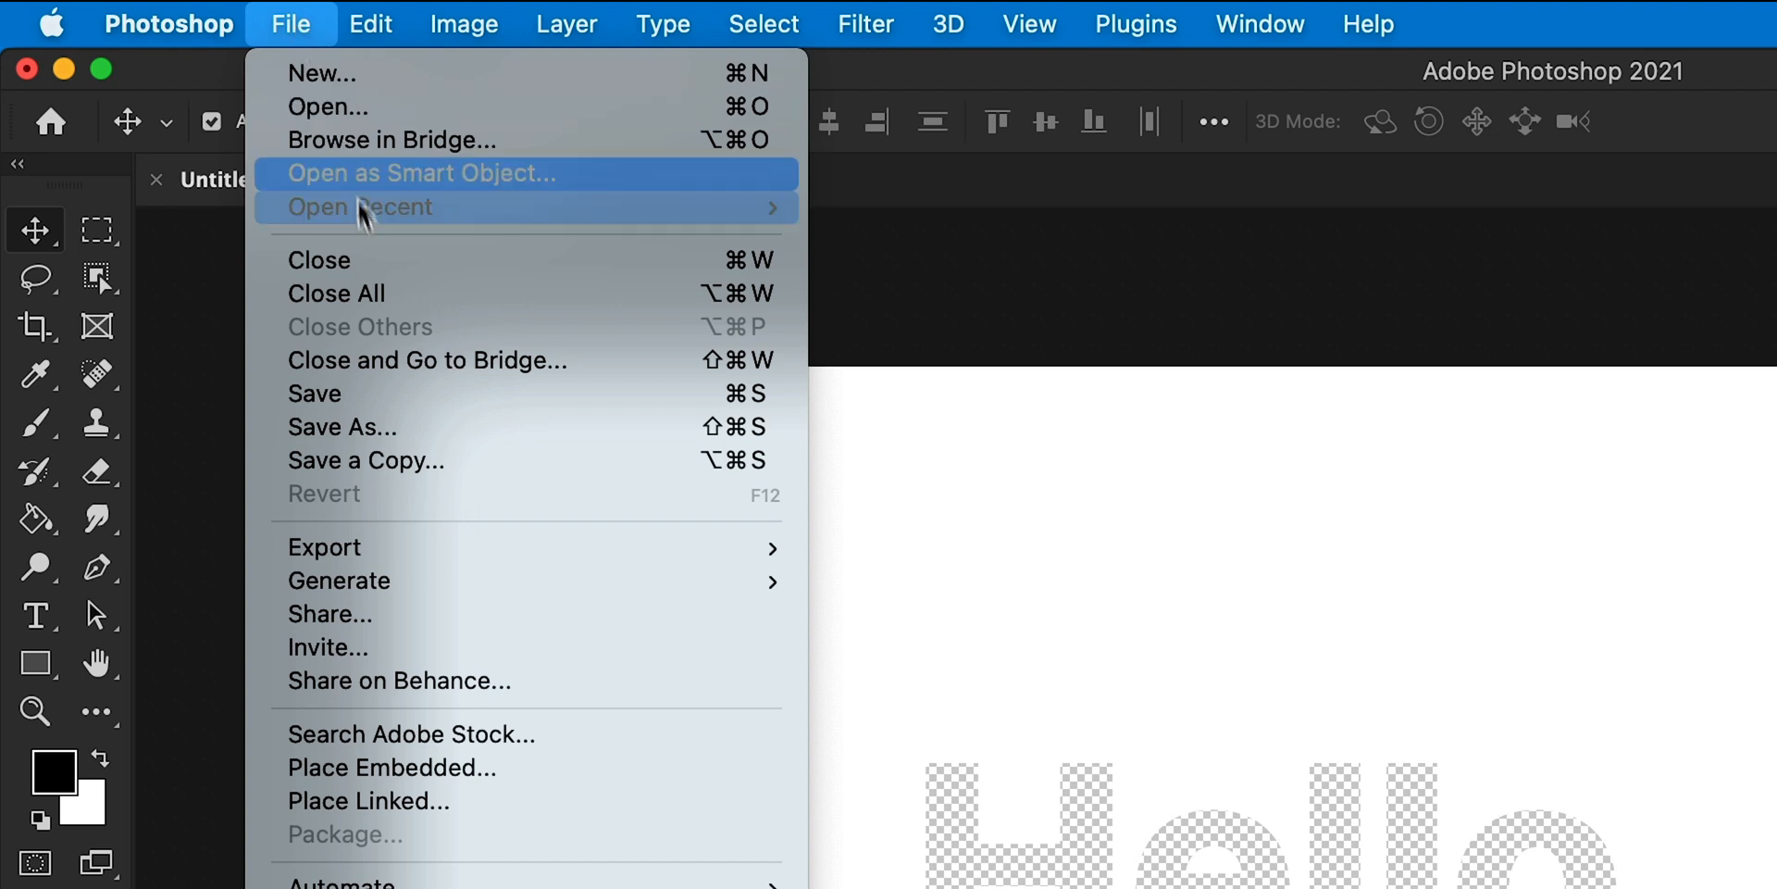
Step: Save as Title.psd and extend it above the ink clip to full length
{"action": "left_click", "coordinate": [342, 425]}
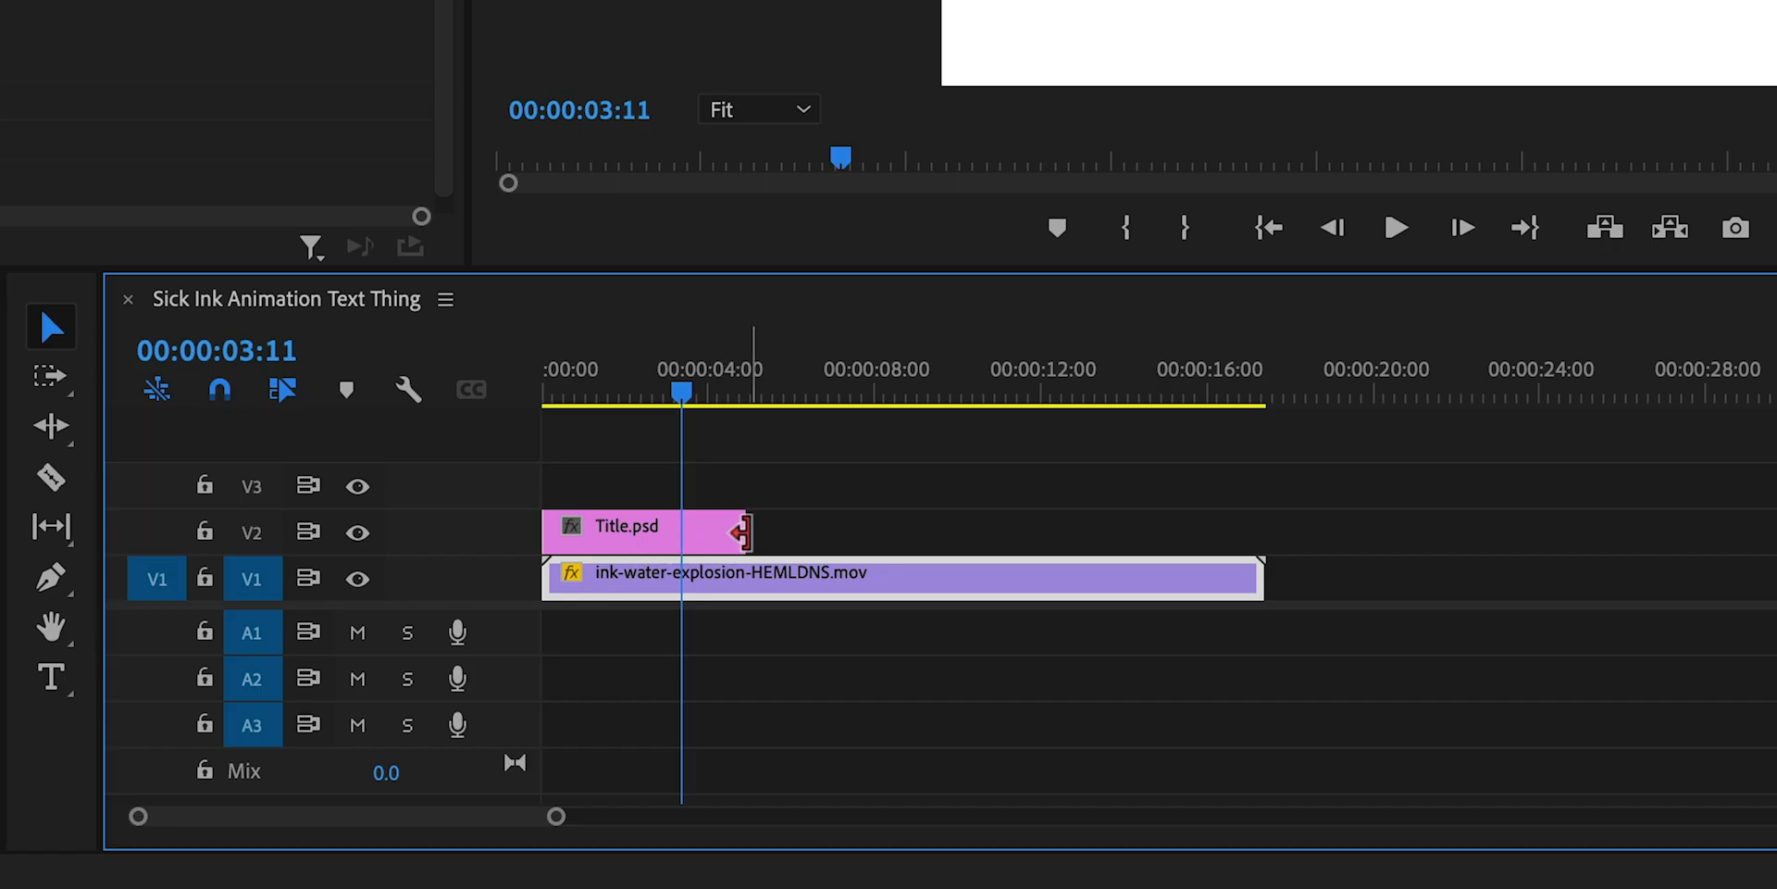
{"action": "left_click_drag", "start_coordinate": [743, 528], "coordinate": [1156, 529]}
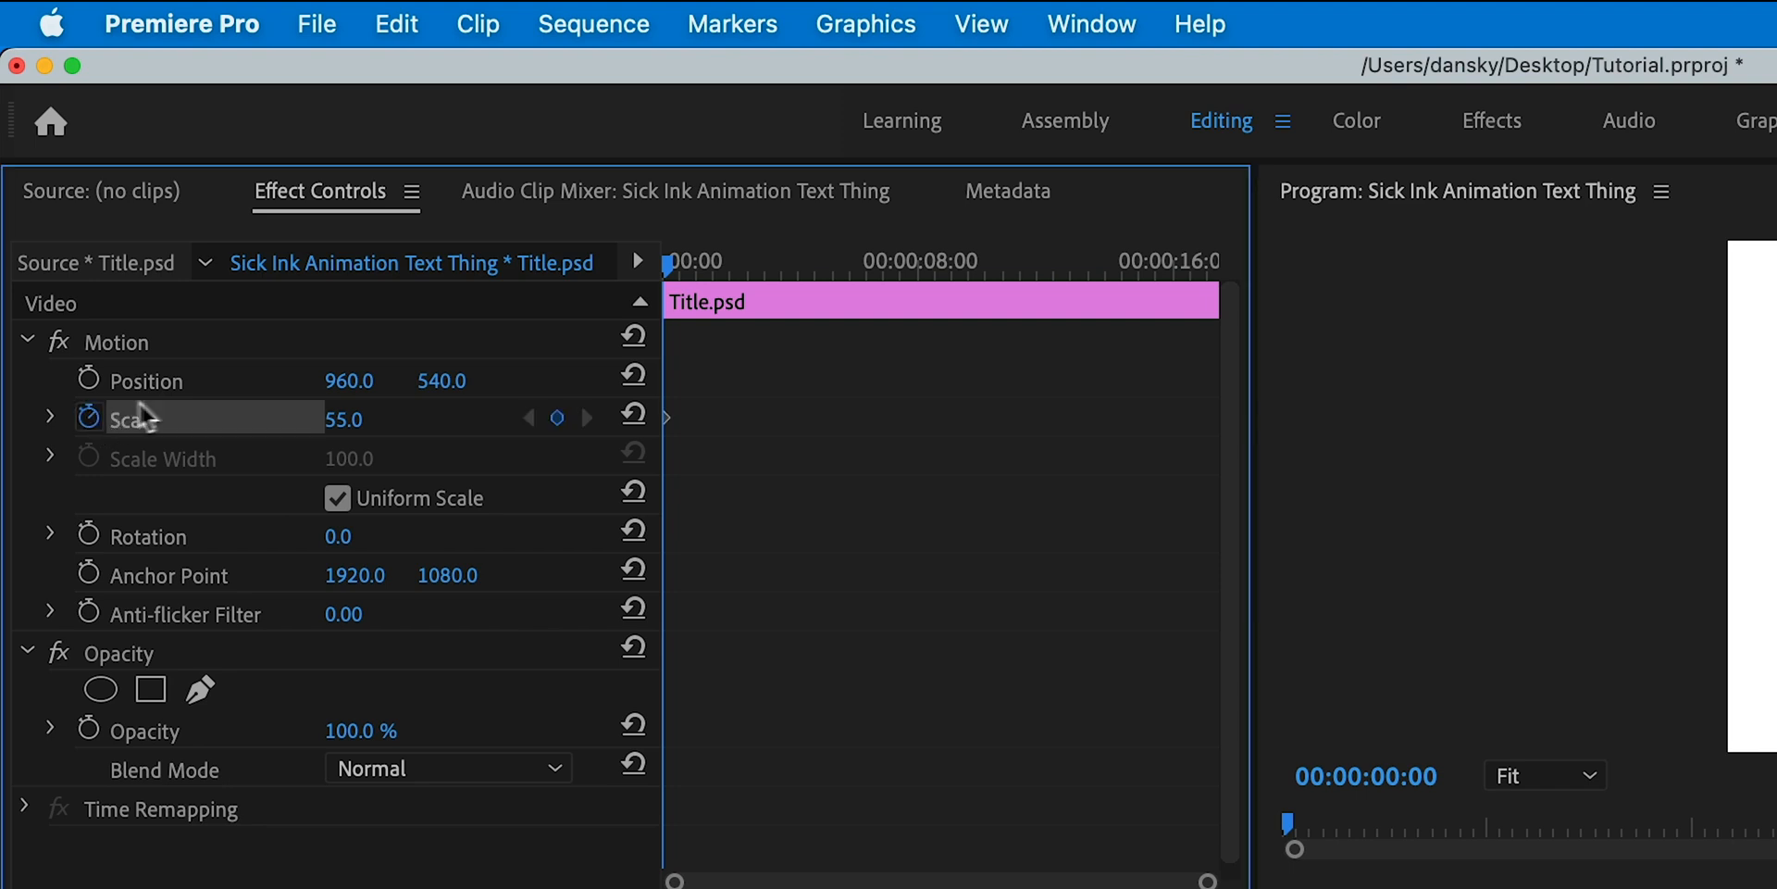
Step: Set Title.psd scale to 59.9 and trim both clips to 00:00:05:00
{"action": "left_click", "coordinate": [822, 261]}
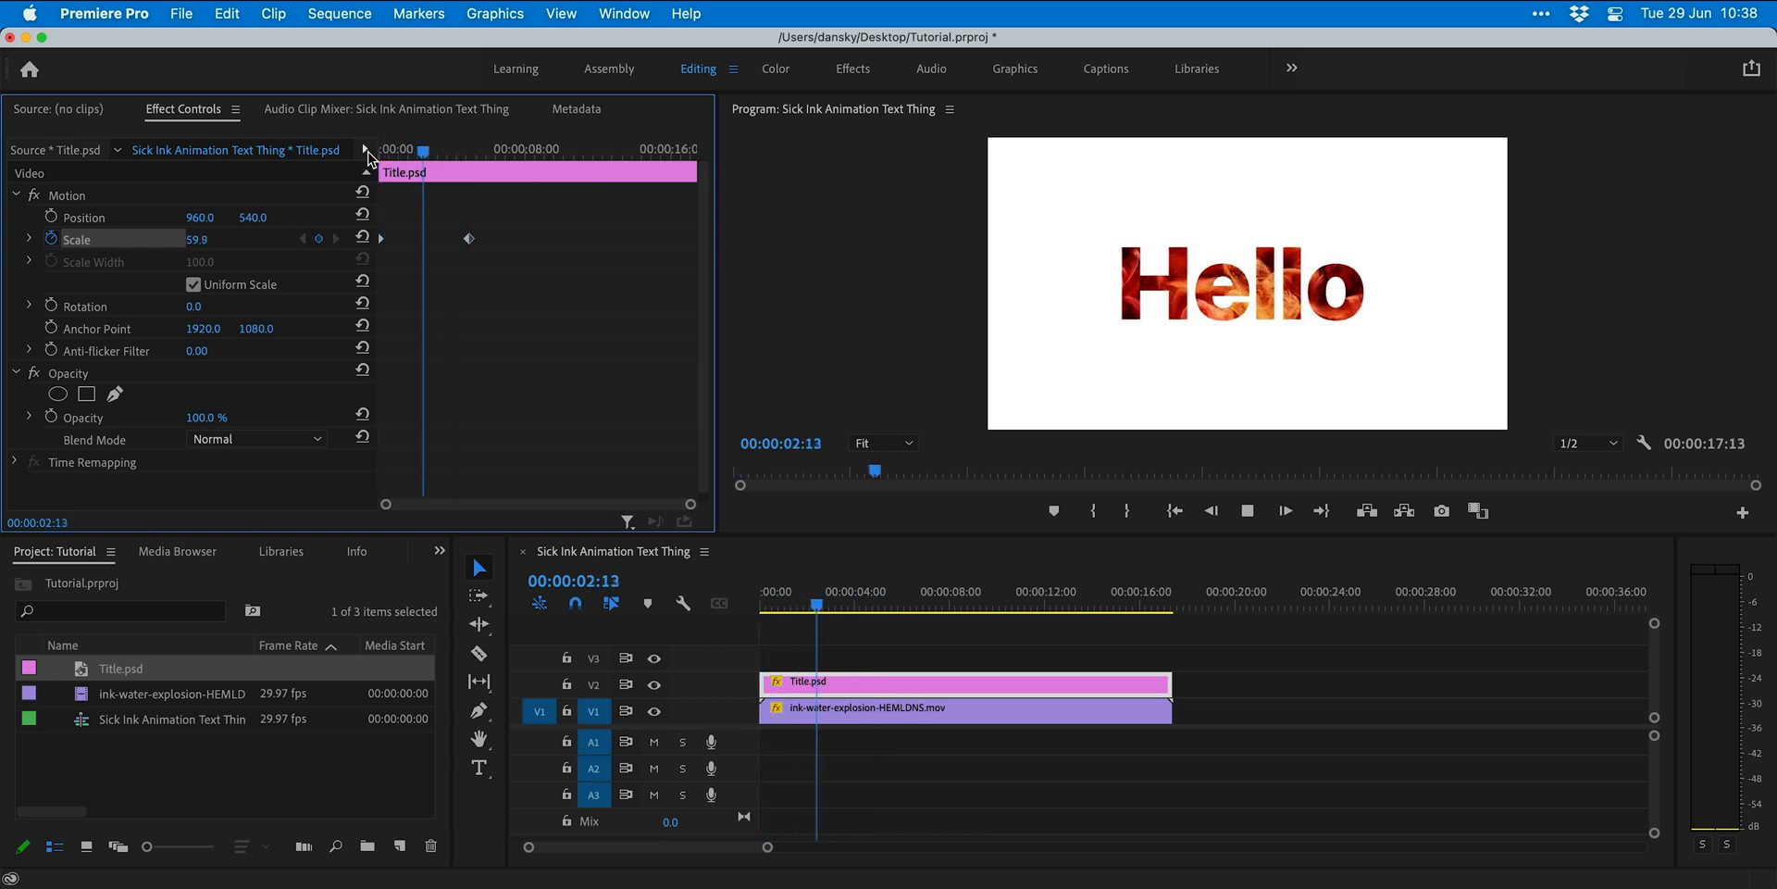
{"action": "left_click", "coordinate": [1284, 510]}
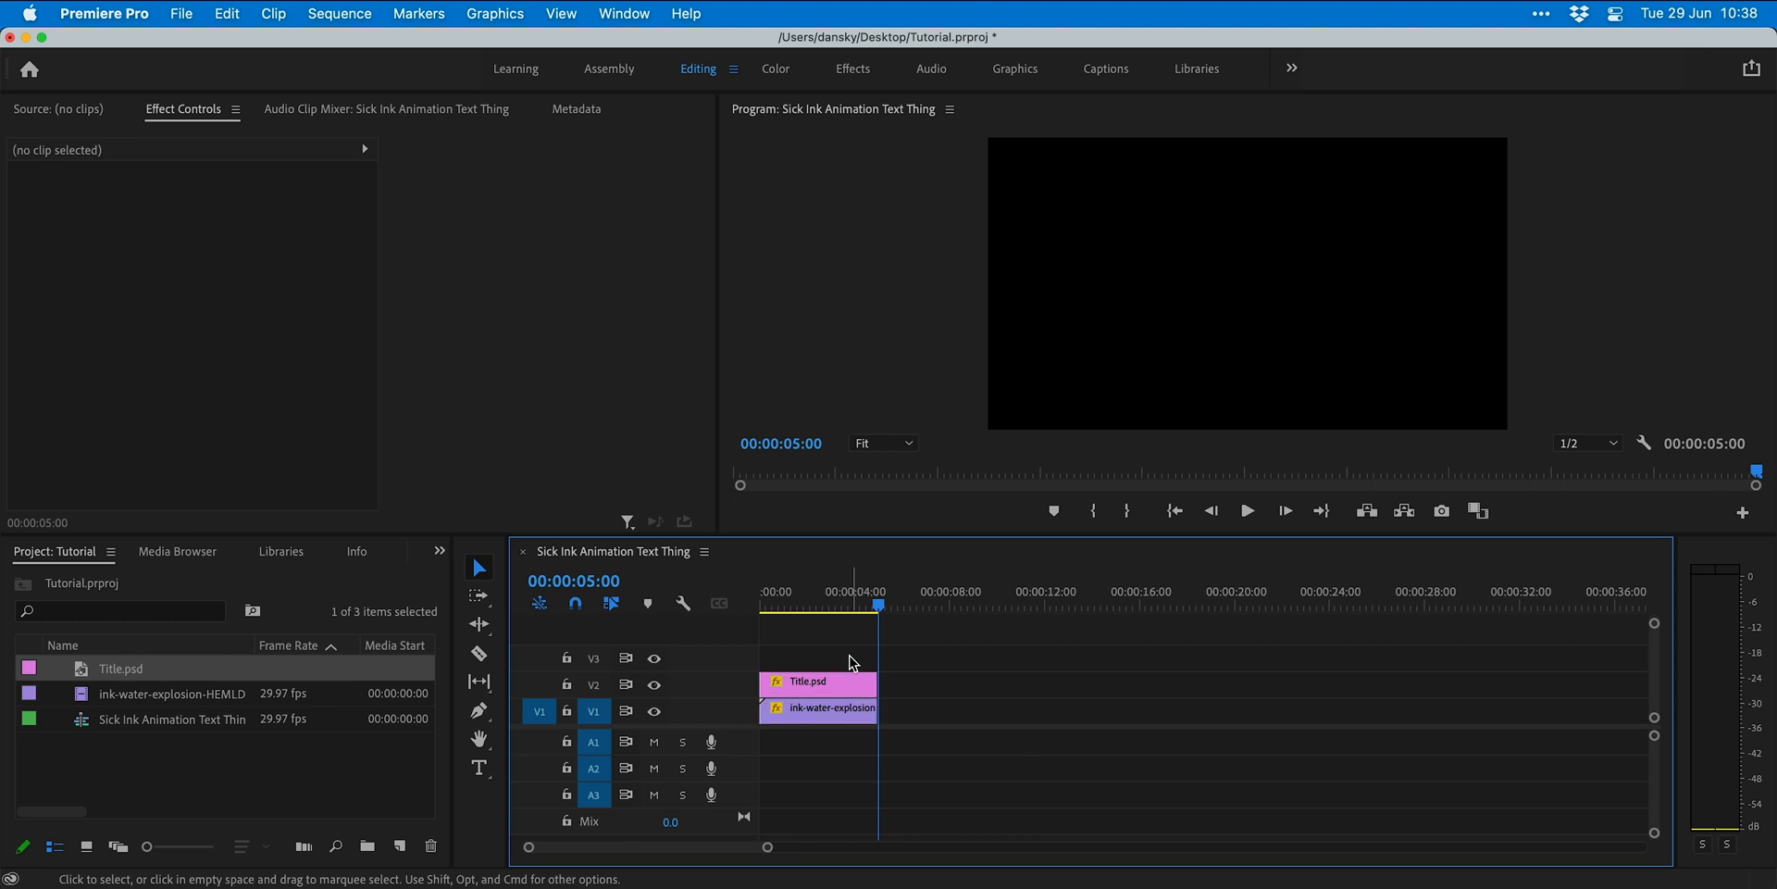
Step: Keyframe the ink clip's Scale over five seconds, entering values 187 and 40
{"action": "left_click", "coordinate": [807, 682]}
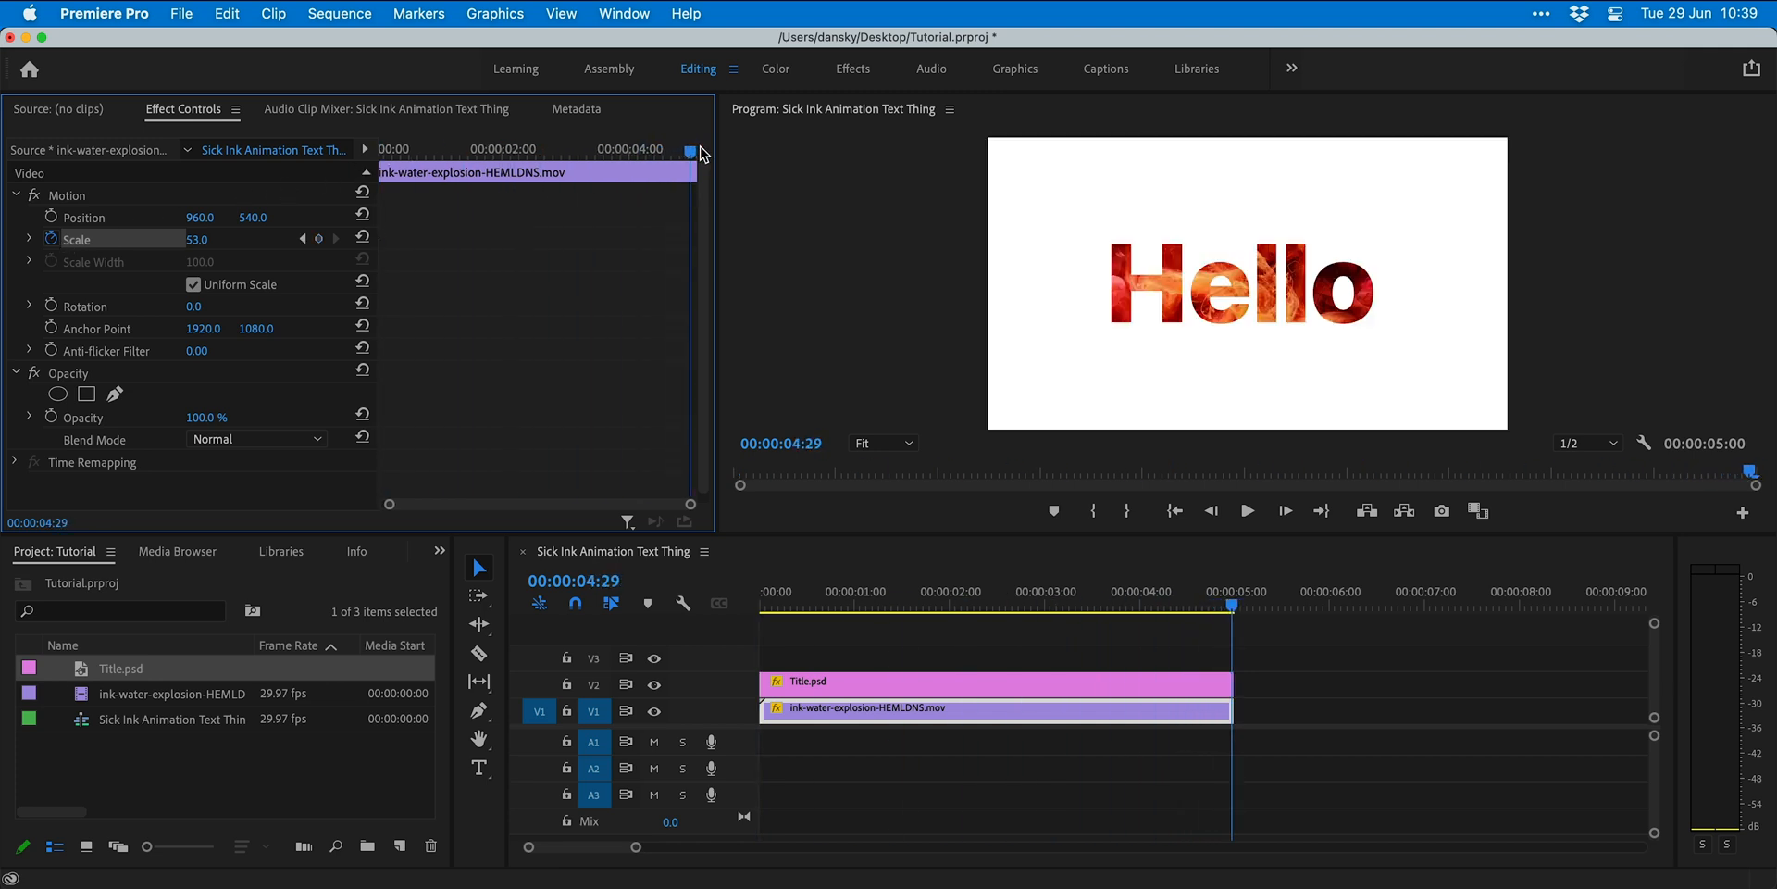
{"action": "type", "text": "187.0"}
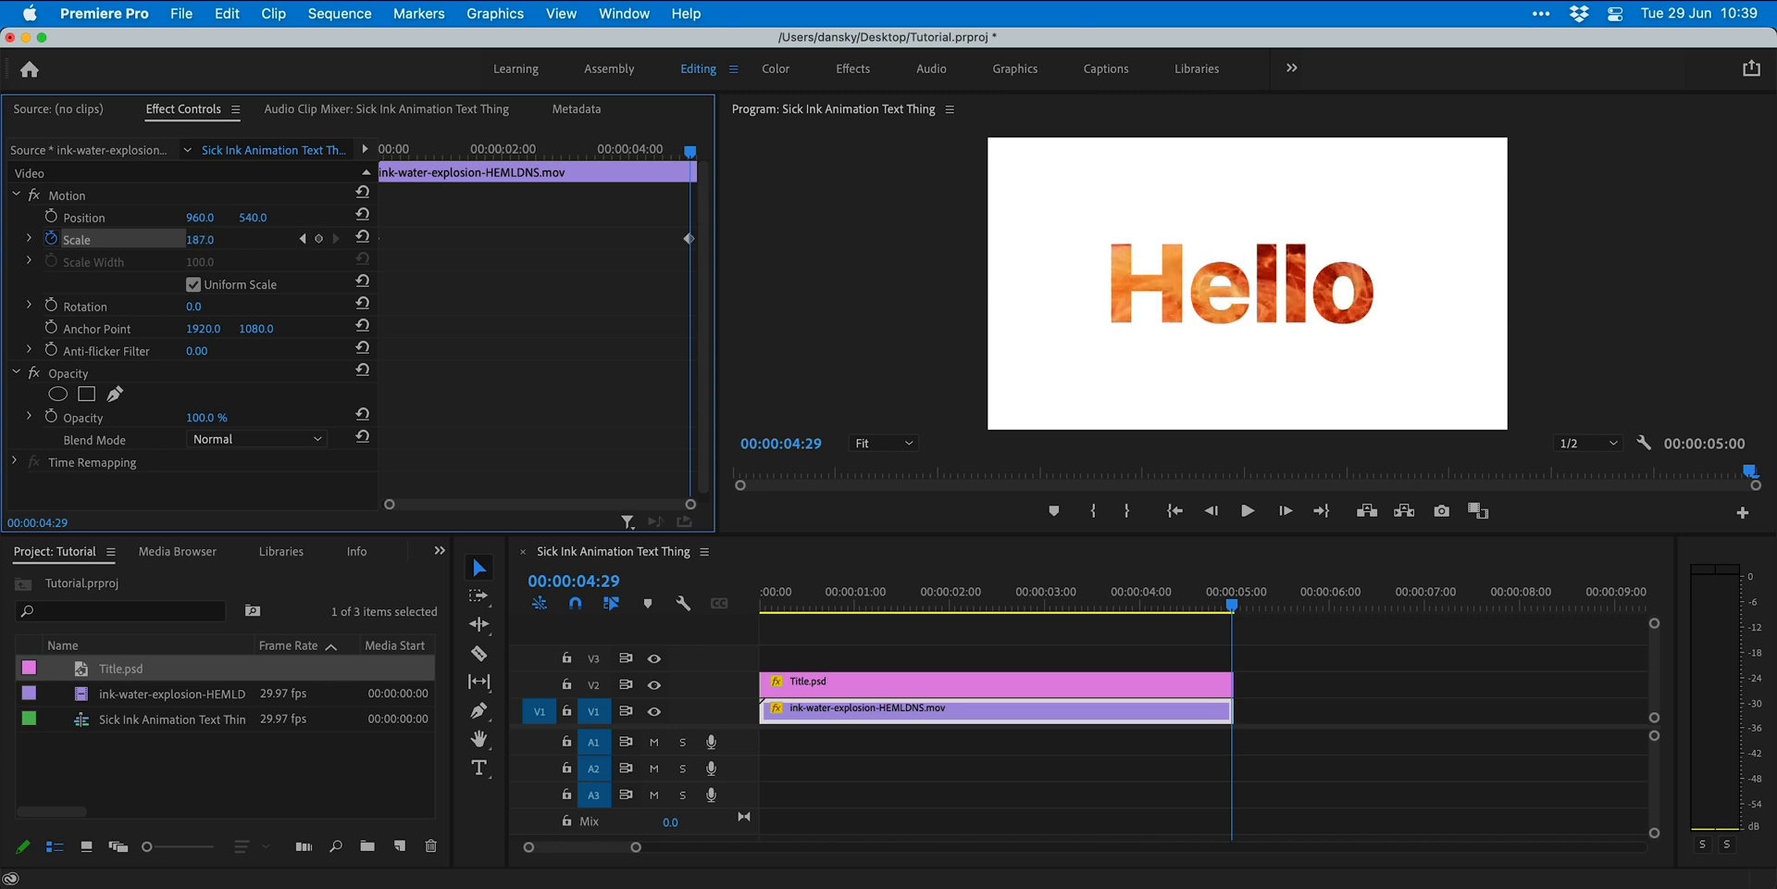
{"action": "type", "text": "40.0"}
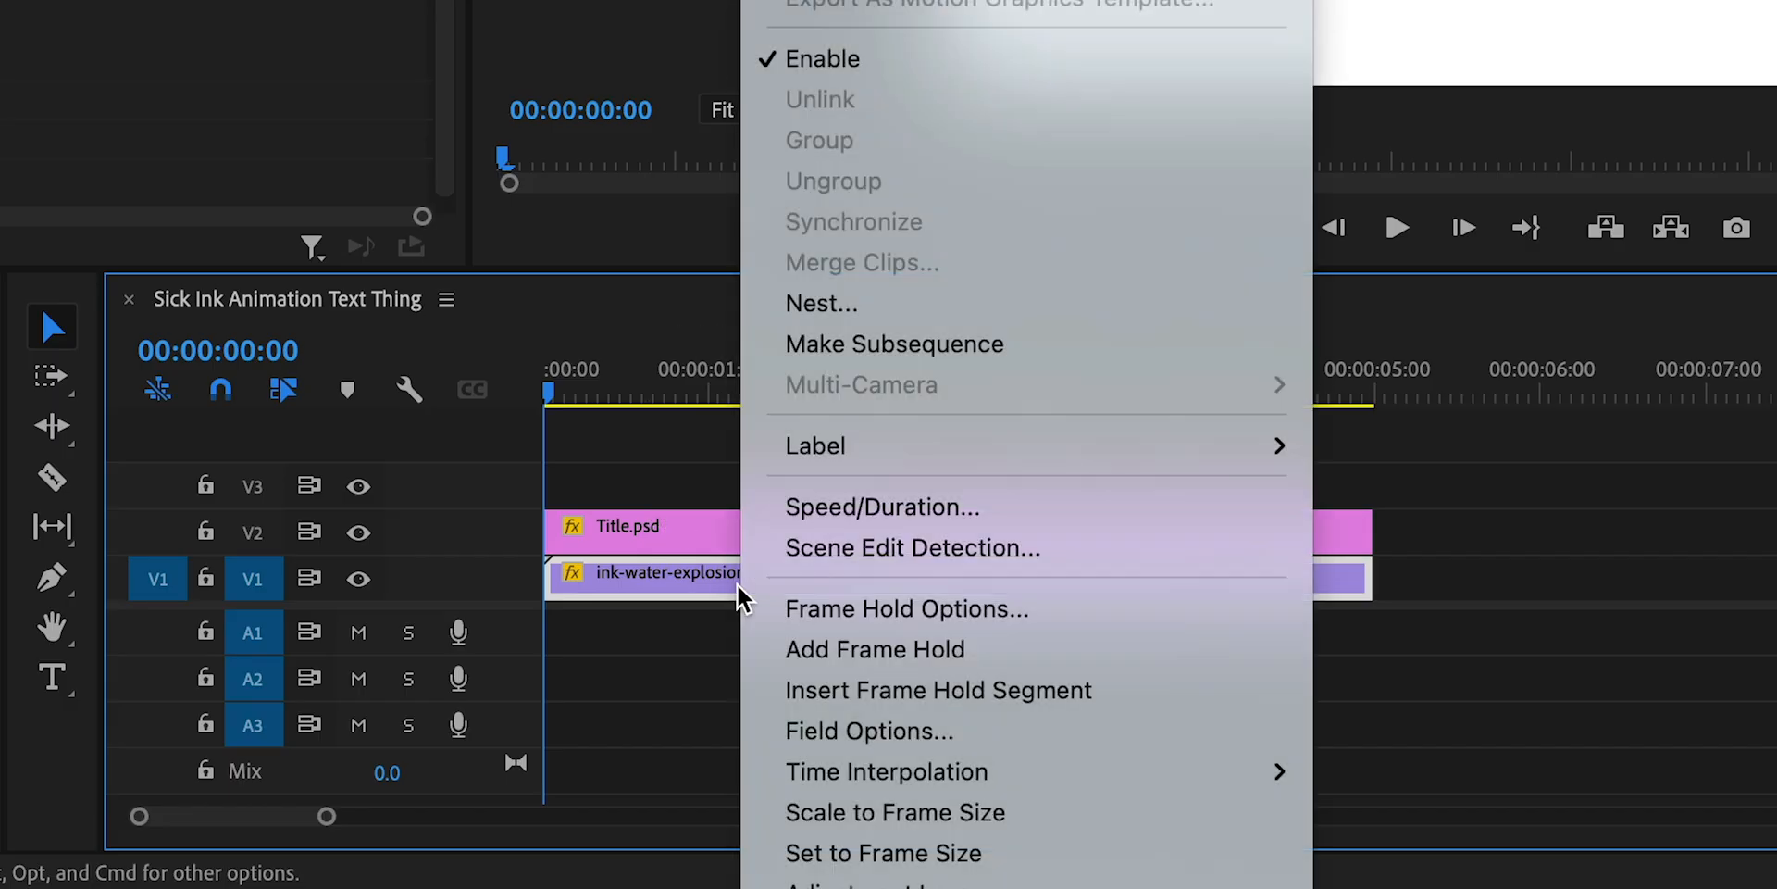
Step: Set the ink clip to 50% speed and apply Optical Flow time interpolation
{"action": "left_click", "coordinate": [880, 507]}
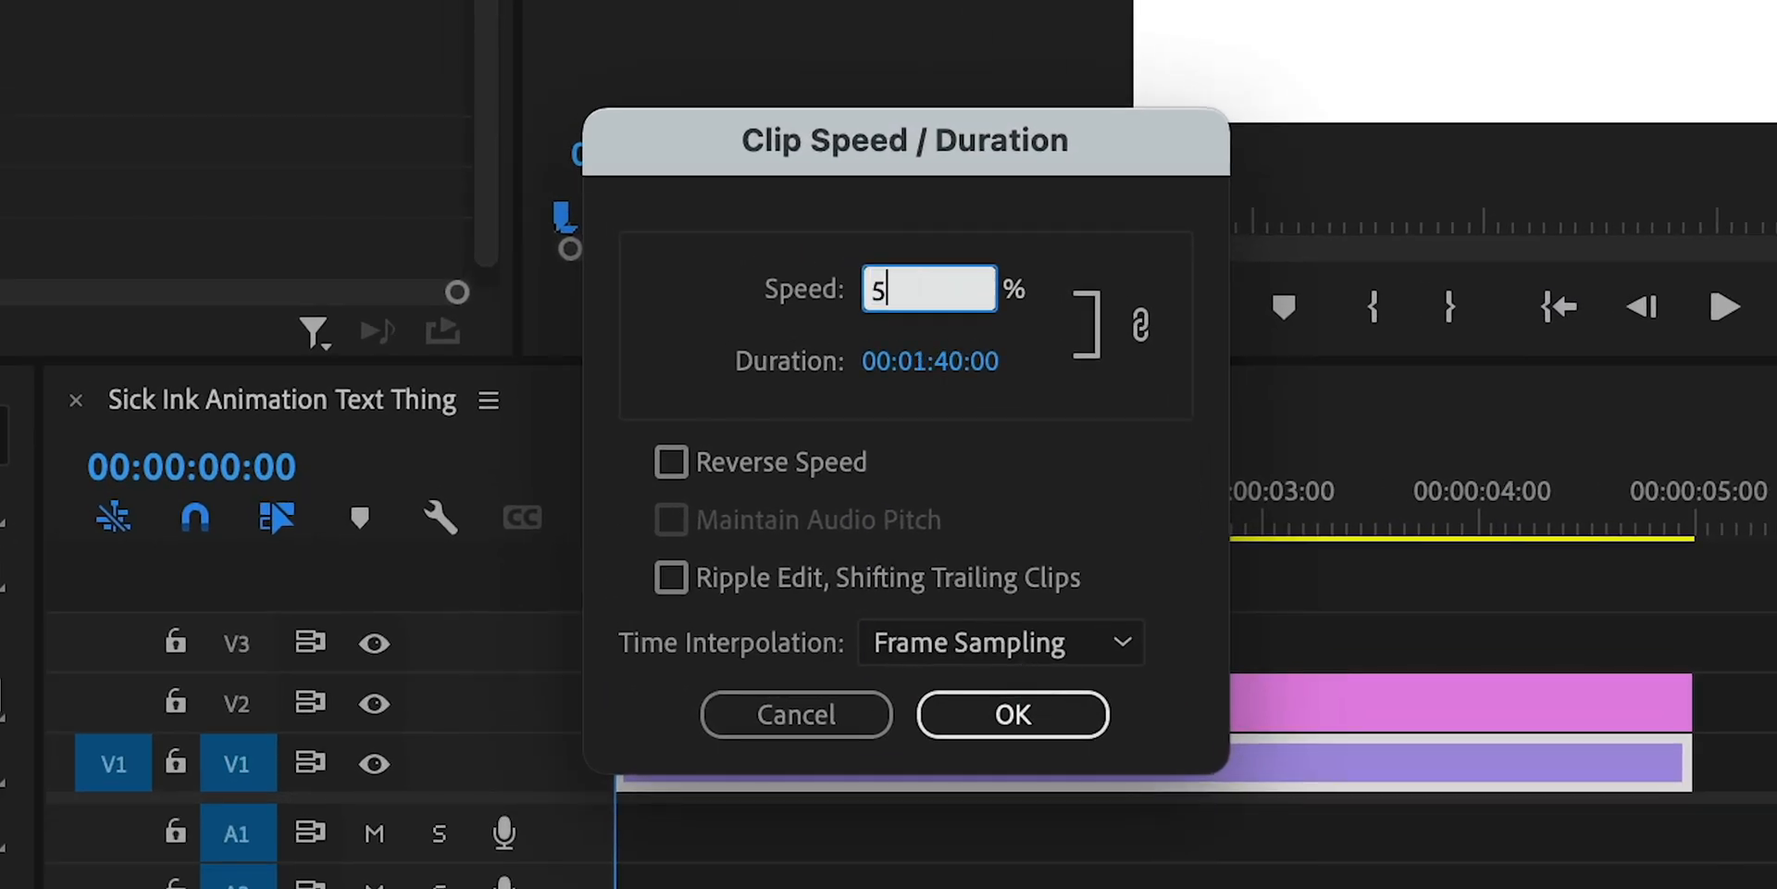
{"action": "left_click", "coordinate": [1011, 714]}
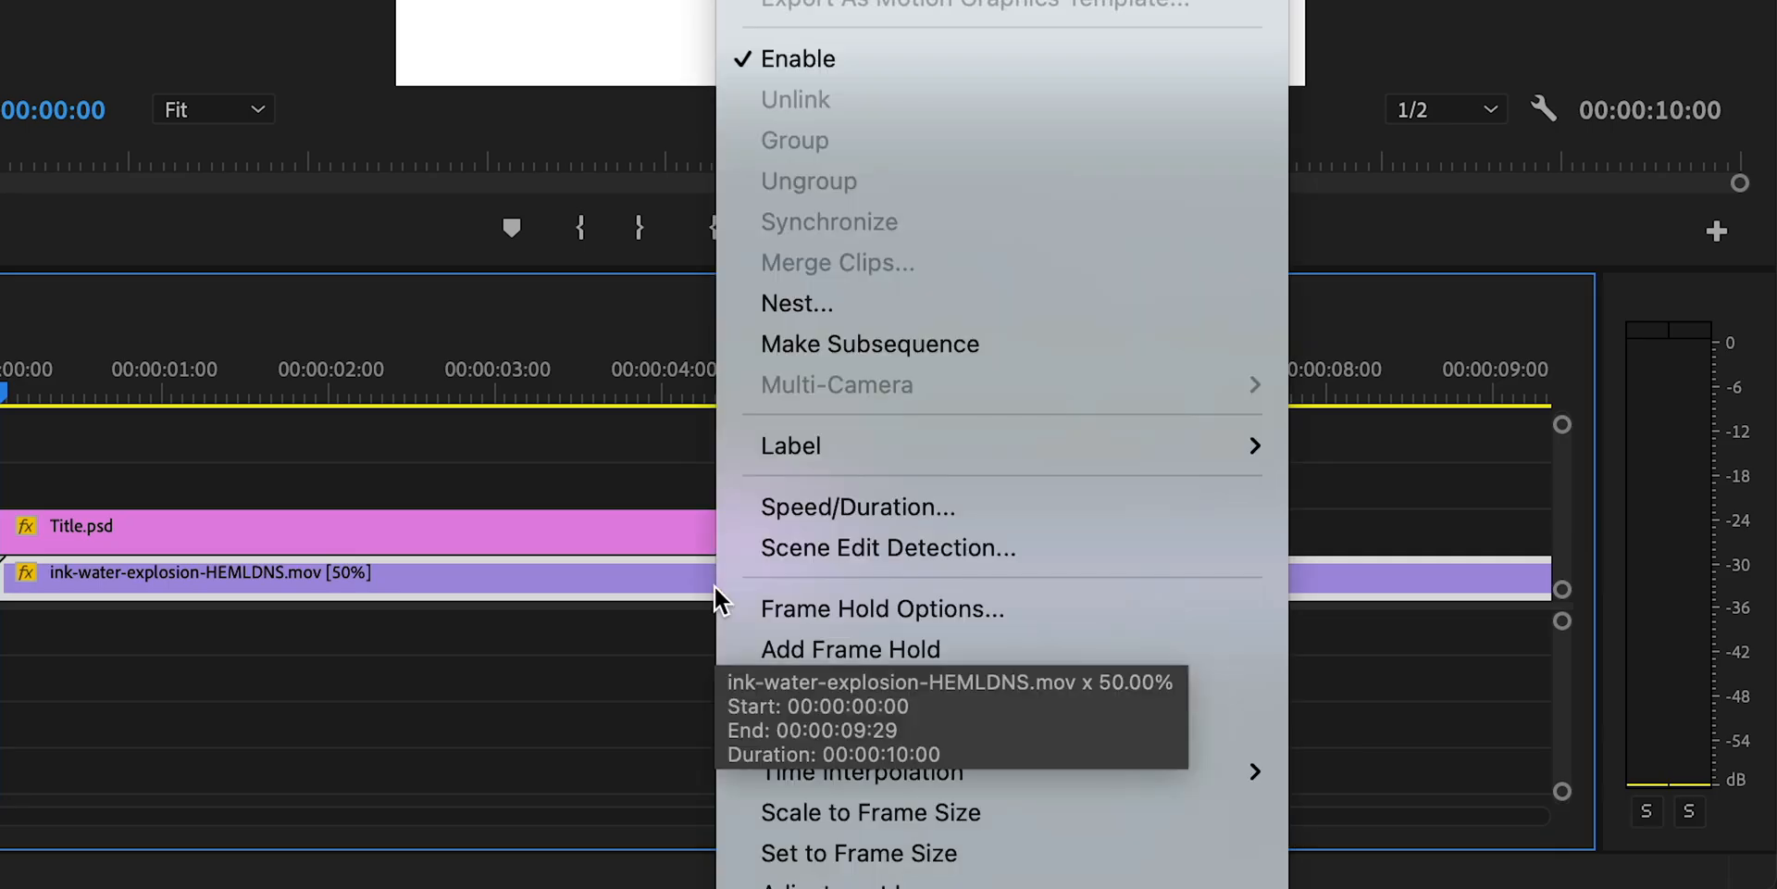
{"action": "mouse_move", "coordinate": [862, 771]}
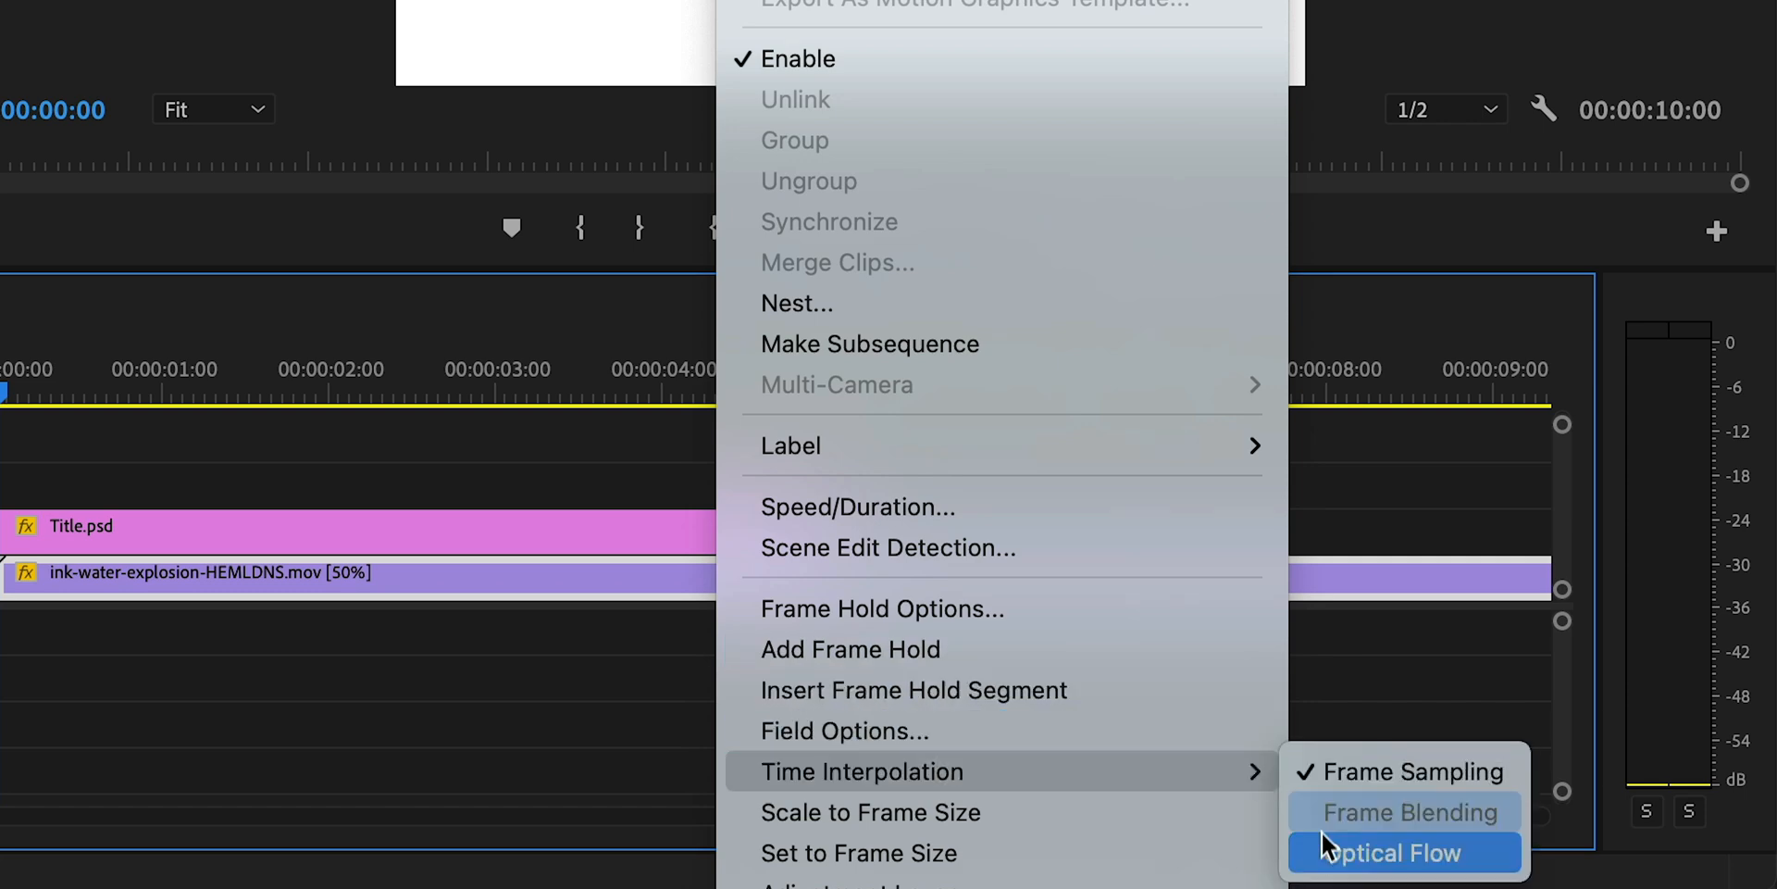
{"action": "left_click", "coordinate": [1402, 852]}
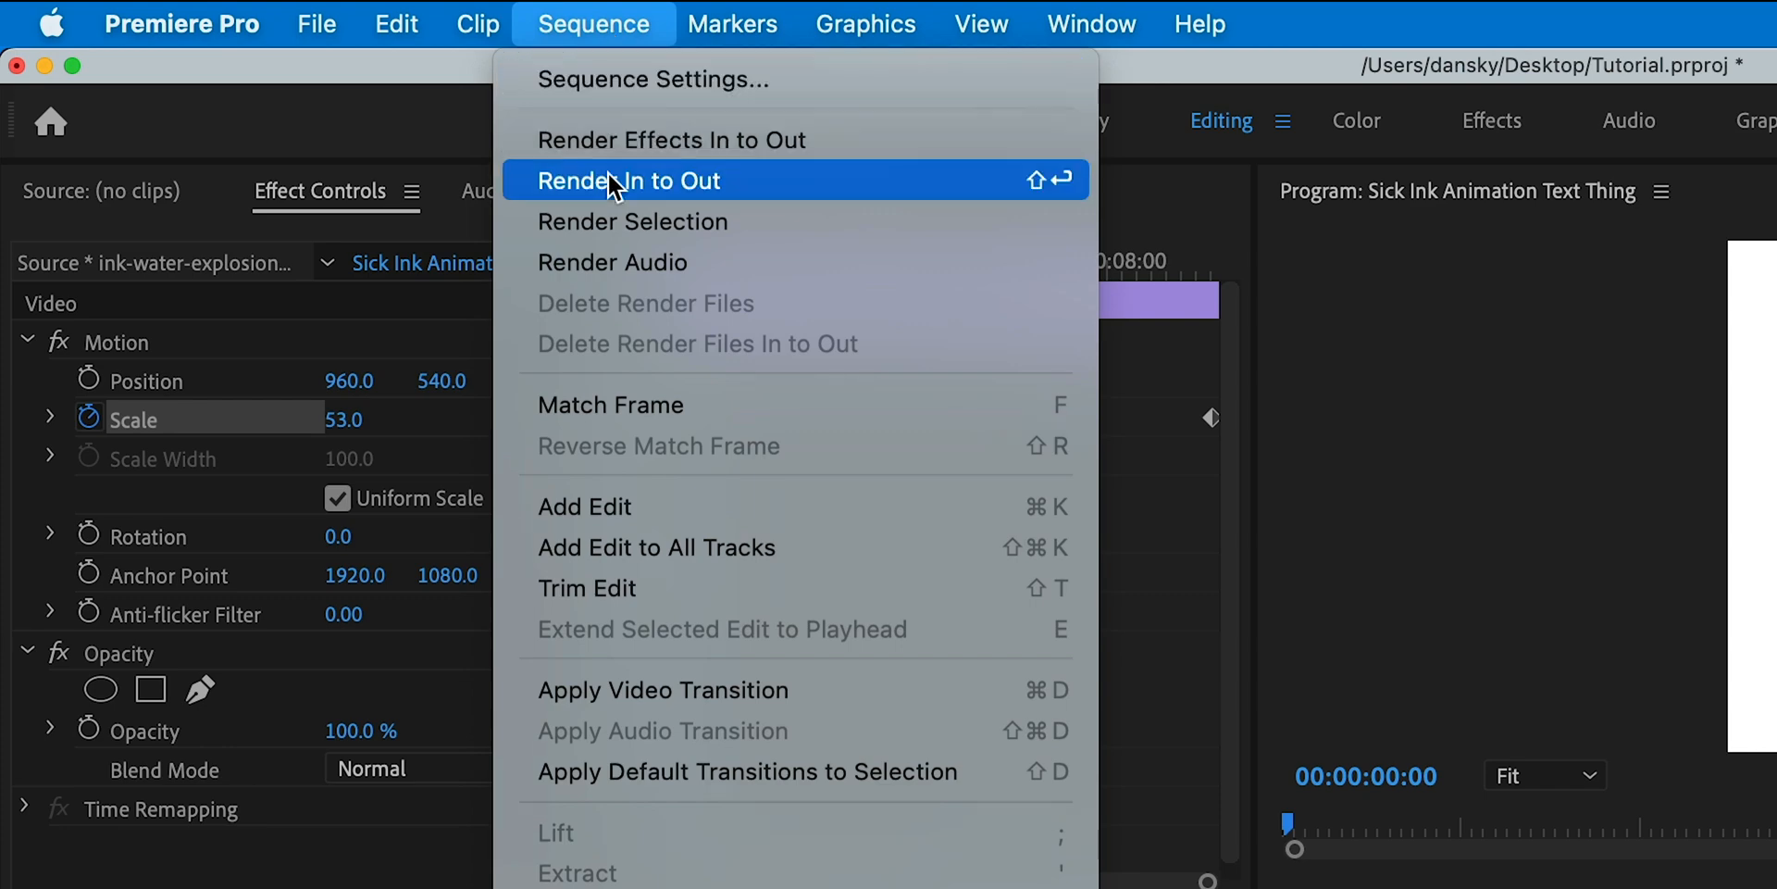
Step: Render the sequence In to Out for smooth playback
{"action": "left_click", "coordinate": [627, 181]}
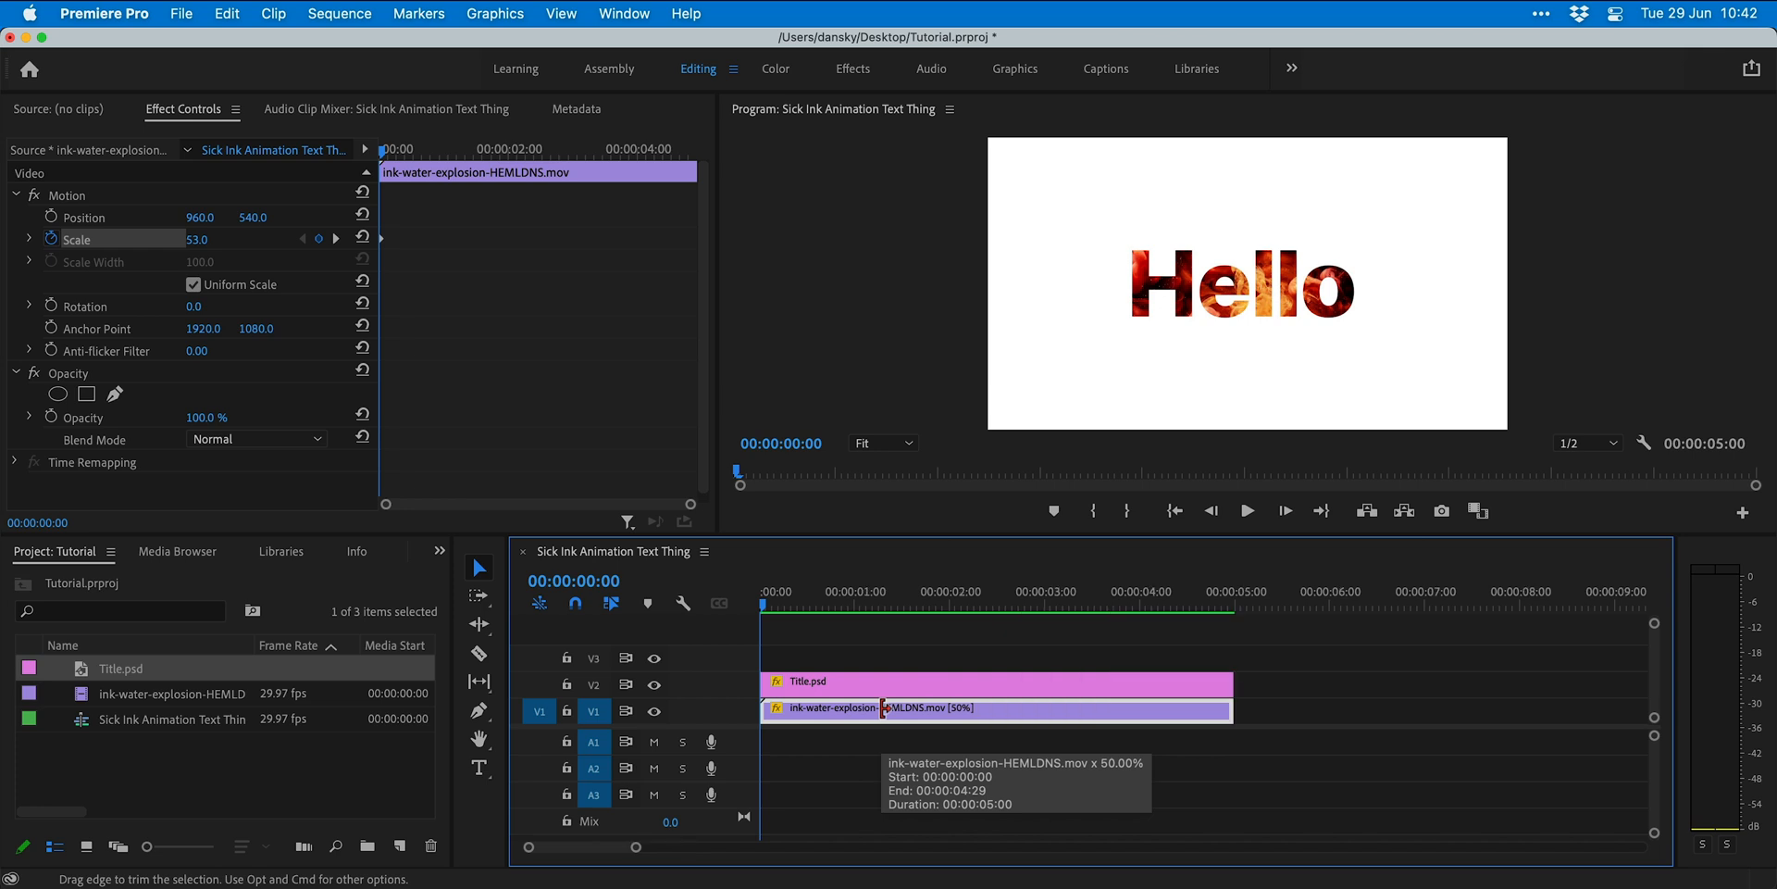
Step: Add Lumetri Color and drag the Hue vs Hue curve to shift orange toward pink
{"action": "left_click", "coordinate": [623, 14]}
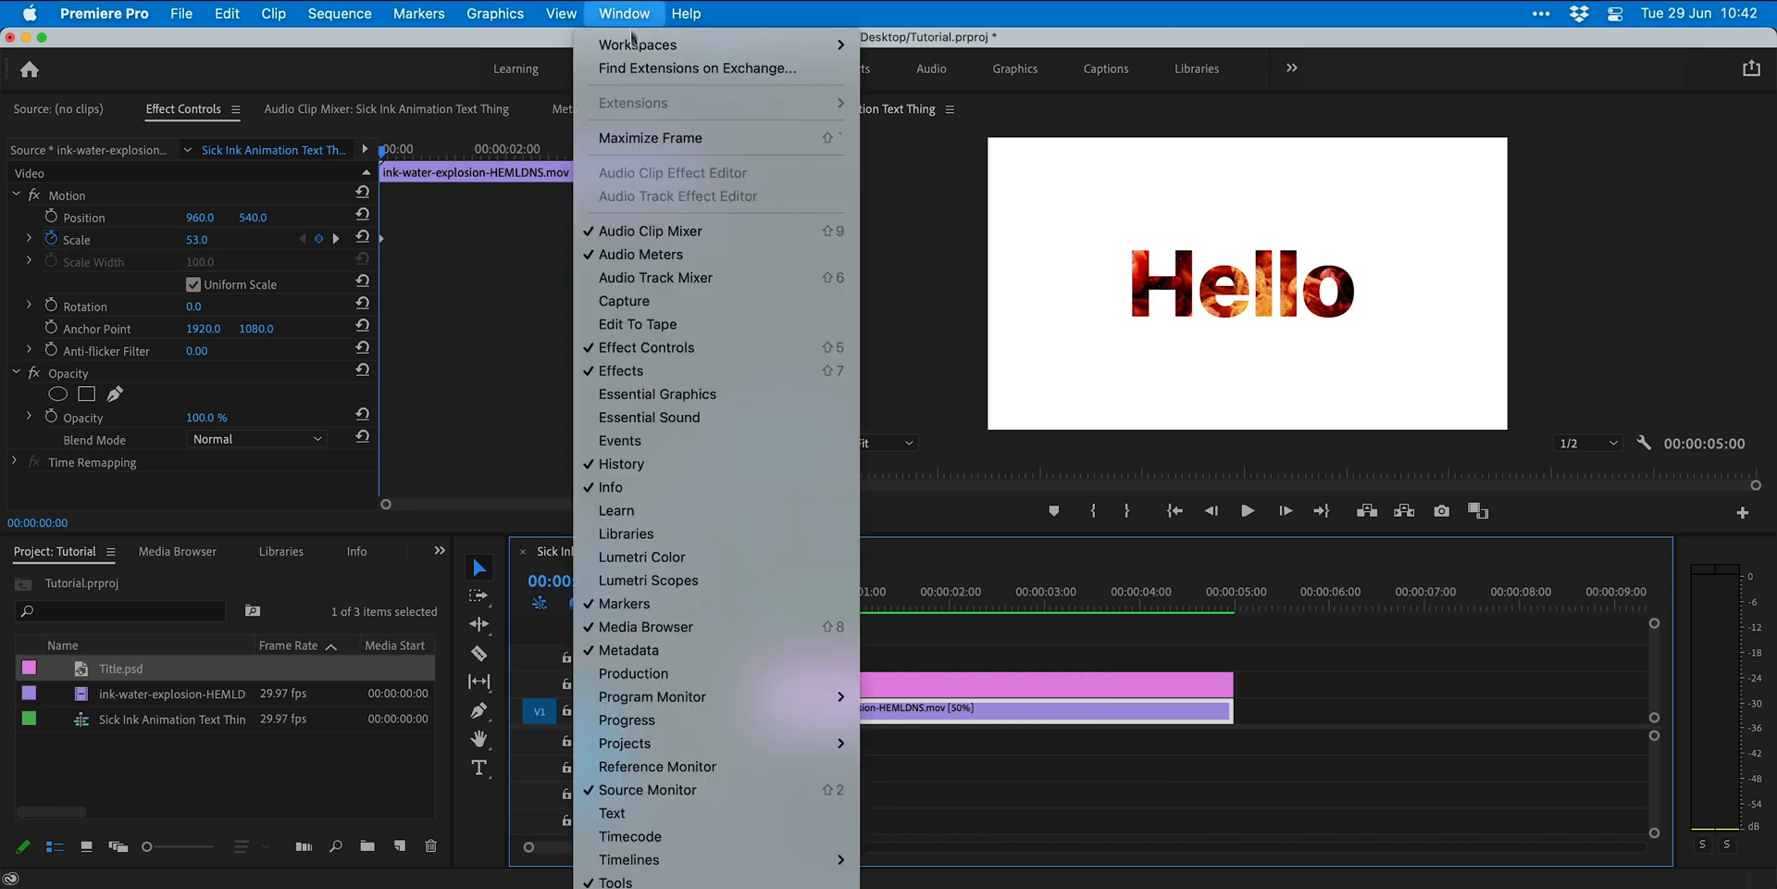
{"action": "mouse_move", "coordinate": [642, 557]}
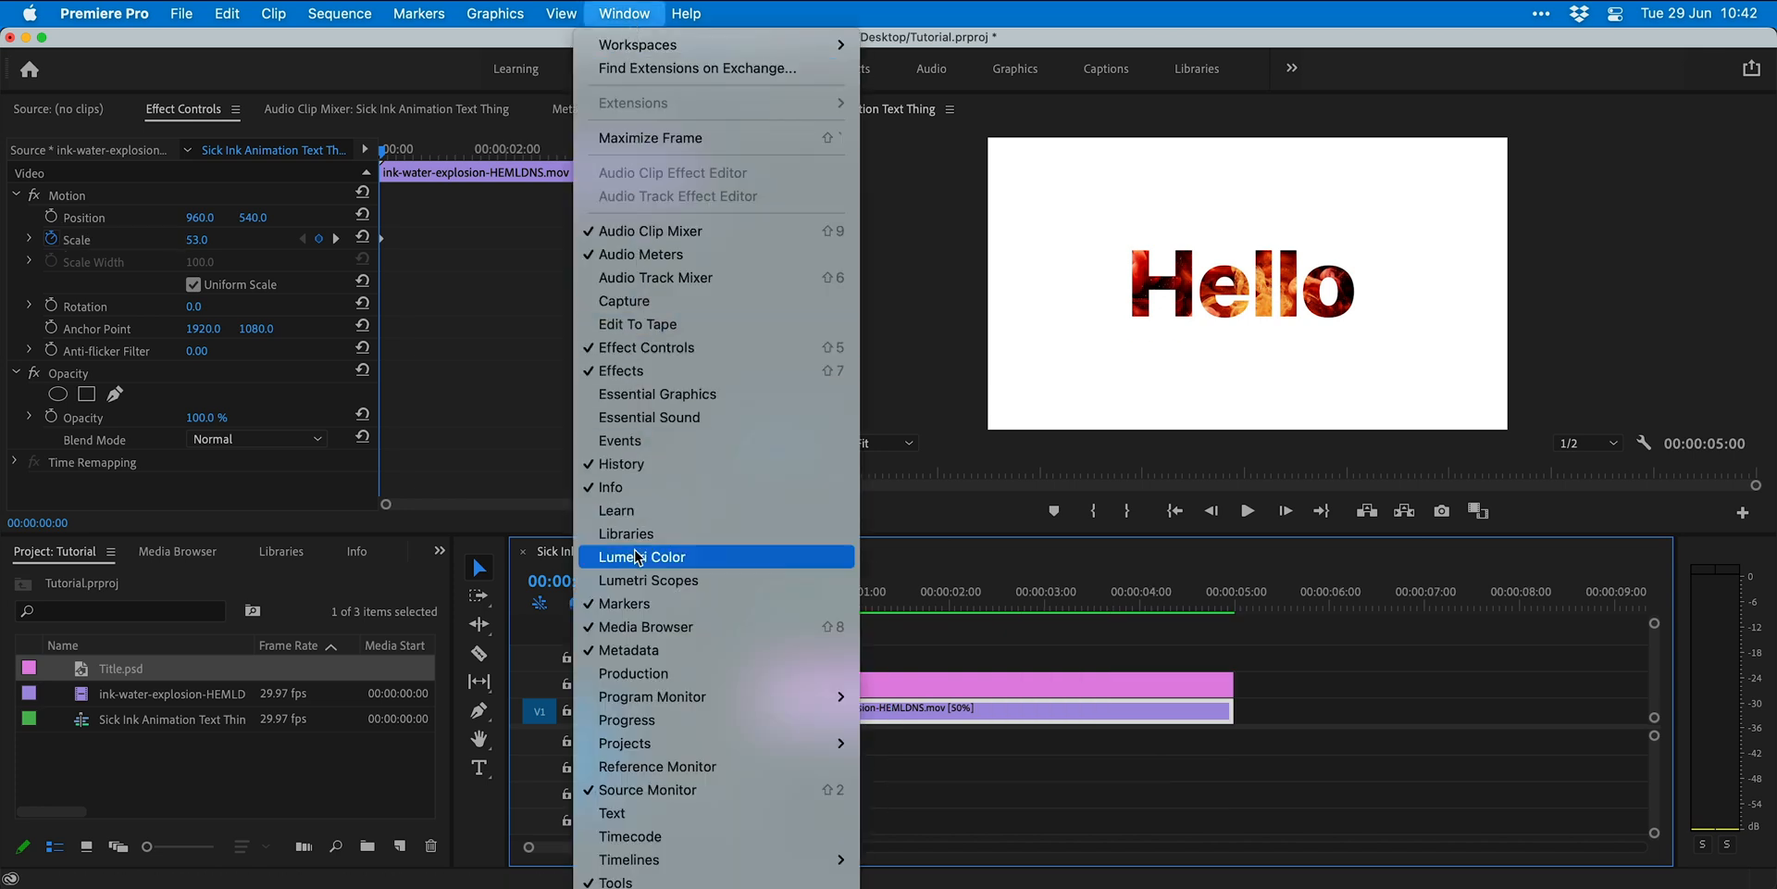
{"action": "left_click", "coordinate": [642, 556]}
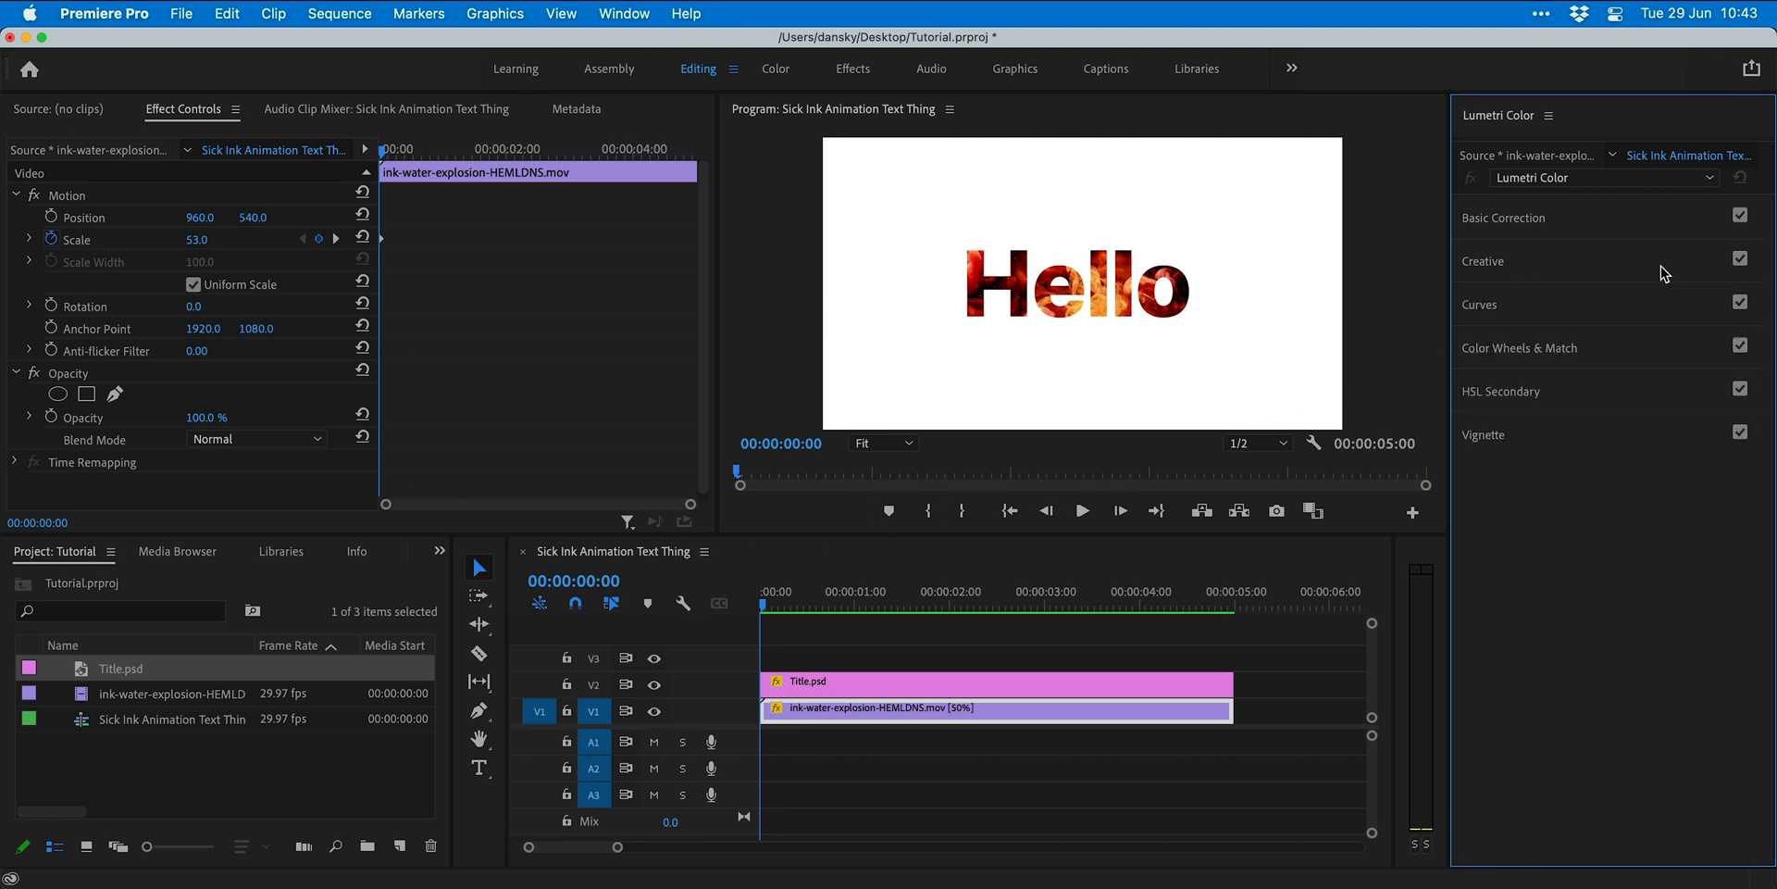
{"action": "left_click", "coordinate": [1479, 303]}
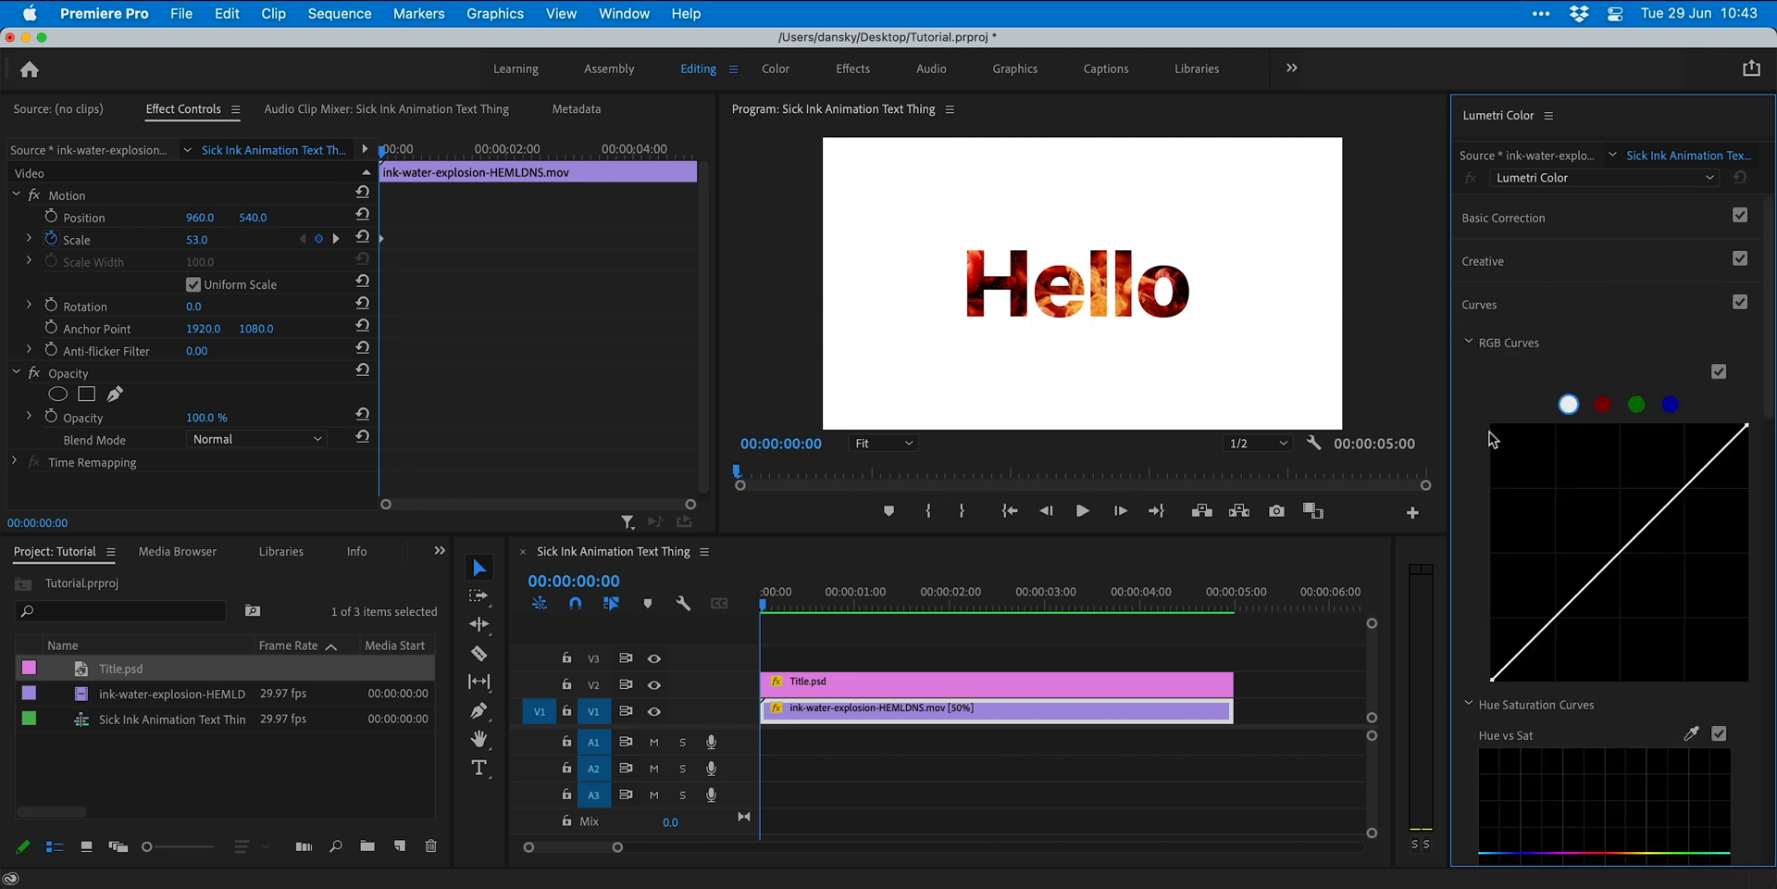
{"action": "scroll", "scroll_direction": "down", "scroll_amount": 3}
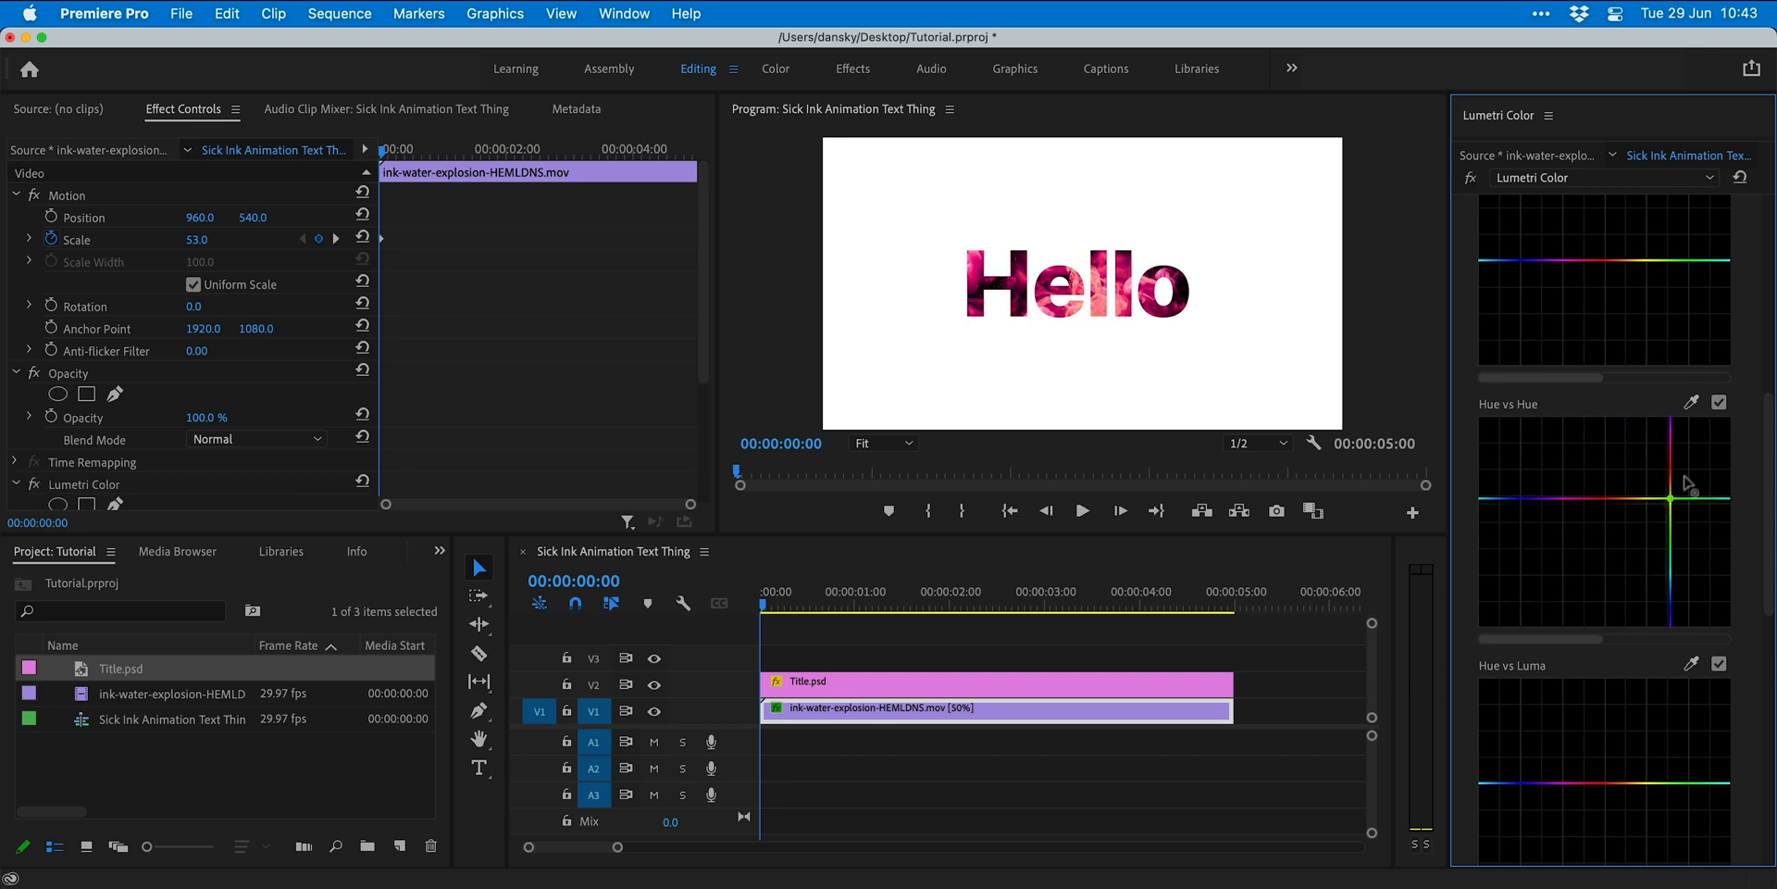
{"action": "left_click_drag", "start_coordinate": [1688, 487], "coordinate": [1570, 505]}
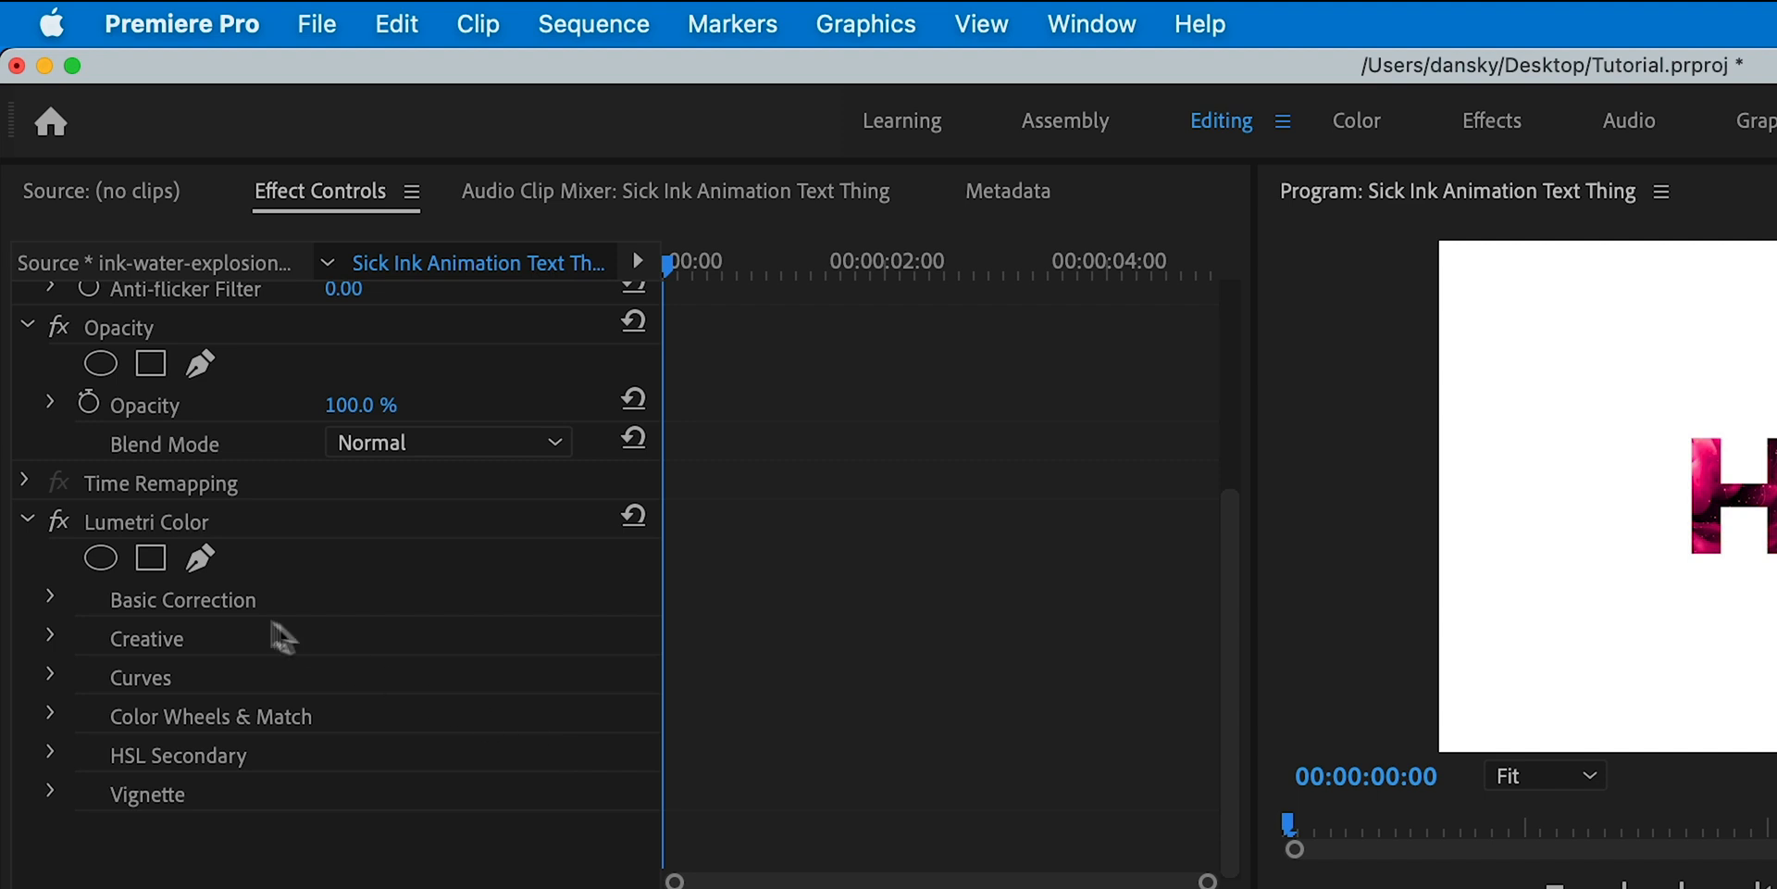
{"action": "mouse_move", "coordinate": [80, 533]}
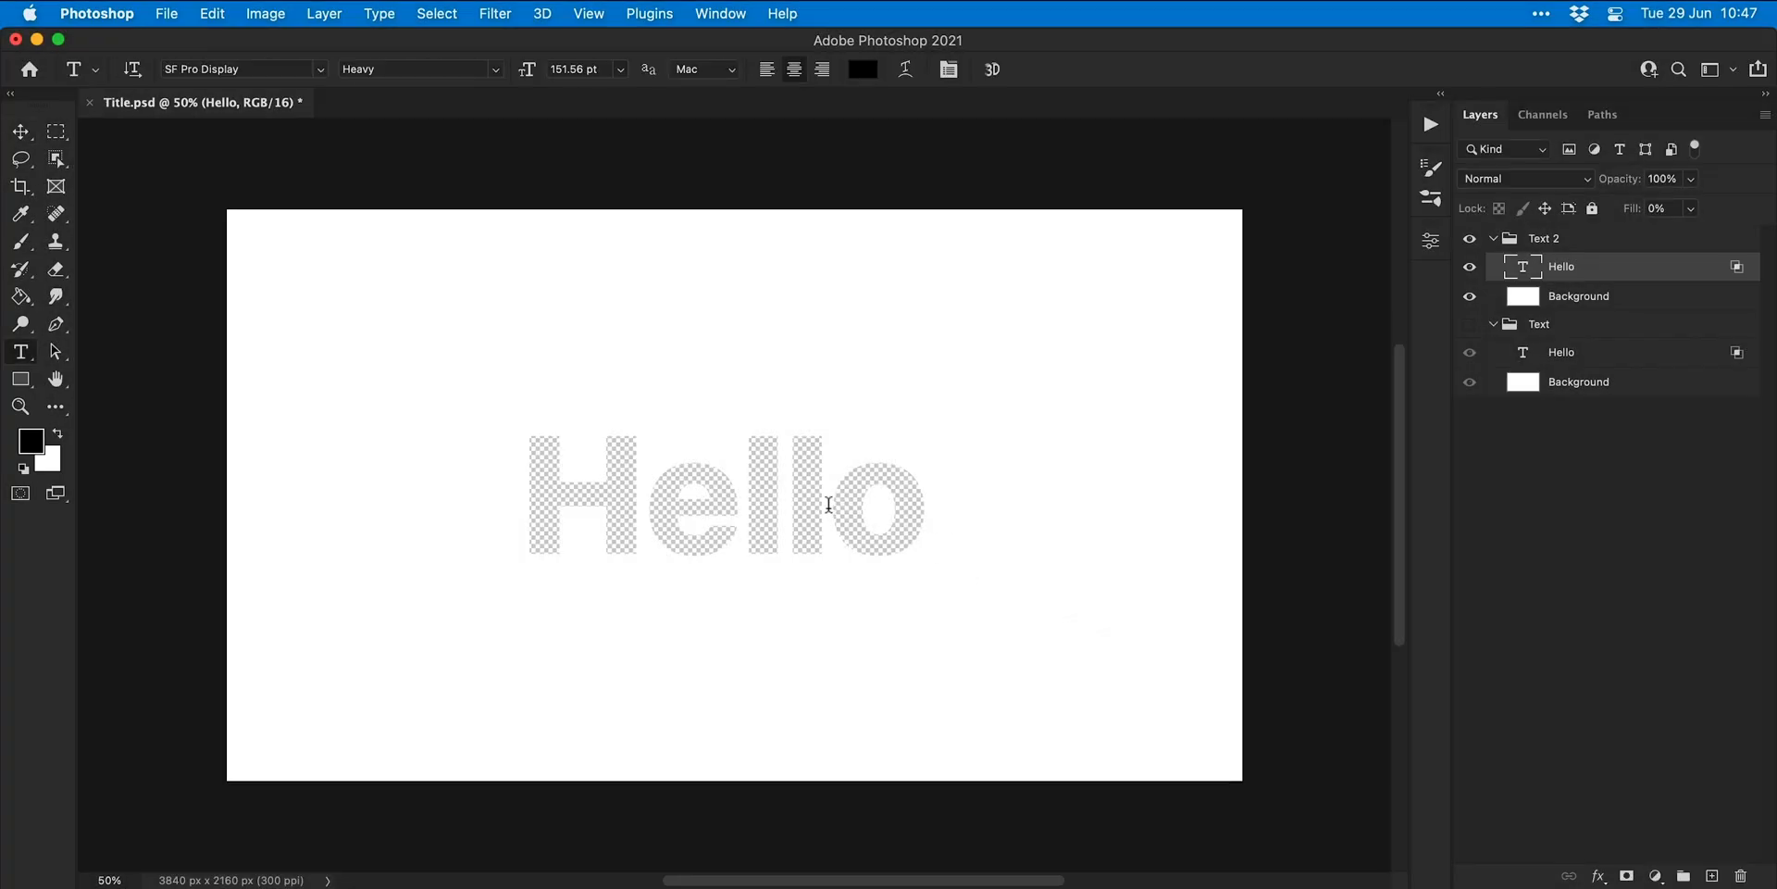
Step: Retype the duplicated group's text layer to read 'Ink'
{"action": "type", "text": "Ink"}
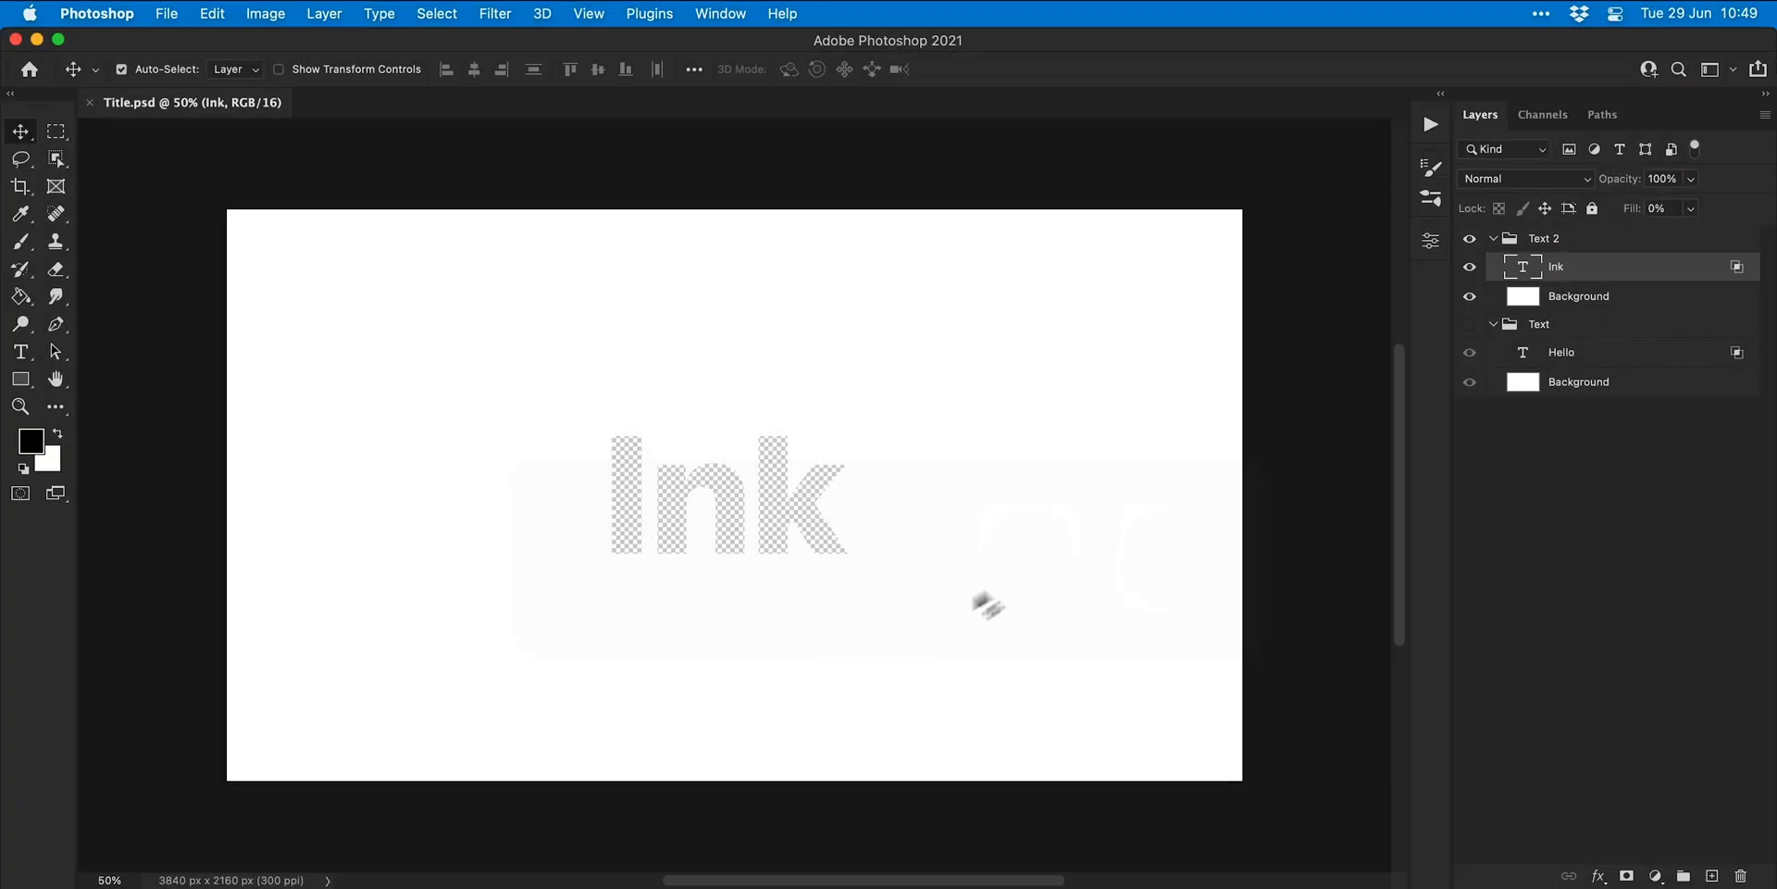
Step: Place the particle image as a layer behind the Ink lettering
{"action": "left_click", "coordinate": [1576, 297]}
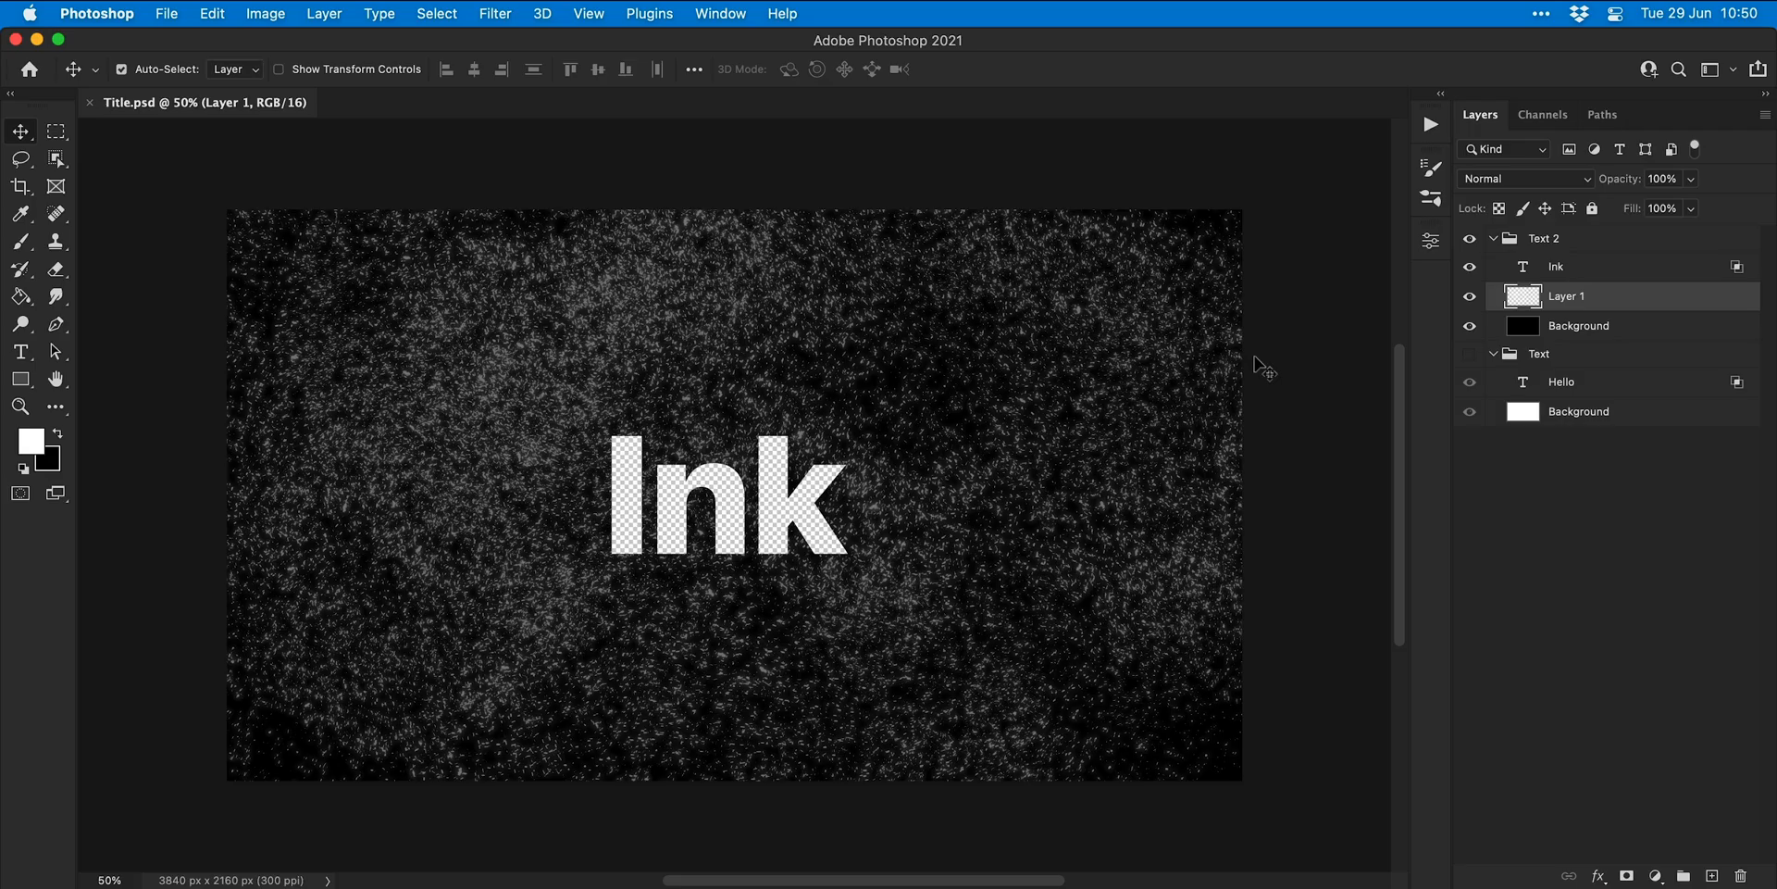
Step: Return to Premiere Pro to see the refreshed Title.psd in the Program Monitor
{"action": "left_click", "coordinate": [1660, 177]}
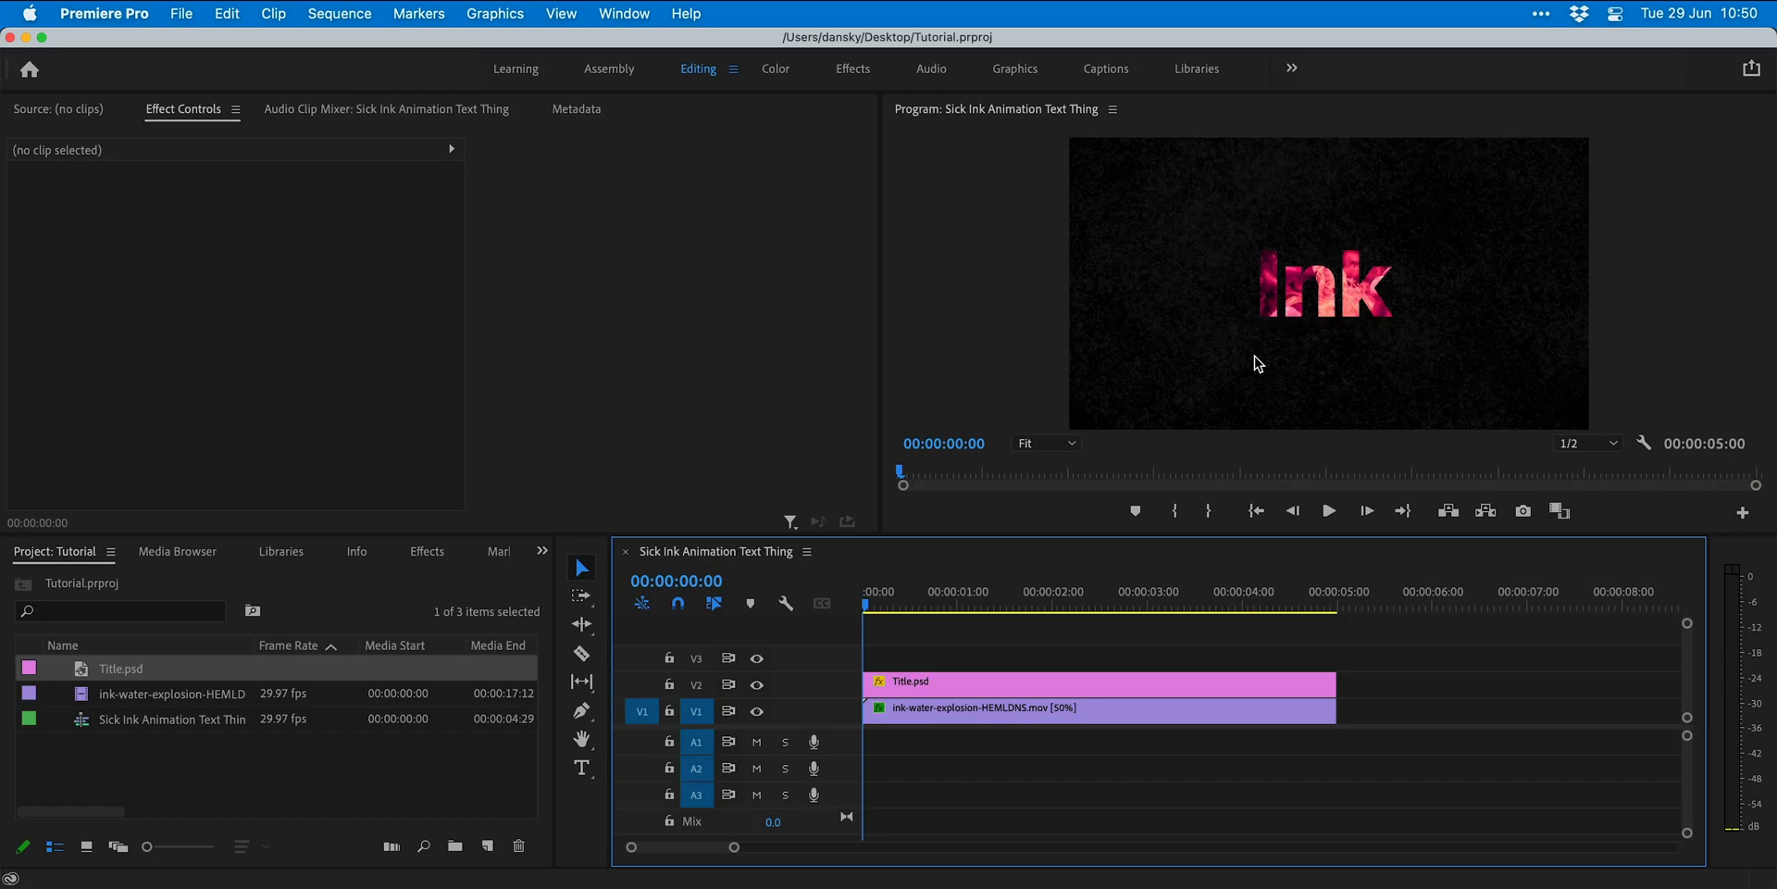
{"action": "mouse_move", "coordinate": [1460, 565]}
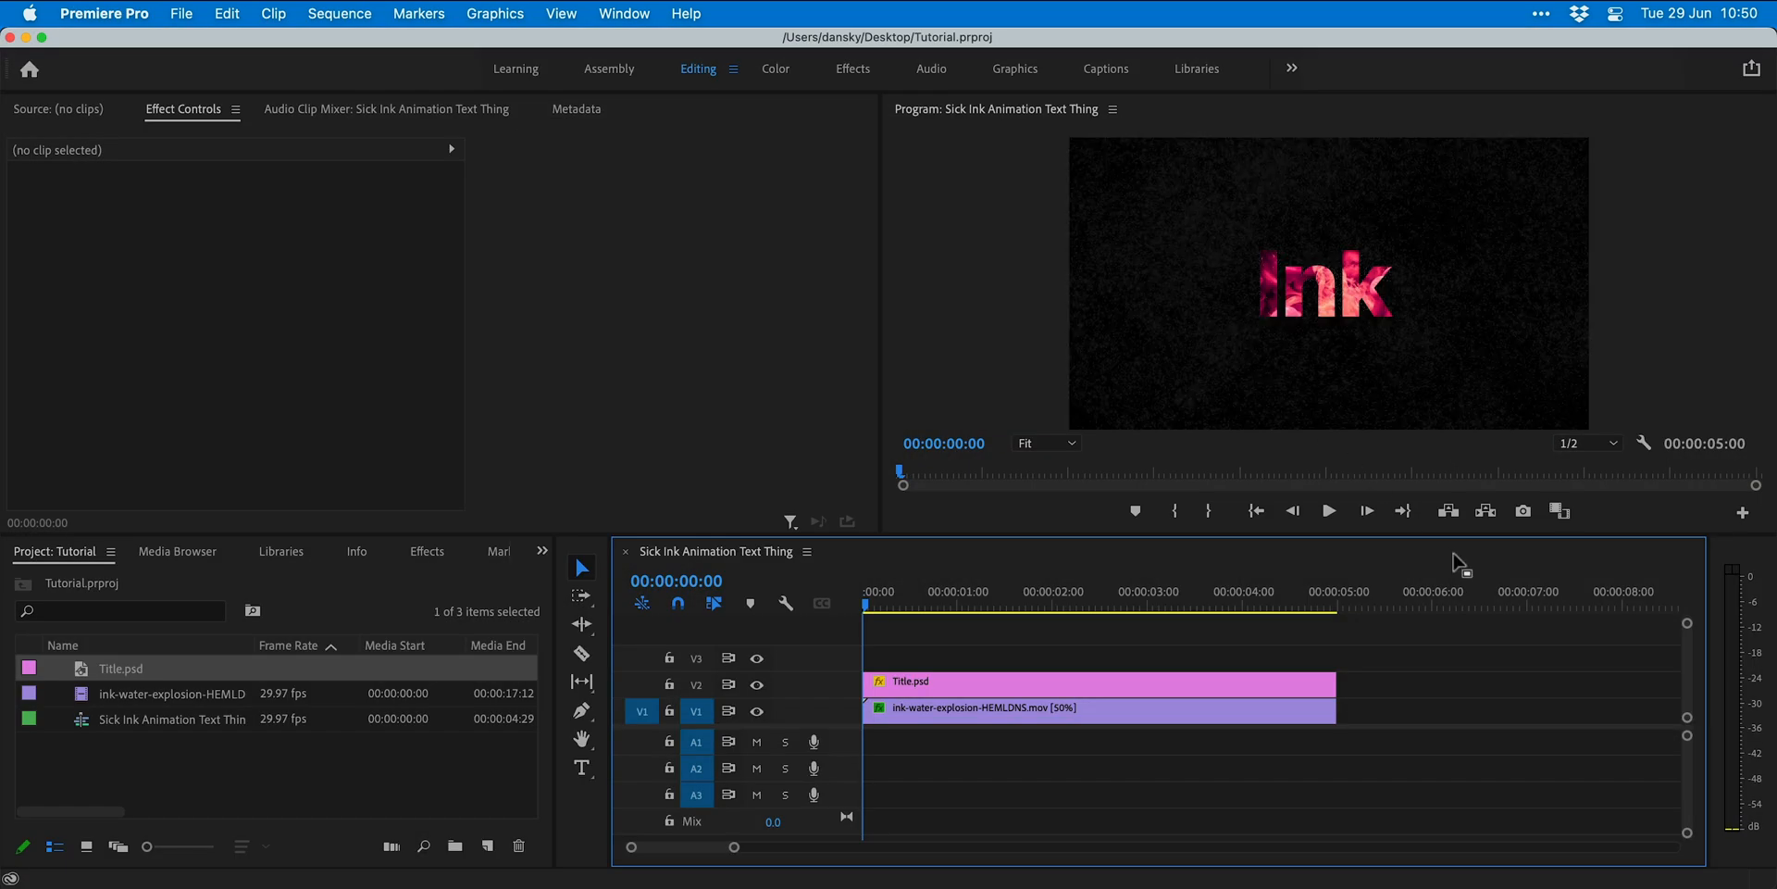